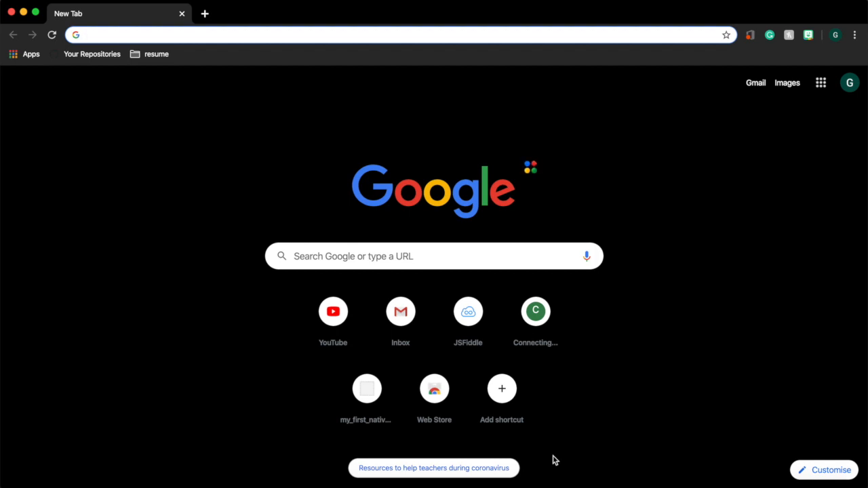
{"action": "mouse_move", "coordinate": [549, 451]}
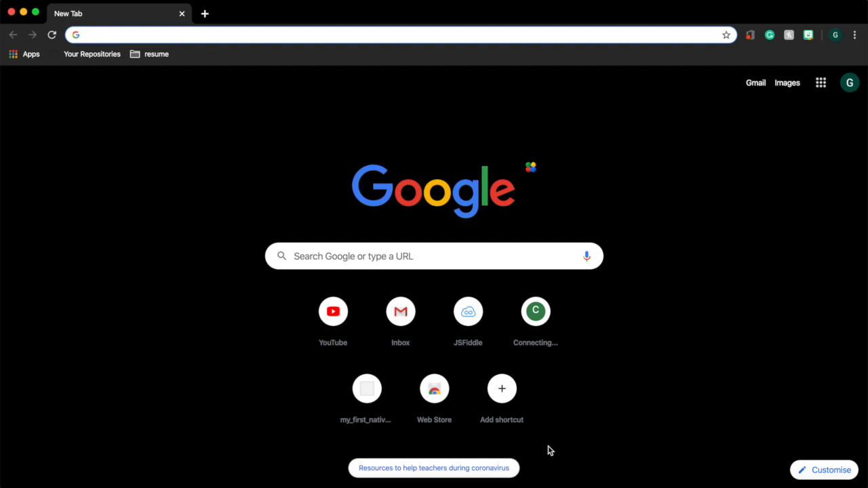
- Search for gcp from the new tab and reach the Google Cloud homepage
{"action": "type", "text": "gcp"}
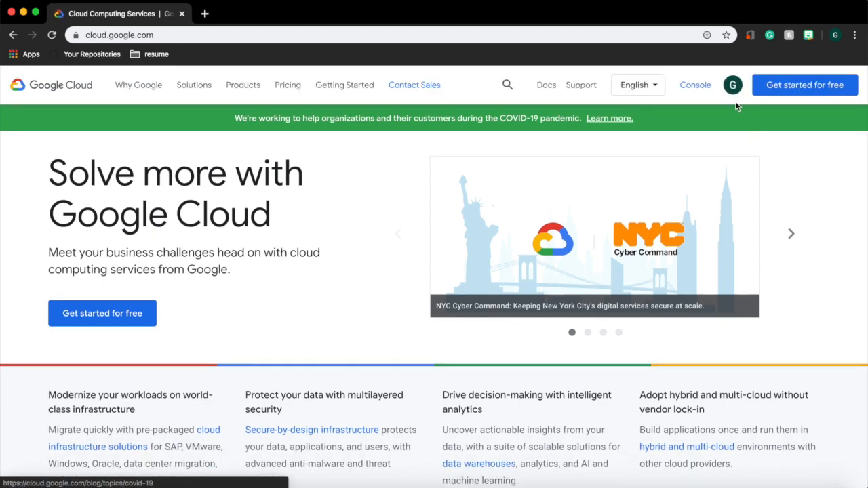
{"action": "mouse_move", "coordinate": [694, 84]}
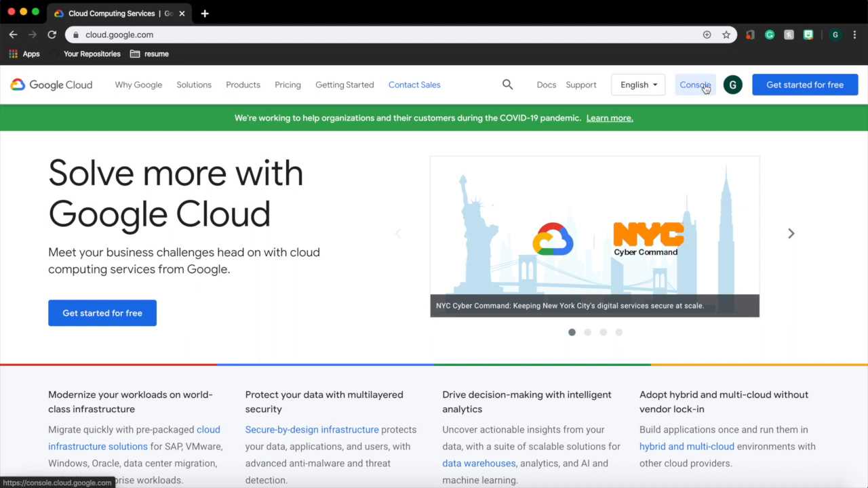
- Enter the Console for My First Project and search products for cloud sql
{"action": "left_click", "coordinate": [694, 84]}
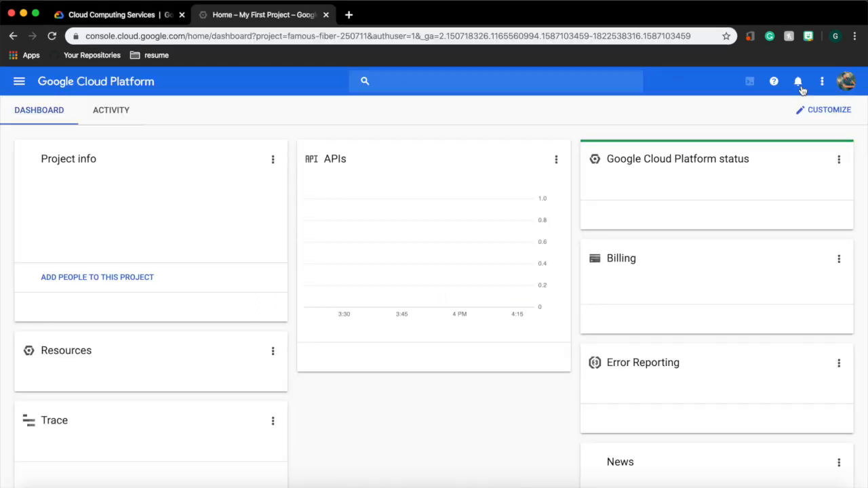
{"action": "left_click", "coordinate": [19, 81]}
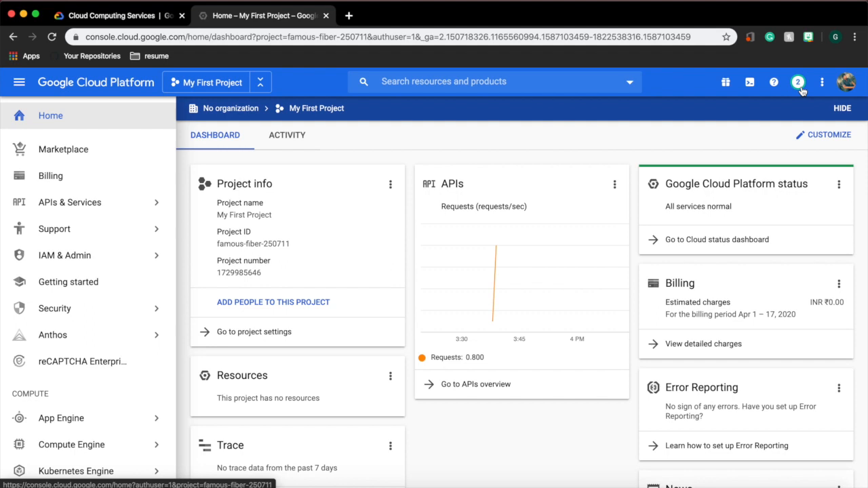
{"action": "mouse_move", "coordinate": [756, 155]}
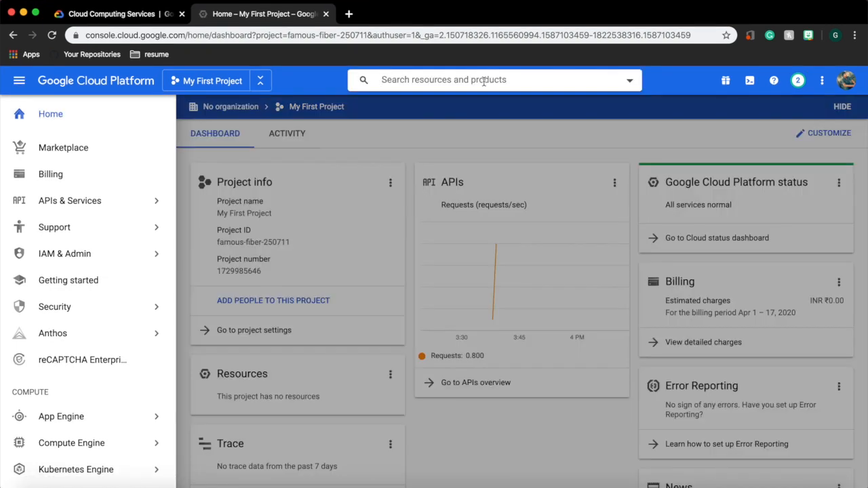
{"action": "type", "text": "cloud sql"}
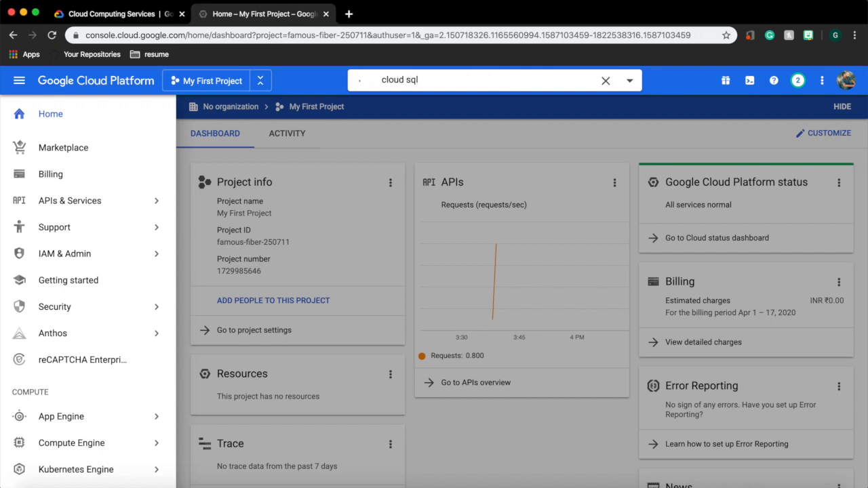
- Go to Cloud SQL from the results and start creating a new instance
{"action": "left_click", "coordinate": [399, 130]}
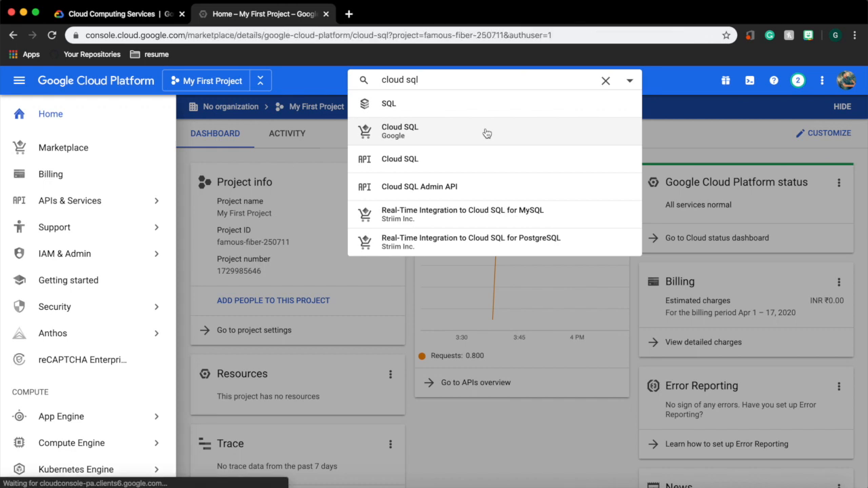
{"action": "left_click", "coordinate": [399, 130]}
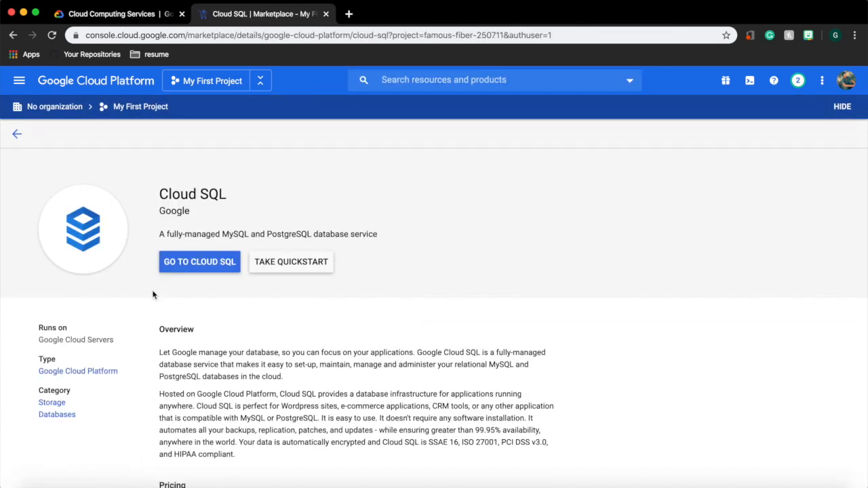
{"action": "left_click", "coordinate": [199, 262]}
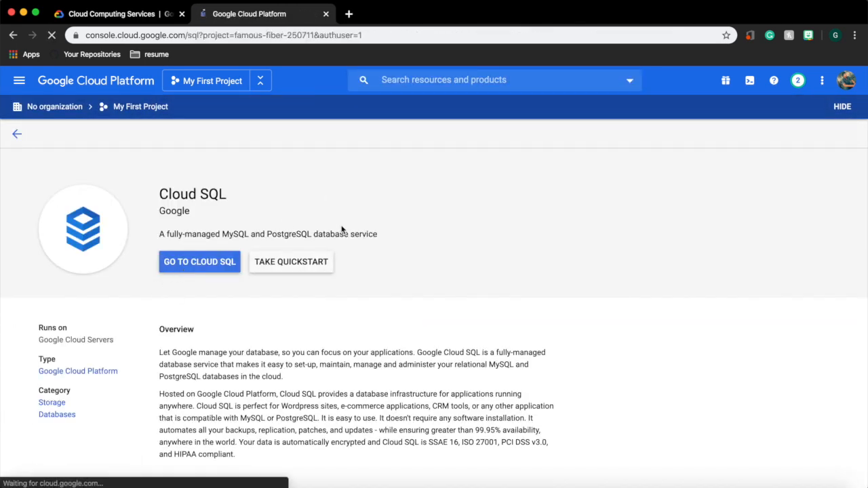
{"action": "left_click", "coordinate": [199, 261]}
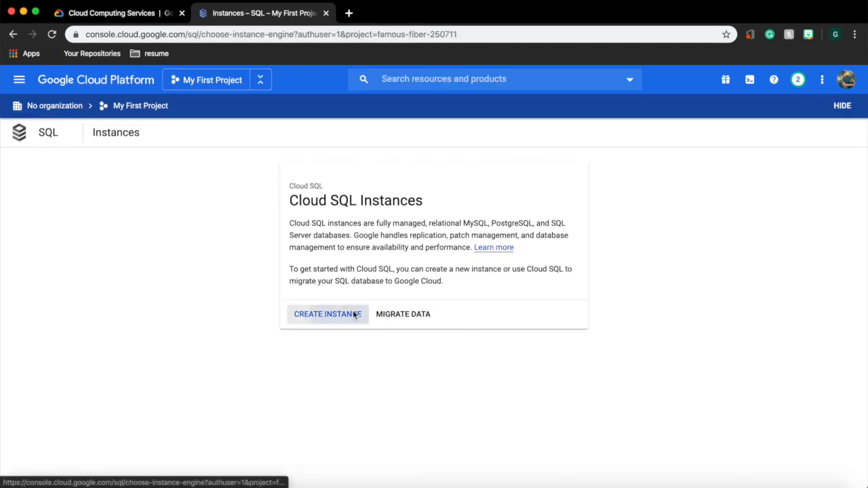
{"action": "left_click", "coordinate": [328, 313]}
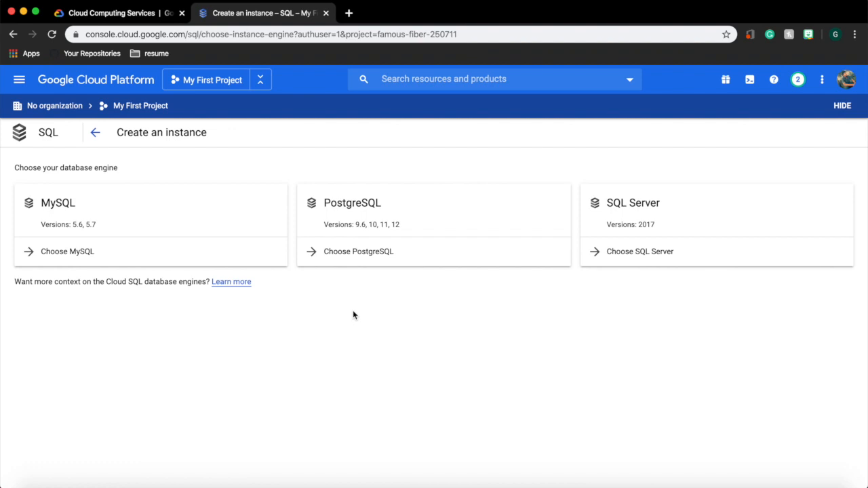
{"action": "mouse_move", "coordinate": [230, 281]}
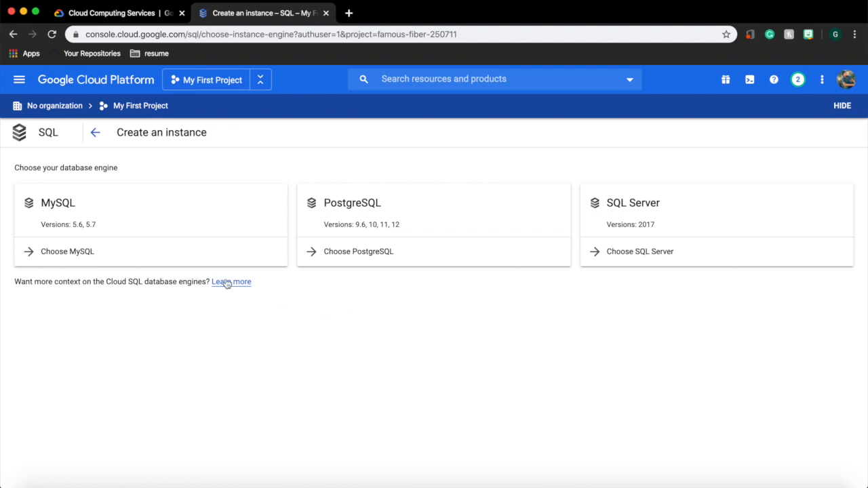
{"action": "mouse_move", "coordinate": [230, 281]}
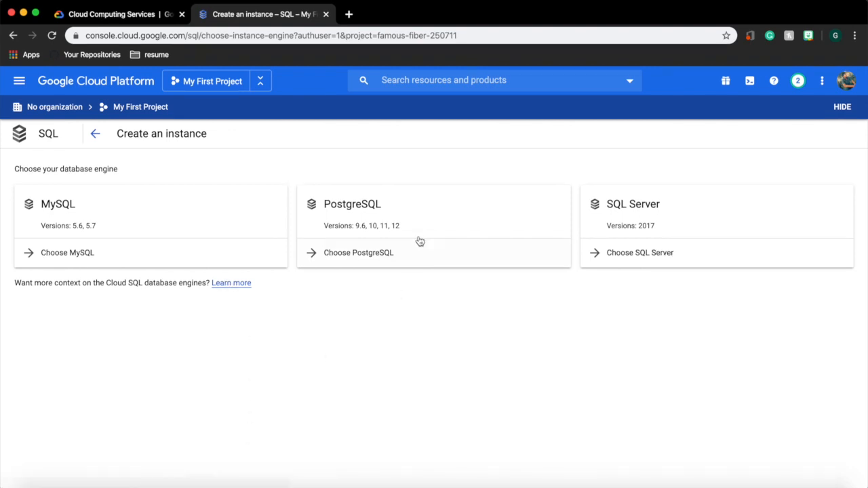
- Choose the PostgreSQL engine, name the instance postgres-trial1 and give it a password
{"action": "left_click", "coordinate": [358, 252]}
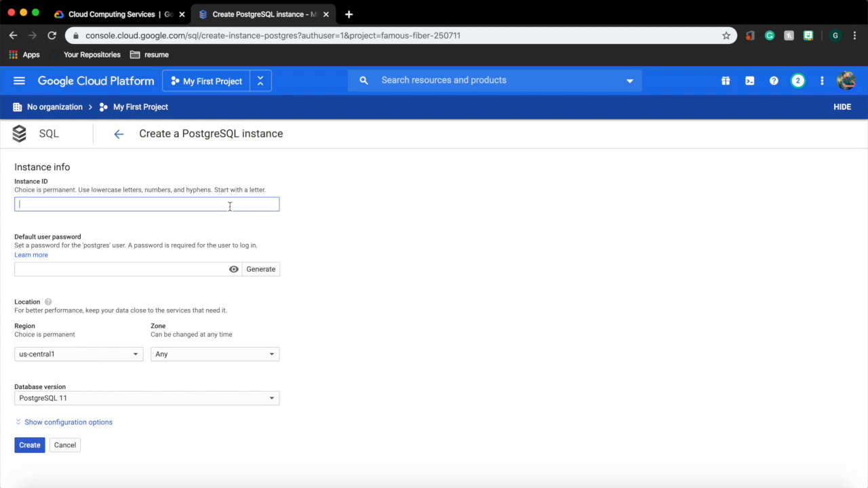
{"action": "type", "text": "postgres-trial1"}
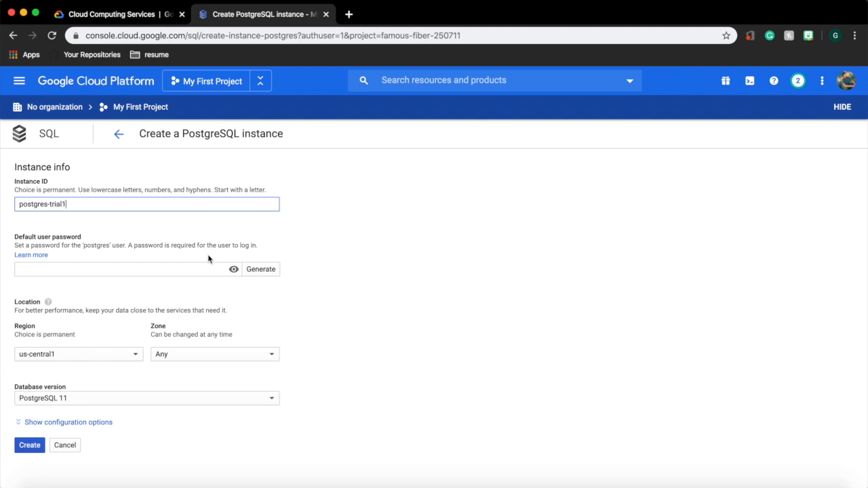
{"action": "left_click", "coordinate": [122, 268]}
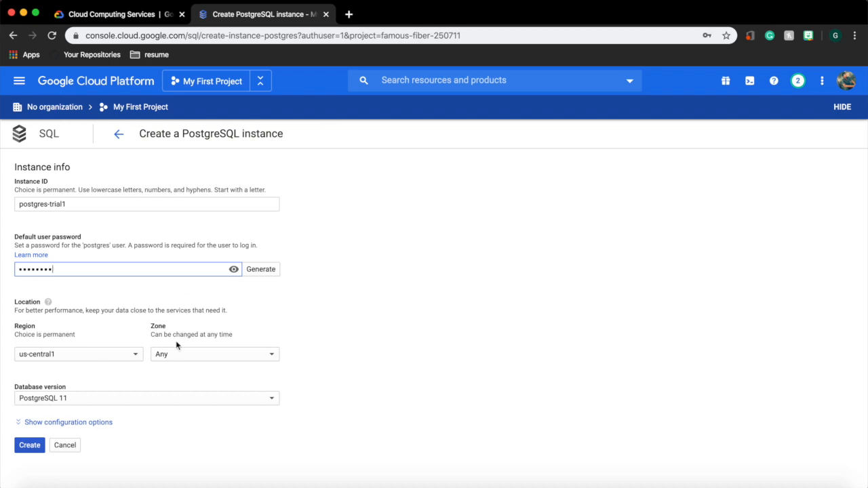
- Set region asia-south1, keep version PostgreSQL 11, and create the instance
{"action": "left_click", "coordinate": [79, 352]}
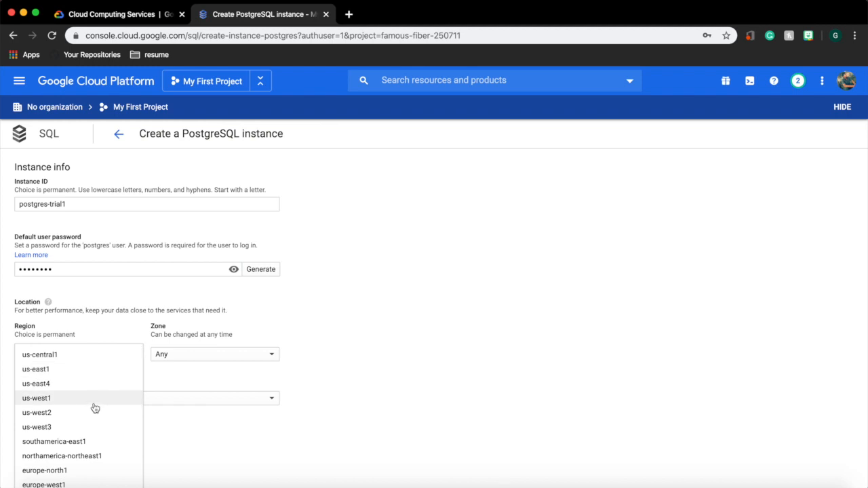
{"action": "scroll", "scroll_direction": "down", "scroll_amount": 3}
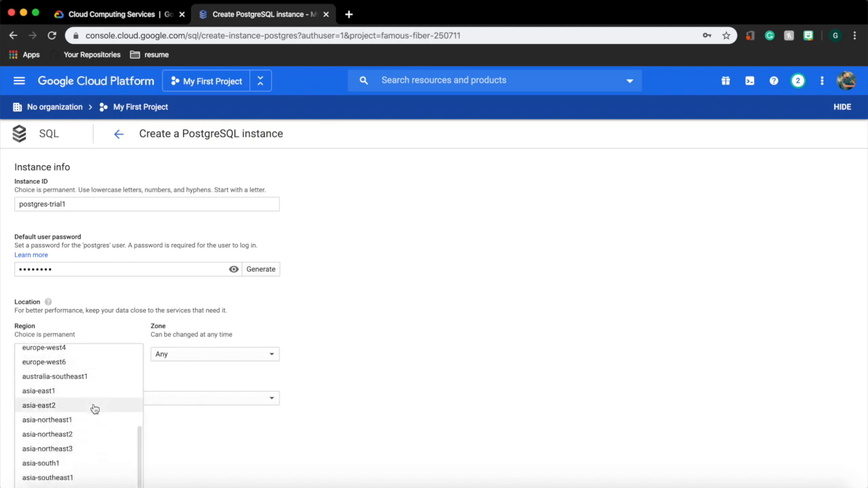
{"action": "left_click", "coordinate": [41, 464]}
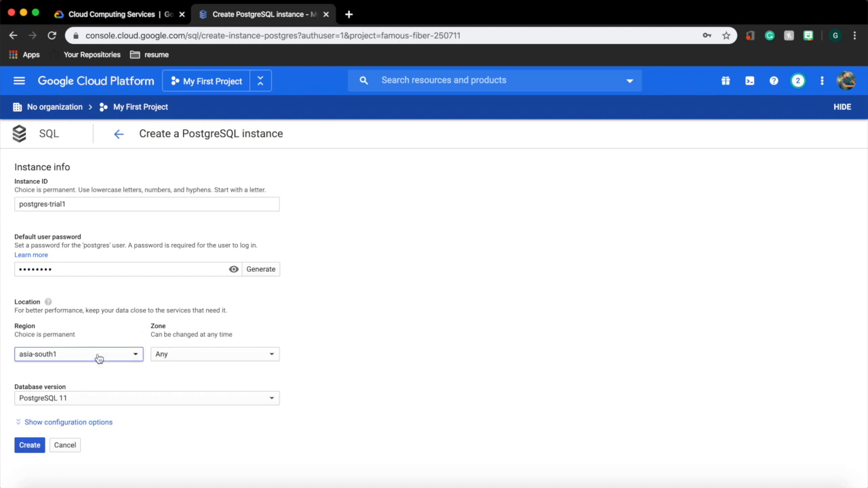
{"action": "left_click", "coordinate": [147, 398]}
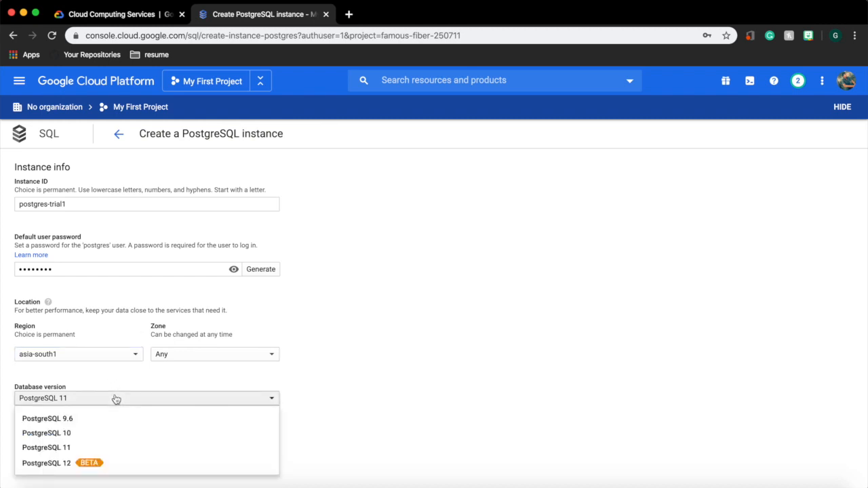
{"action": "left_click", "coordinate": [47, 448]}
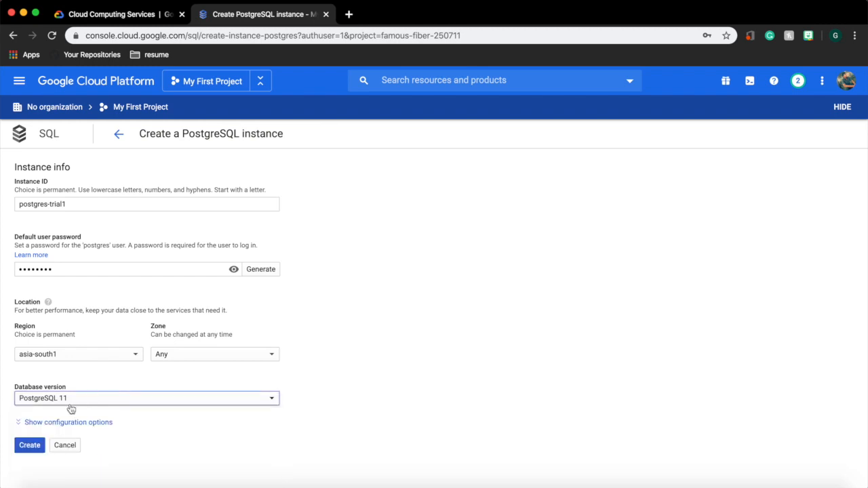
{"action": "left_click", "coordinate": [30, 444]}
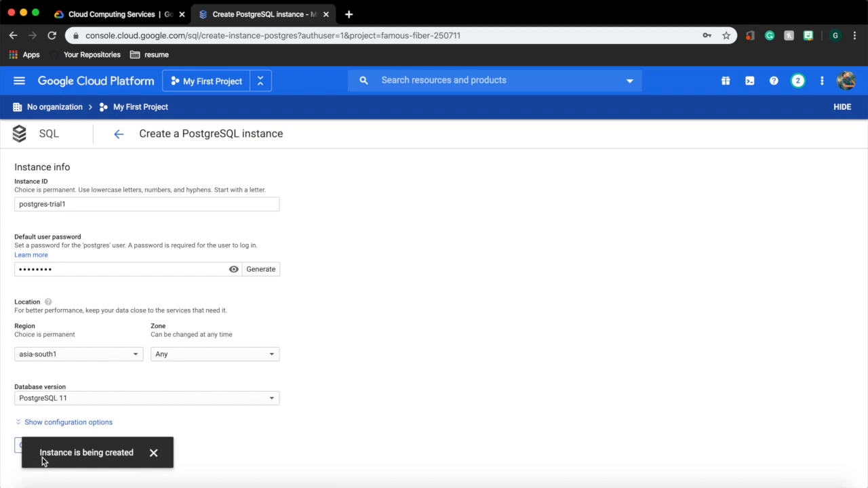
{"action": "mouse_move", "coordinate": [168, 450]}
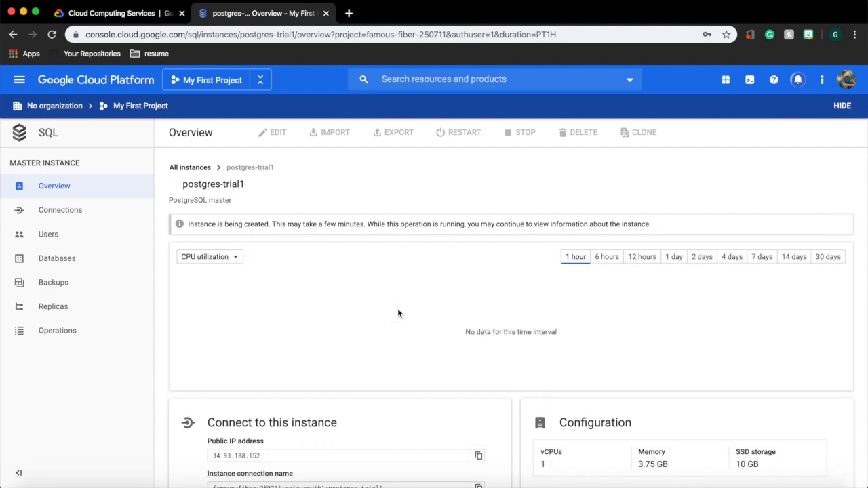
- Scroll through the instance overview, connection details, memory figure and configuration
{"action": "scroll", "scroll_direction": "down", "scroll_amount": 3}
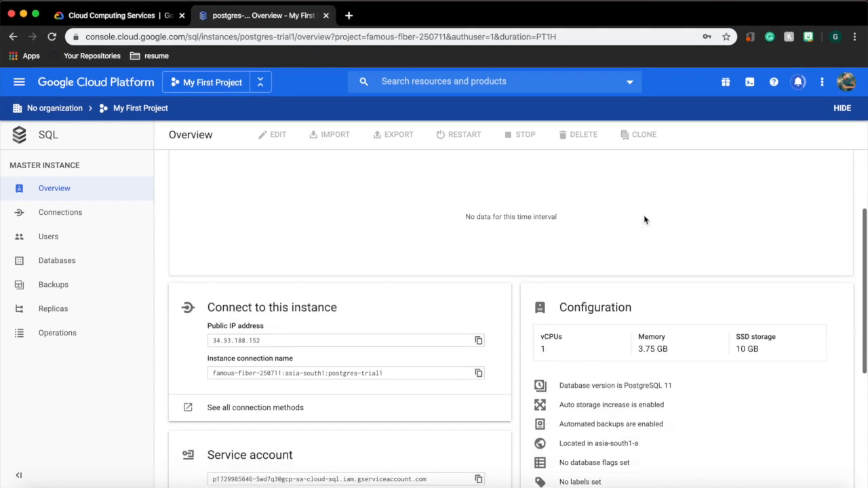
{"action": "scroll", "scroll_direction": "down", "scroll_amount": 3}
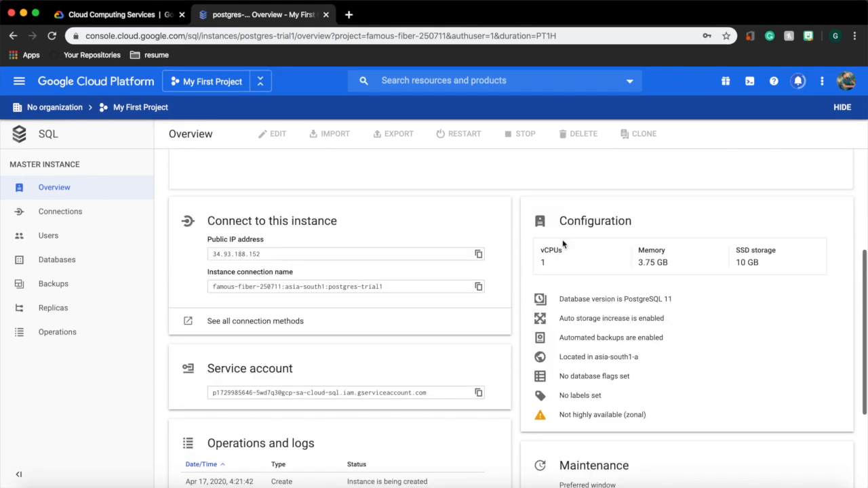
{"action": "mouse_move", "coordinate": [543, 252]}
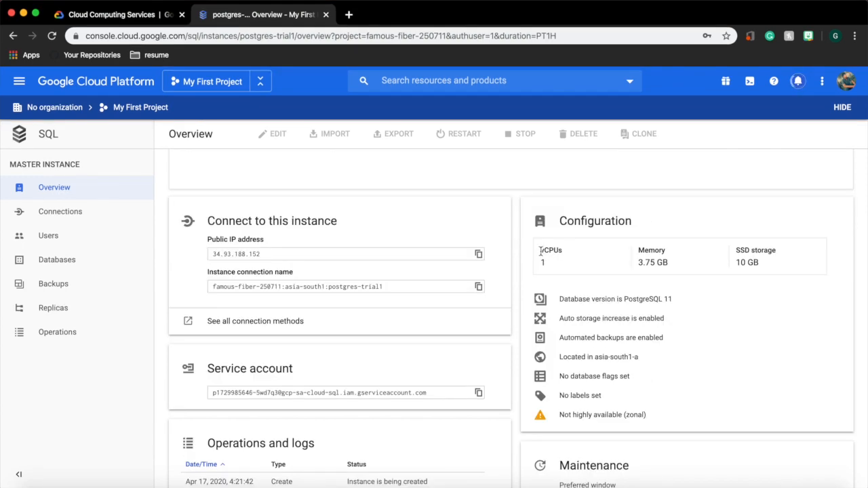
{"action": "double_click", "coordinate": [549, 255]}
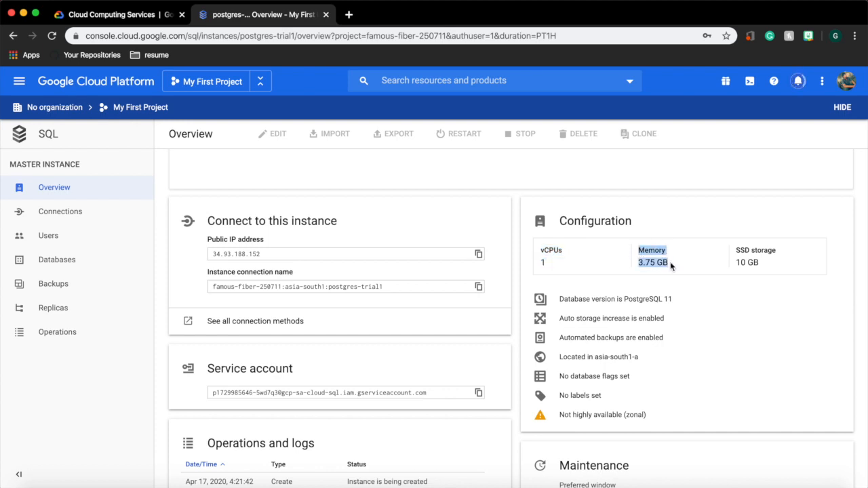
{"action": "mouse_move", "coordinate": [746, 260]}
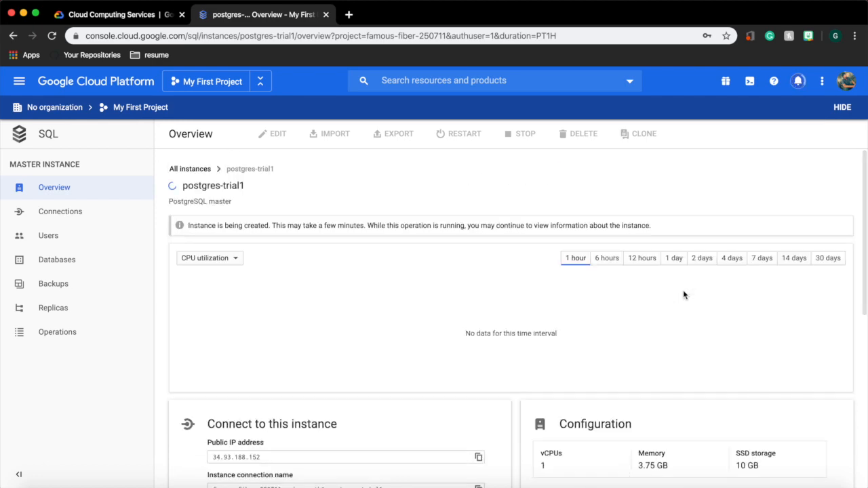
{"action": "mouse_move", "coordinate": [283, 171]}
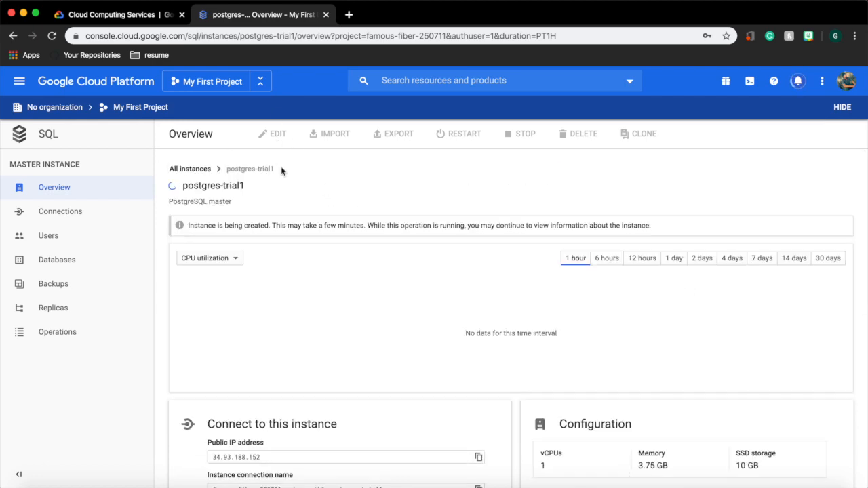
{"action": "scroll", "scroll_direction": "down", "scroll_amount": 3}
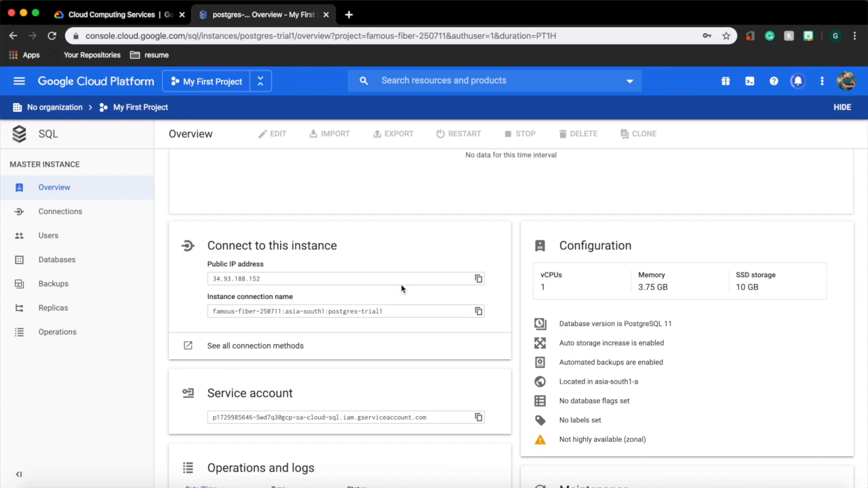
{"action": "scroll", "scroll_direction": "up", "scroll_amount": 3}
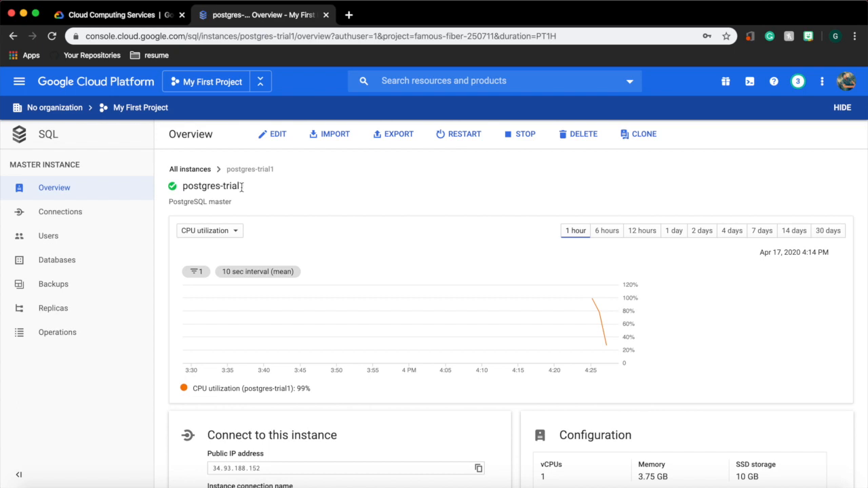
{"action": "scroll", "scroll_direction": "down", "scroll_amount": 3}
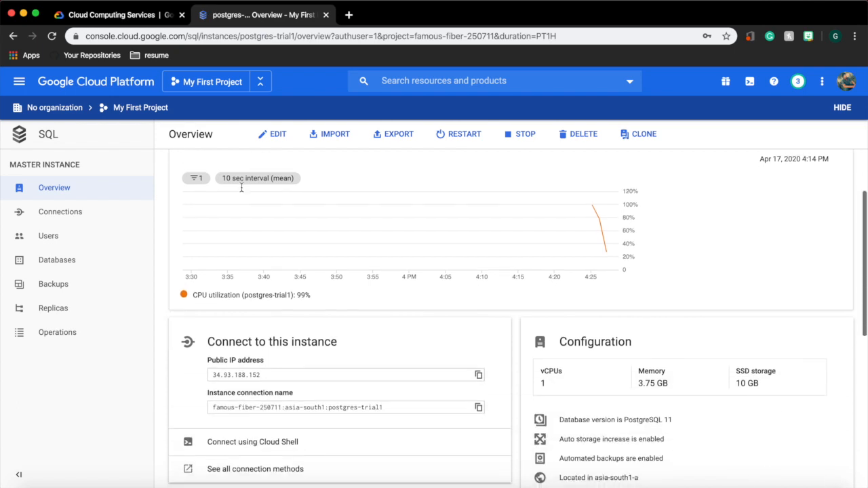
{"action": "scroll", "scroll_direction": "down", "scroll_amount": 3}
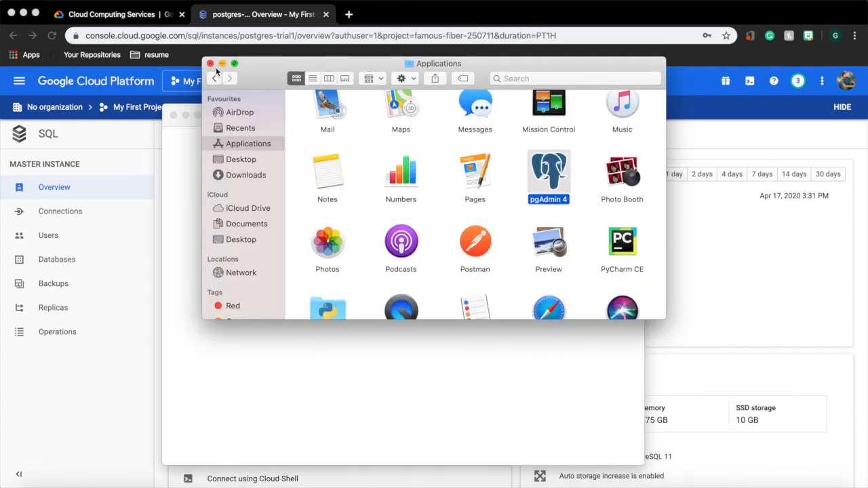
- Launch pgAdmin 4 and begin a new server named with the _gcpSr suffix
{"action": "double_click", "coordinate": [548, 168]}
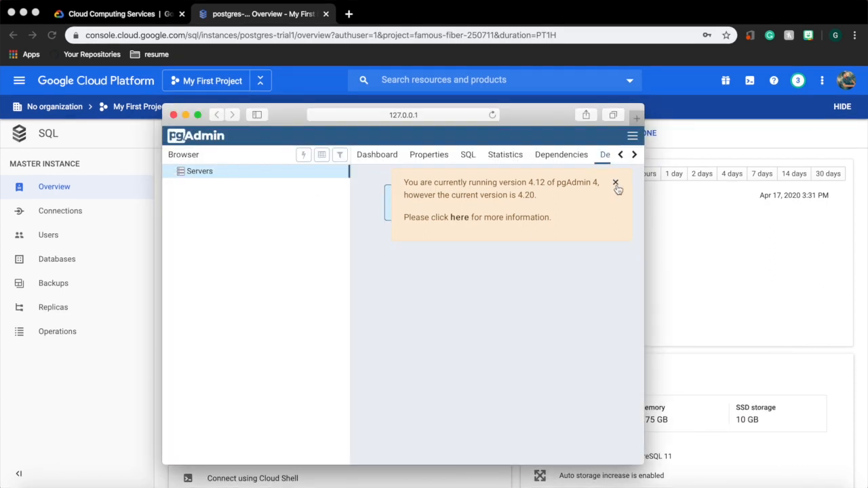
{"action": "left_click", "coordinate": [616, 183]}
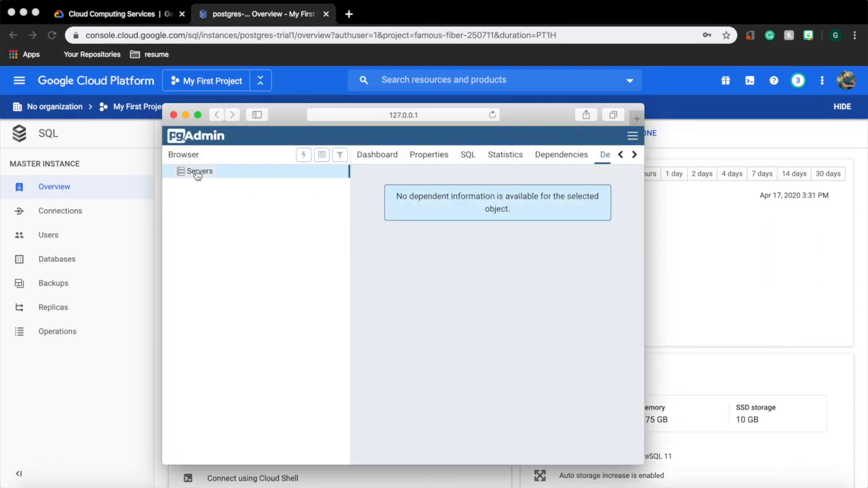
{"action": "right_click", "coordinate": [199, 171]}
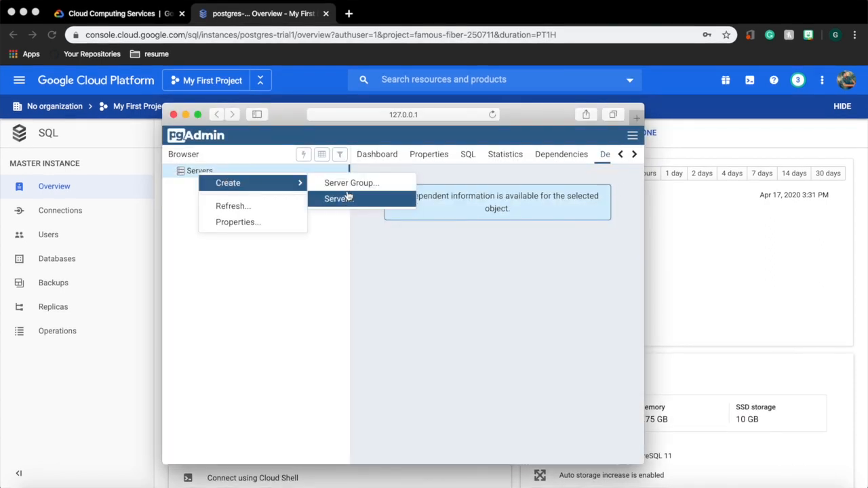
{"action": "mouse_move", "coordinate": [266, 184]}
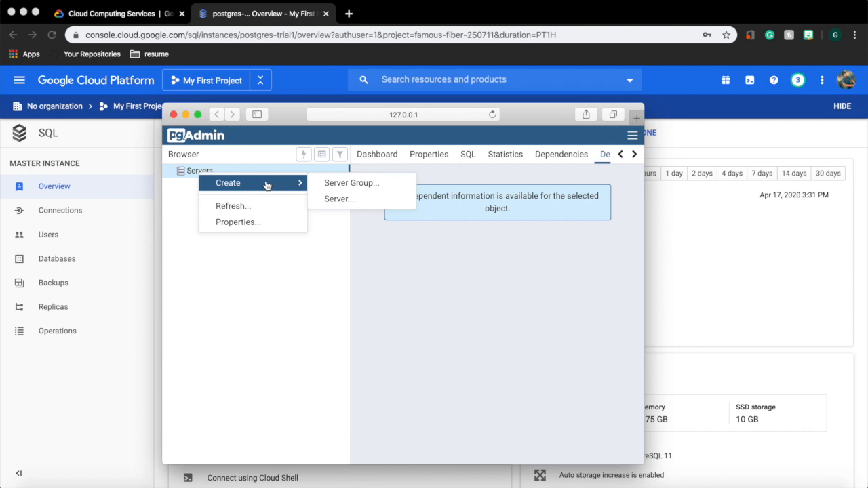
{"action": "left_click", "coordinate": [339, 198]}
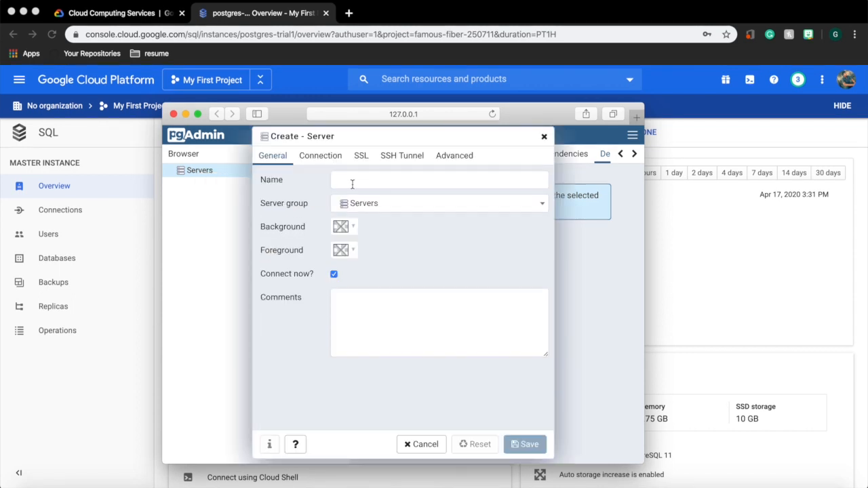
{"action": "type", "text": "postgresG"}
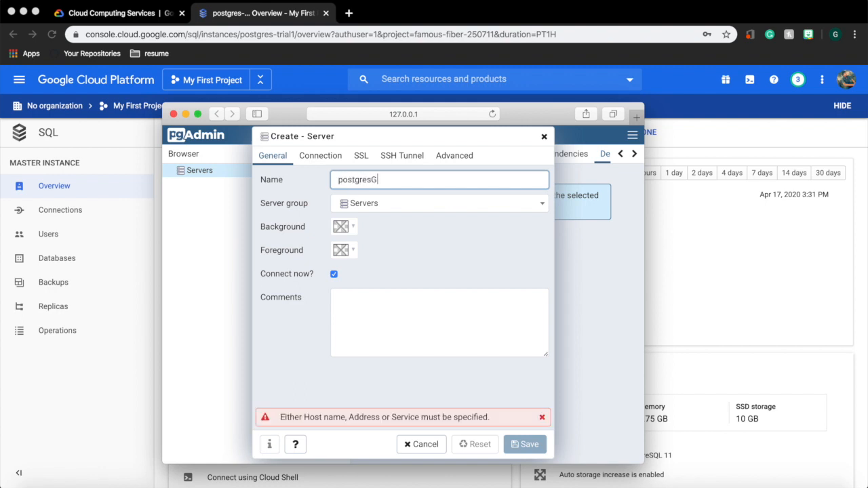
{"action": "key", "text": "Backspace"}
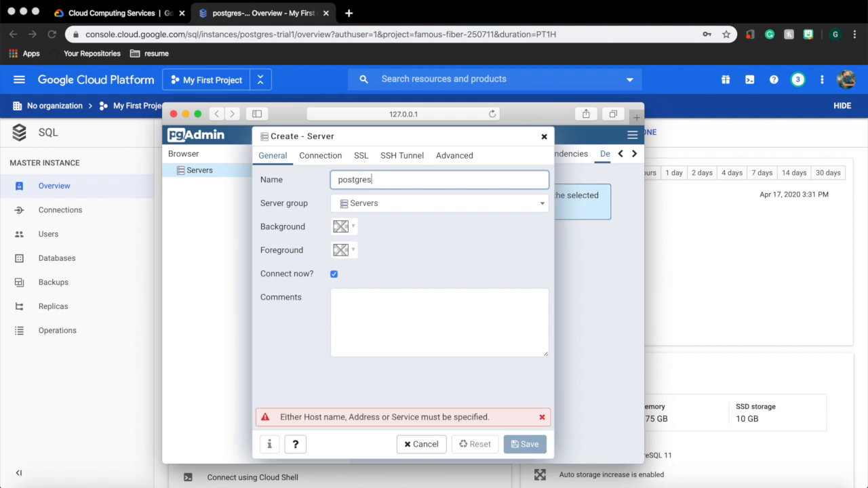
{"action": "type", "text": "_gcpSr"}
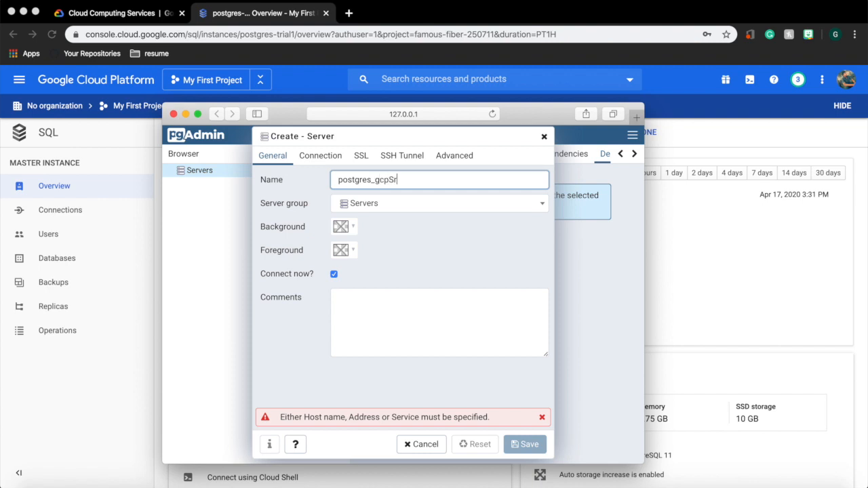
- Fill the connection with host 34.93.188.152, port 5432, user postgres and a password
{"action": "left_click", "coordinate": [320, 154]}
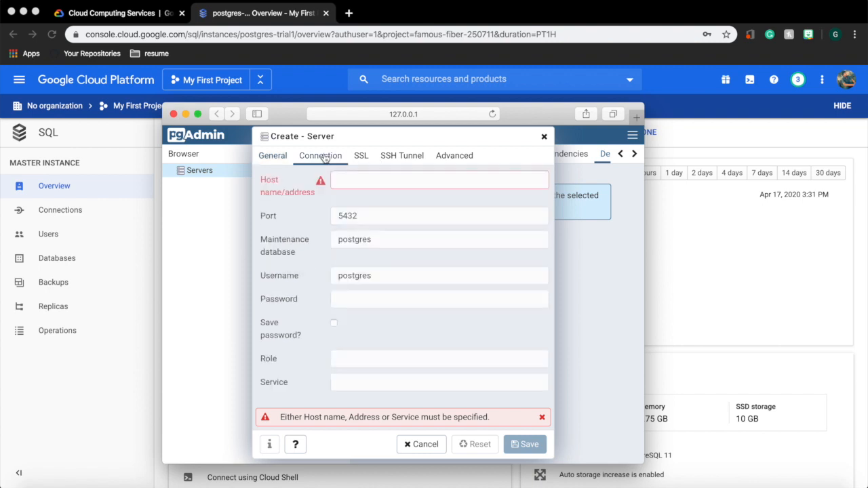
{"action": "left_click", "coordinate": [440, 179]}
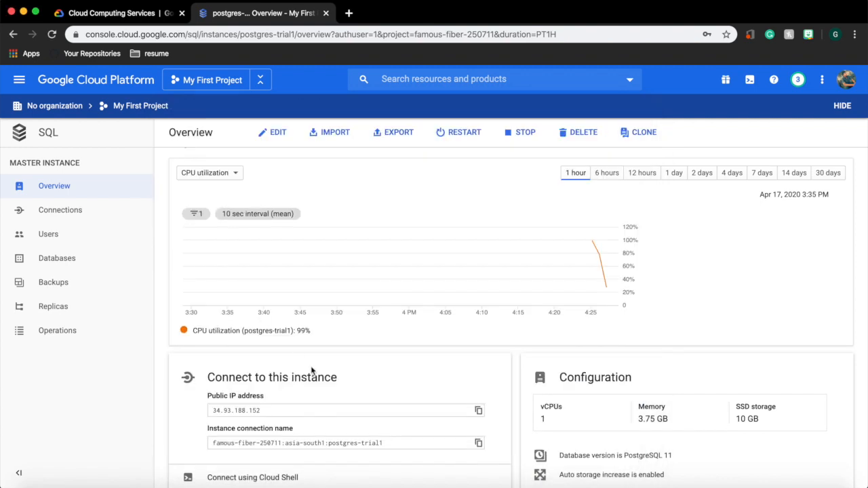
{"action": "left_click", "coordinate": [479, 410]}
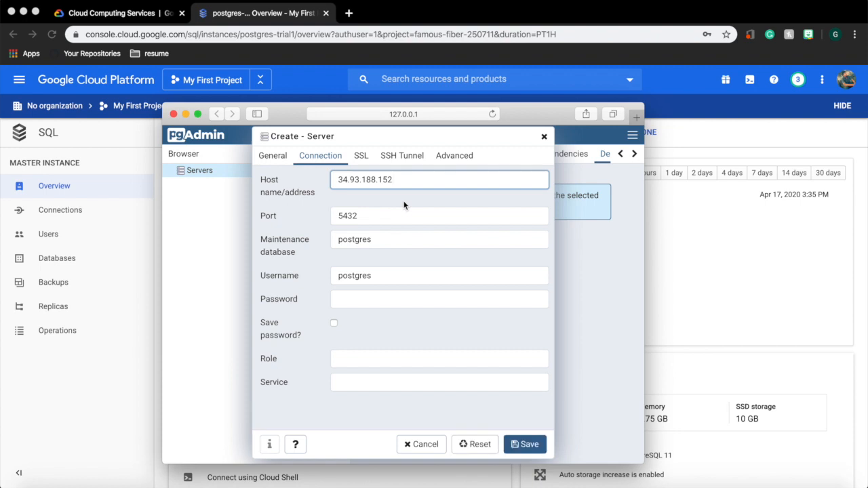
{"action": "mouse_move", "coordinate": [379, 222]}
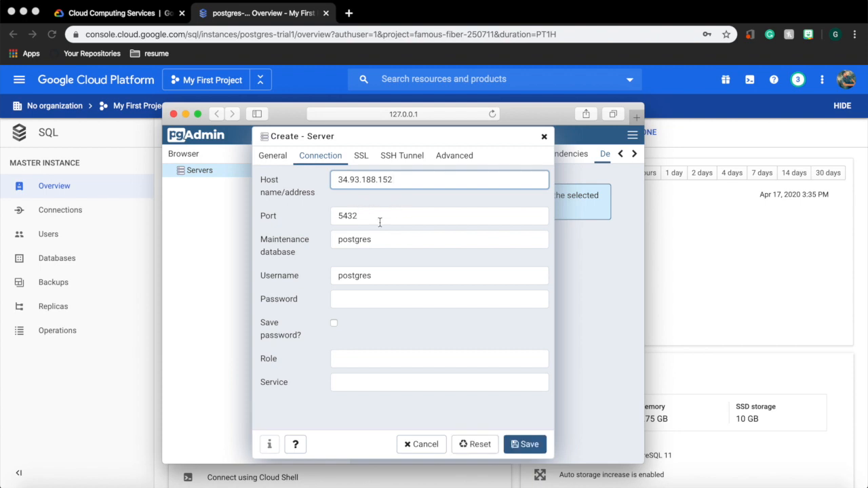
{"action": "left_click", "coordinate": [439, 277]}
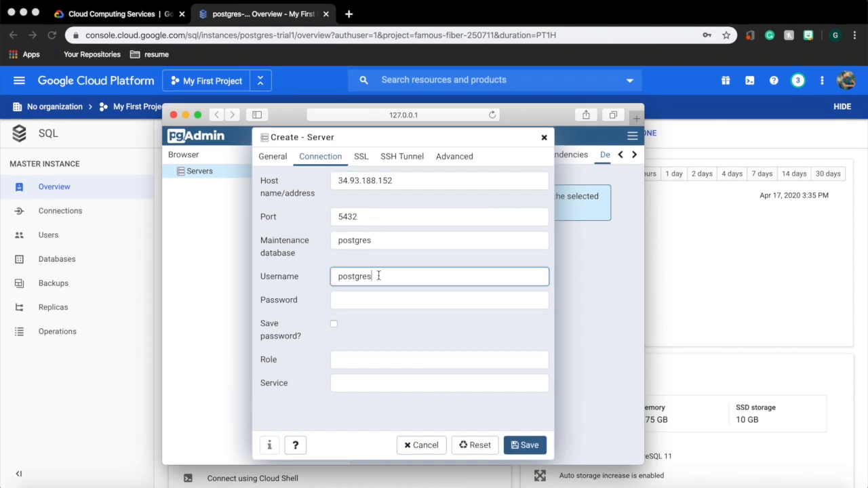
{"action": "mouse_move", "coordinate": [76, 190]}
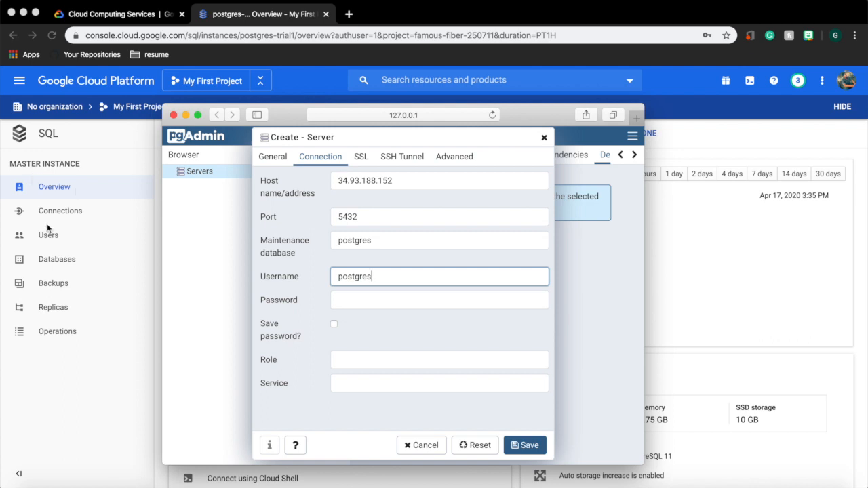
{"action": "left_click", "coordinate": [49, 234]}
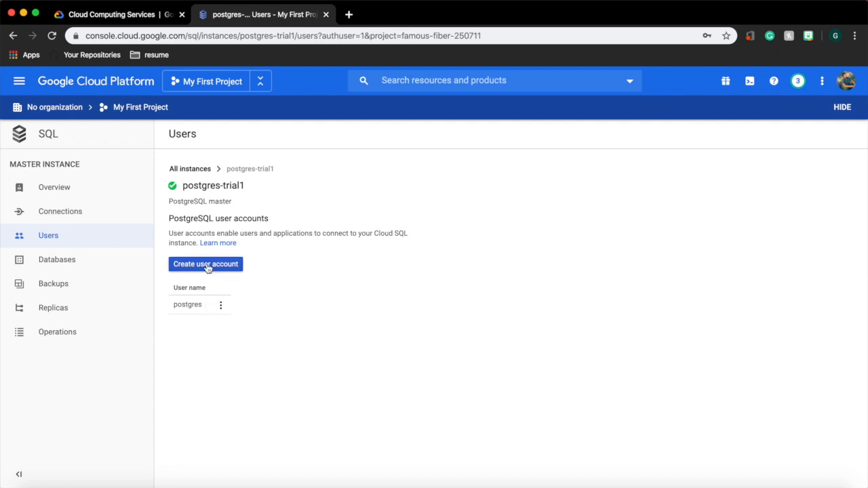
{"action": "mouse_move", "coordinate": [214, 268]}
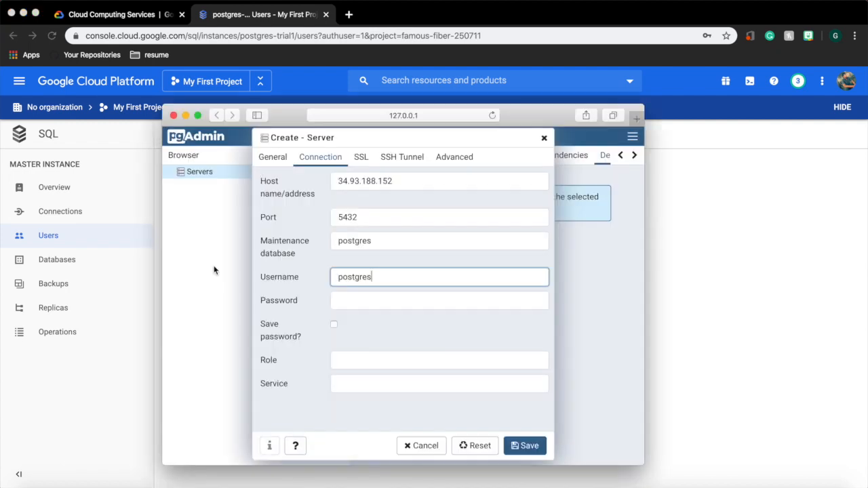
{"action": "left_click", "coordinate": [440, 300]}
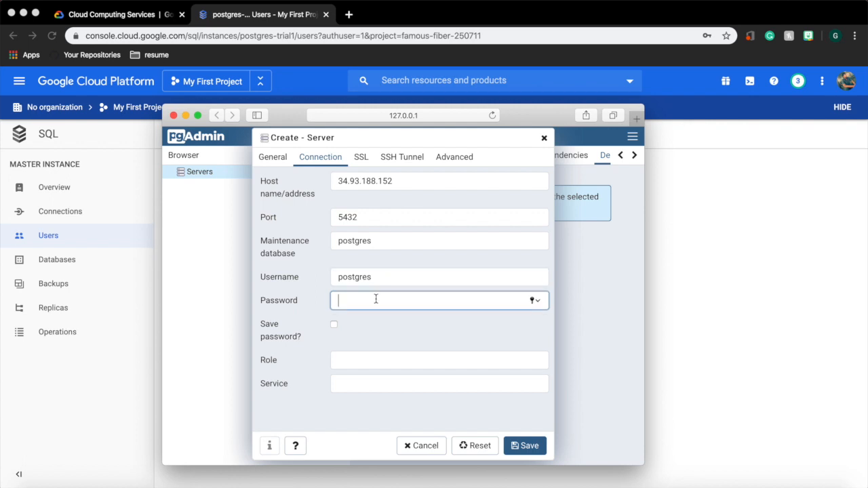
{"action": "type", "text": "password"}
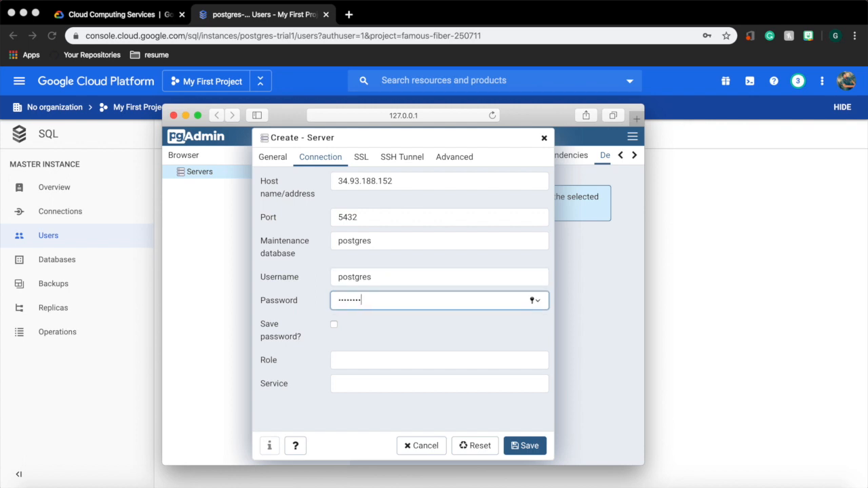
{"action": "mouse_move", "coordinate": [345, 174]}
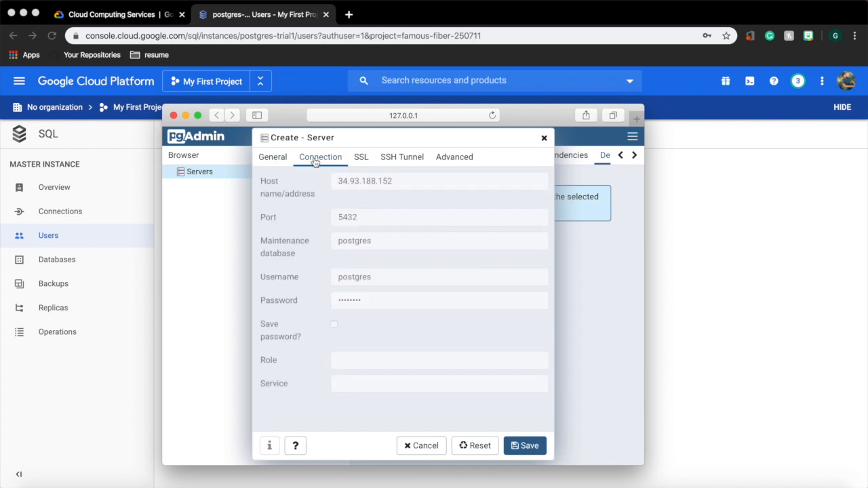
- Save the server, dismiss the connection timeout error, and start editing the instance
{"action": "left_click", "coordinate": [529, 445]}
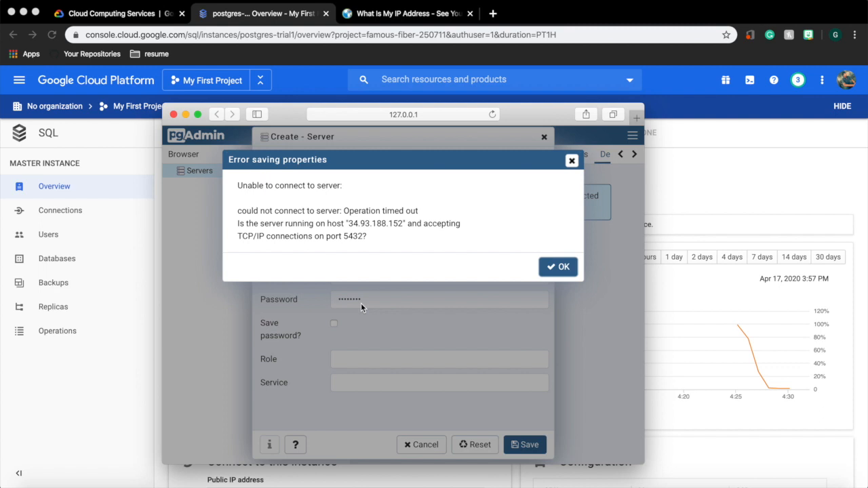
{"action": "mouse_move", "coordinate": [554, 259]}
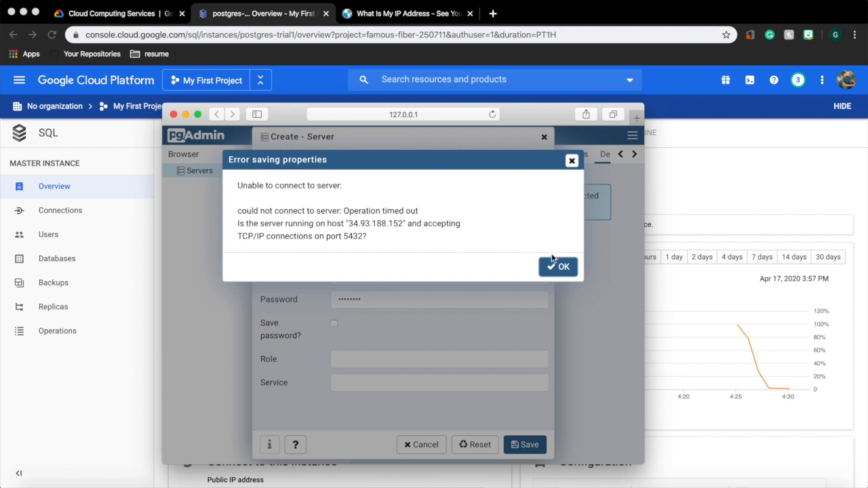
{"action": "left_click", "coordinate": [559, 266]}
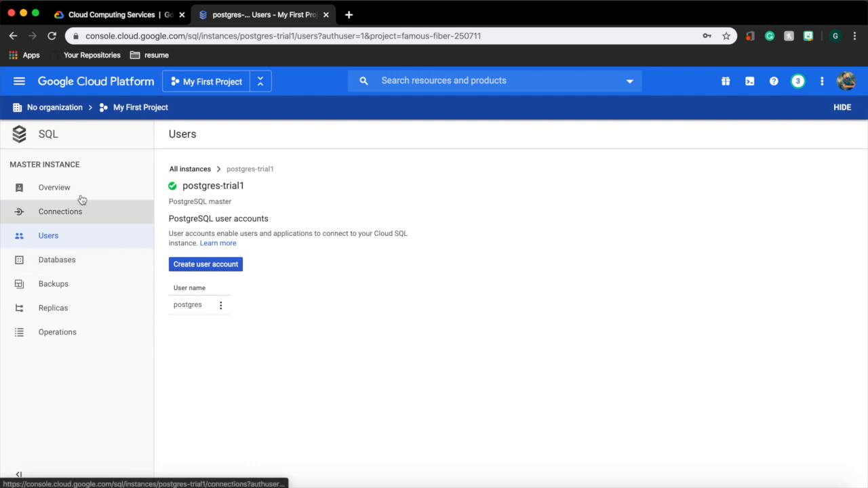
{"action": "left_click", "coordinate": [54, 188]}
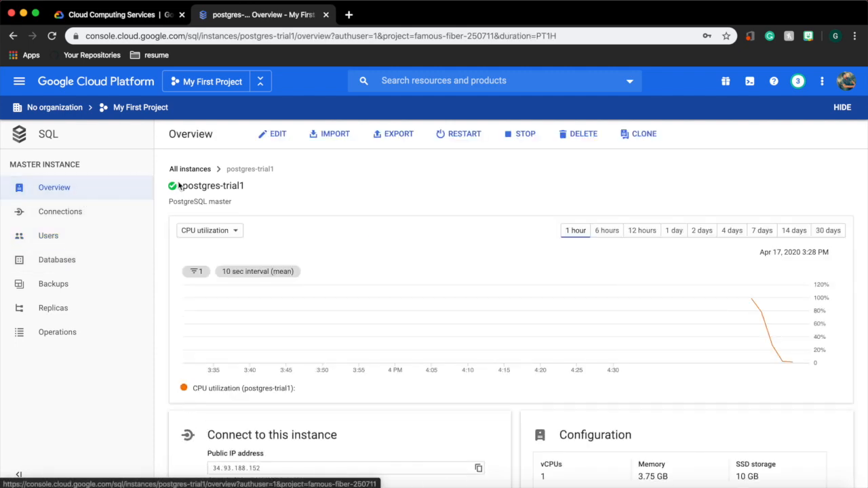
{"action": "left_click", "coordinate": [271, 133]}
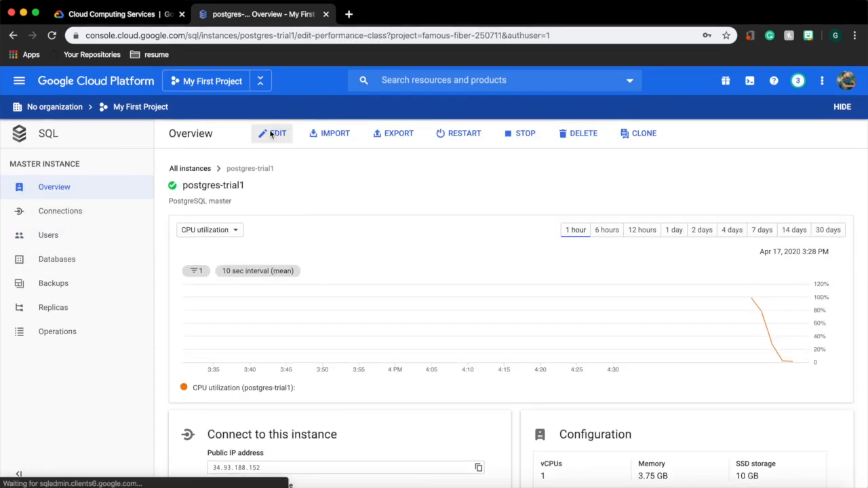
- Expand Connectivity on the edit page, showing public IP and no authorized networks
{"action": "left_click", "coordinate": [272, 133]}
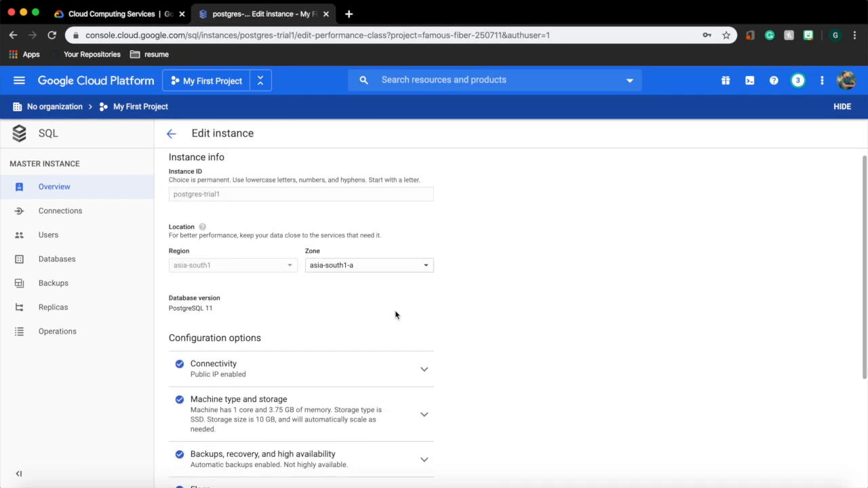
{"action": "left_click", "coordinate": [213, 369]}
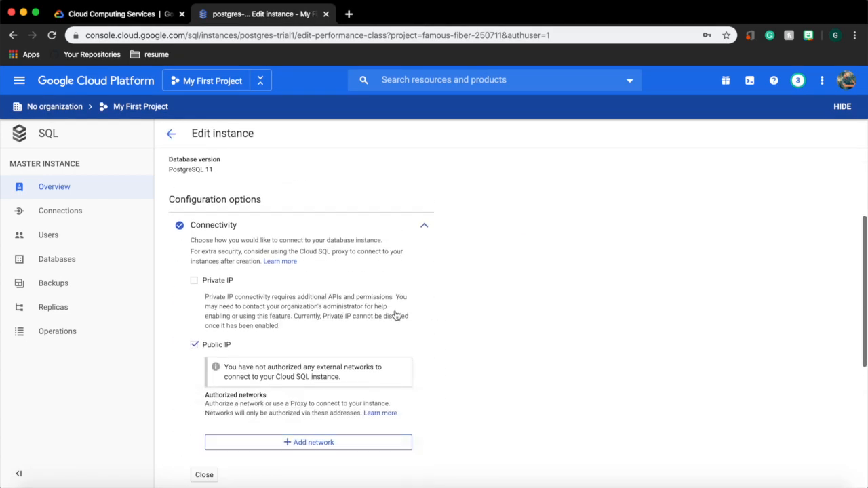
{"action": "scroll", "scroll_direction": "down", "scroll_amount": 3}
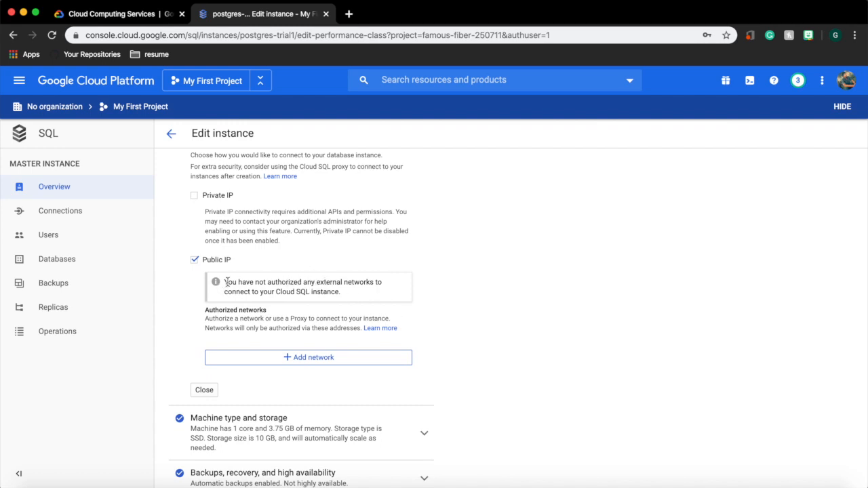
{"action": "left_click_drag", "start_coordinate": [225, 281], "coordinate": [342, 291]}
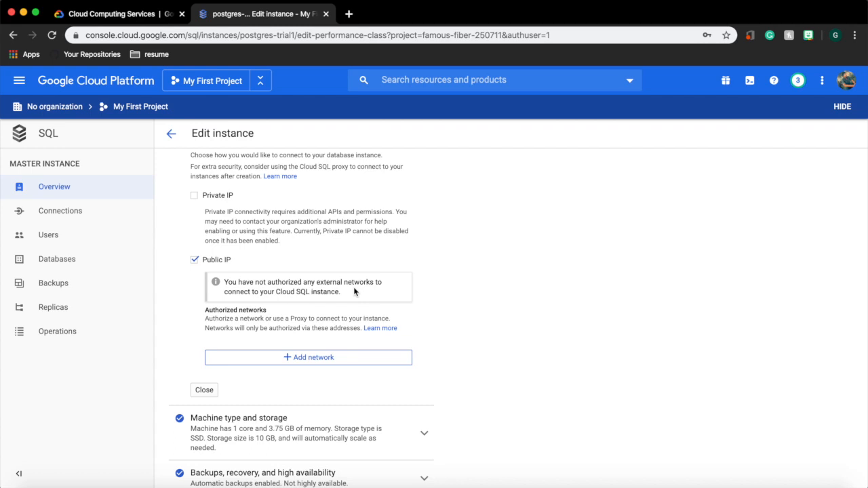
{"action": "mouse_move", "coordinate": [332, 103]}
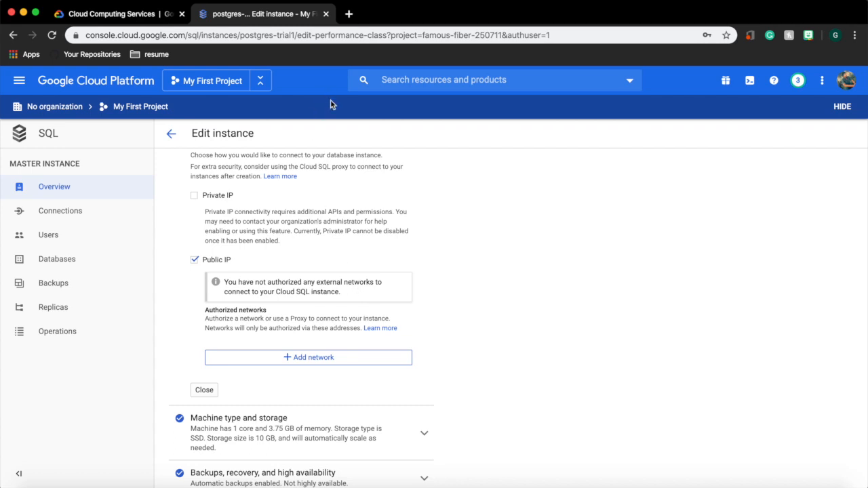
{"action": "mouse_move", "coordinate": [369, 166]}
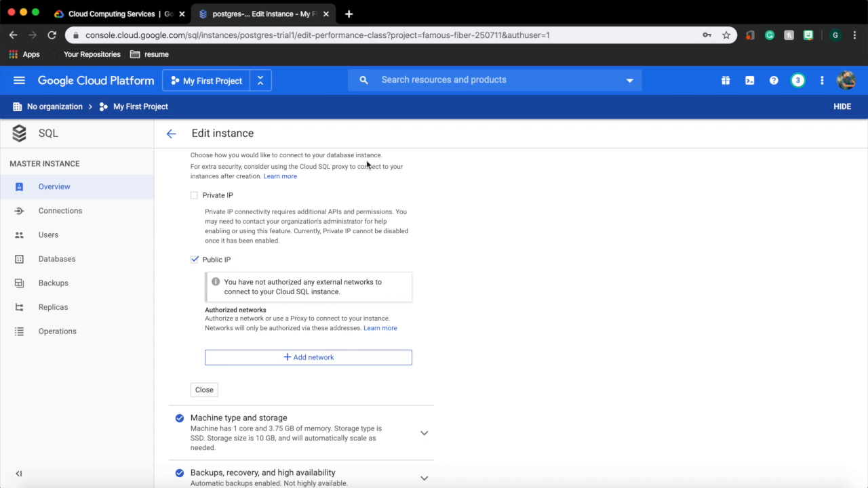
{"action": "mouse_move", "coordinate": [369, 21]}
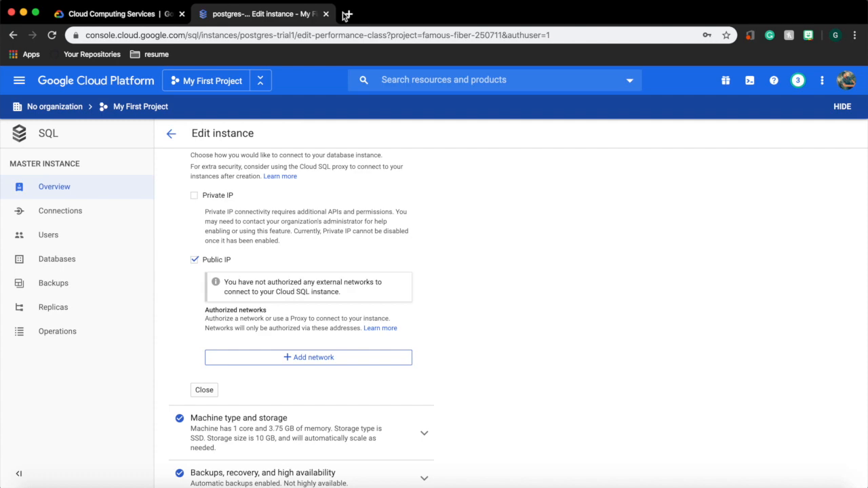
- Search Google for "my ip address" to find this computer's public IP
{"action": "type", "text": "my ip address"}
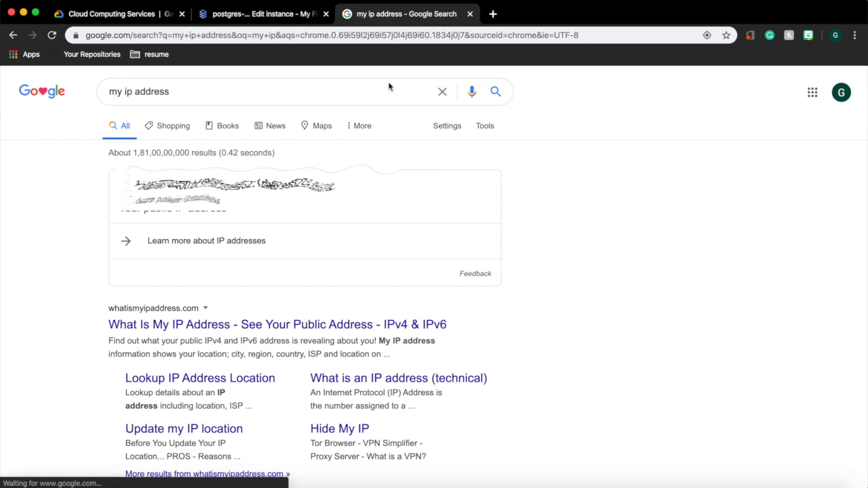
{"action": "mouse_move", "coordinate": [371, 41]}
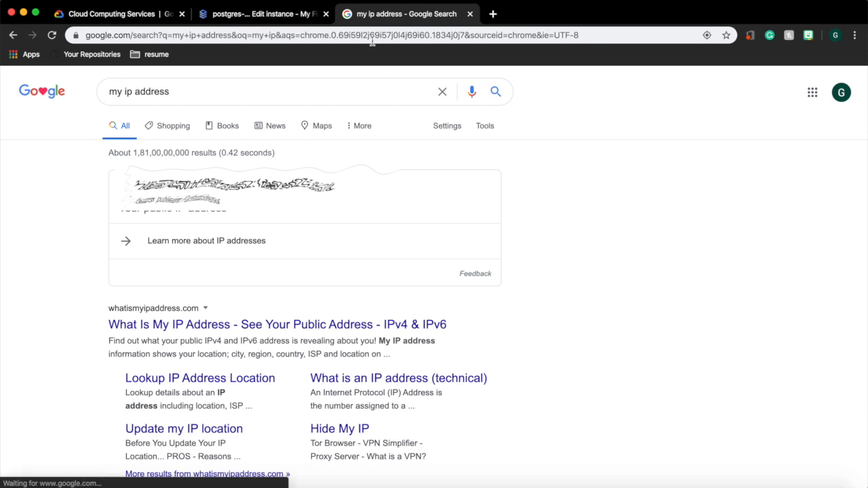
{"action": "scroll", "scroll_direction": "down", "scroll_amount": 3}
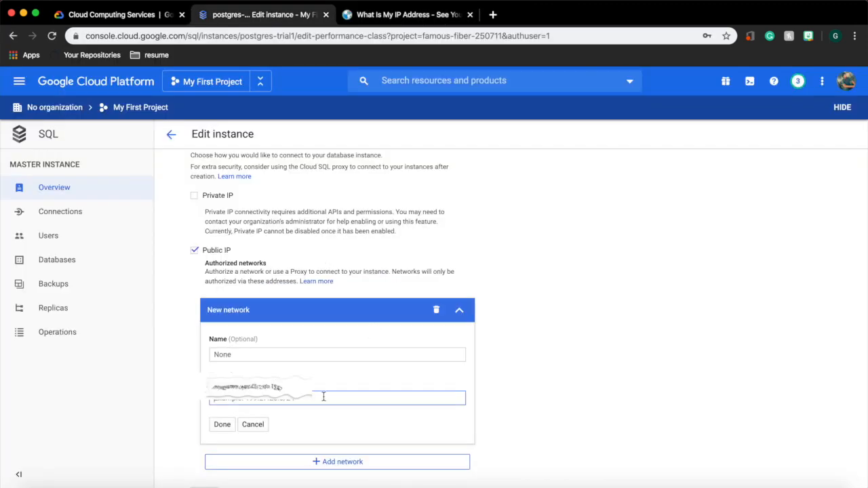
- Name the authorized network mysystem, finish adding it, and save the instance update
{"action": "left_click", "coordinate": [337, 354]}
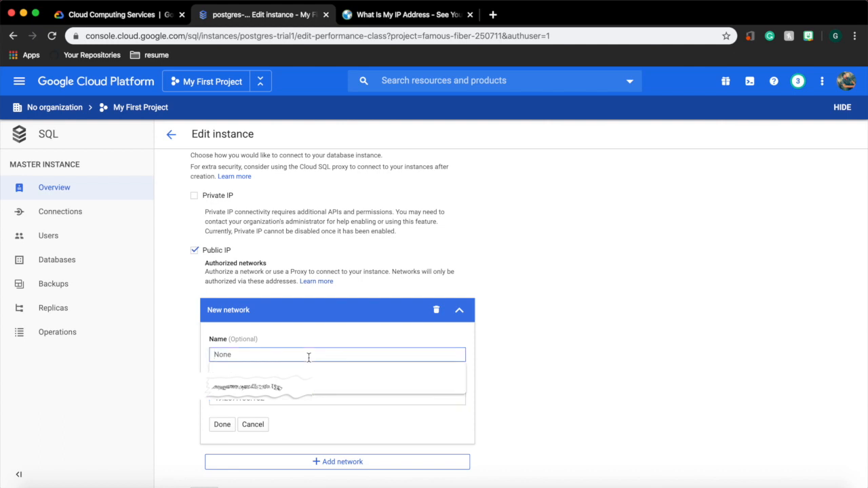
{"action": "type", "text": "mysystem"}
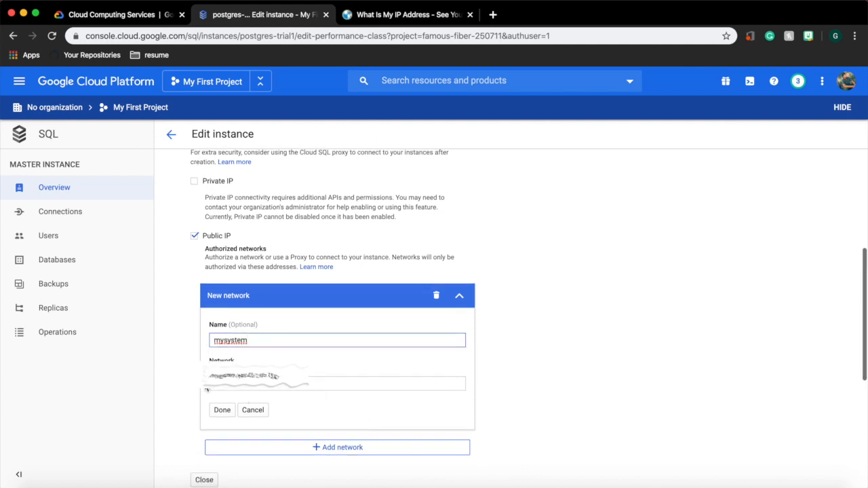
{"action": "left_click", "coordinate": [223, 410]}
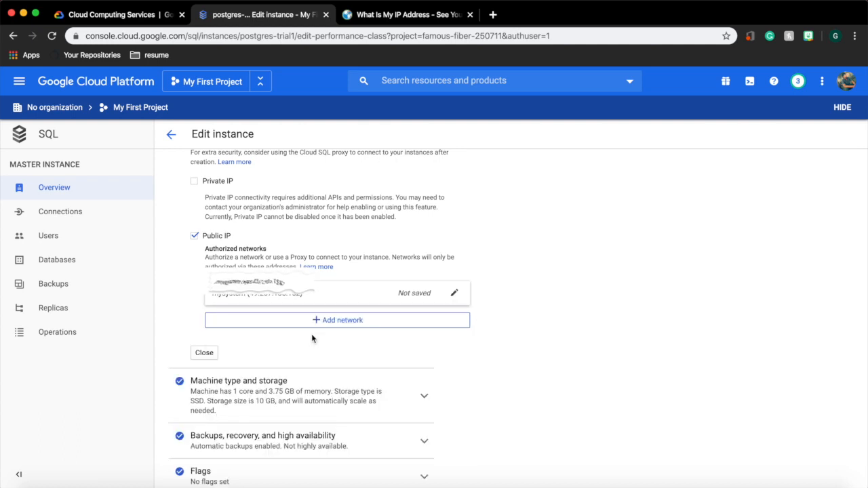
{"action": "scroll", "scroll_direction": "down", "scroll_amount": 3}
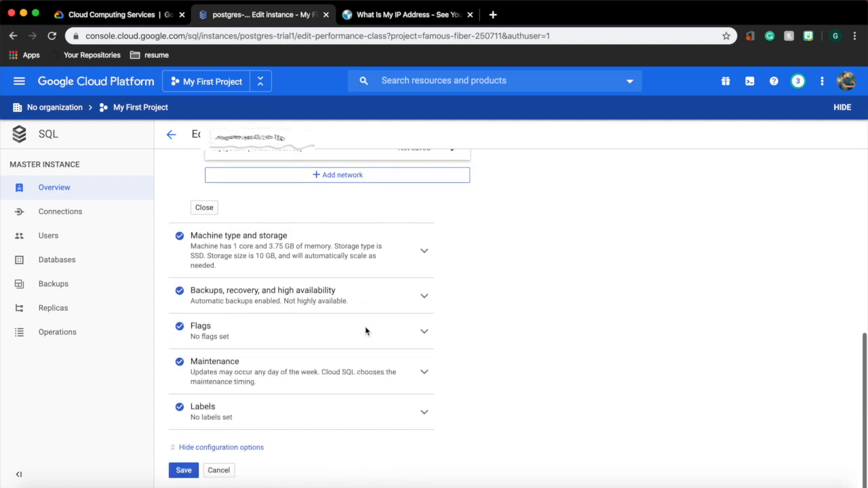
{"action": "left_click", "coordinate": [183, 469]}
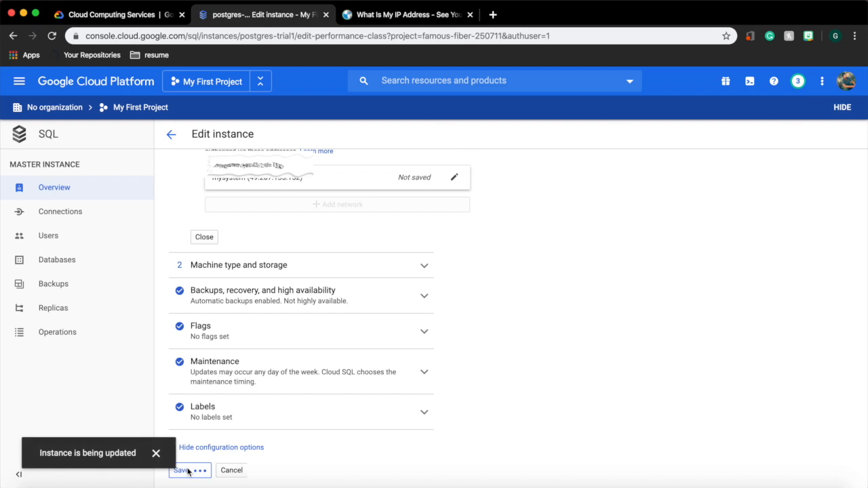
{"action": "left_click", "coordinate": [184, 469]}
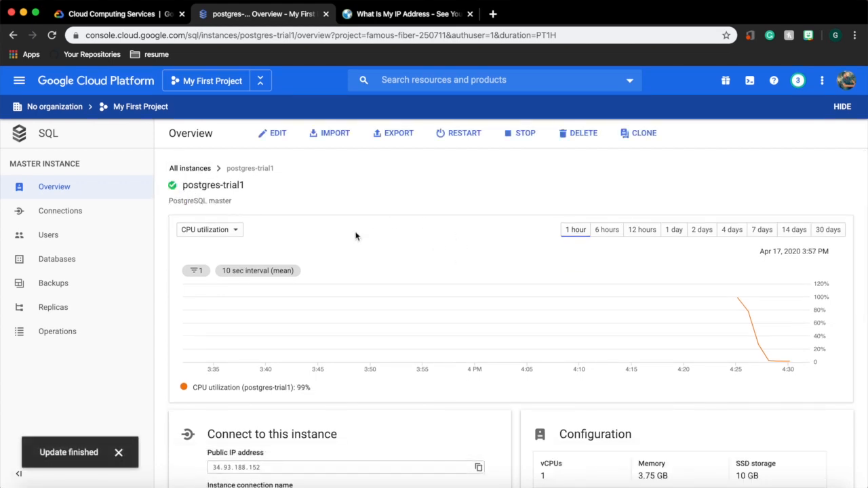
{"action": "mouse_move", "coordinate": [311, 212]}
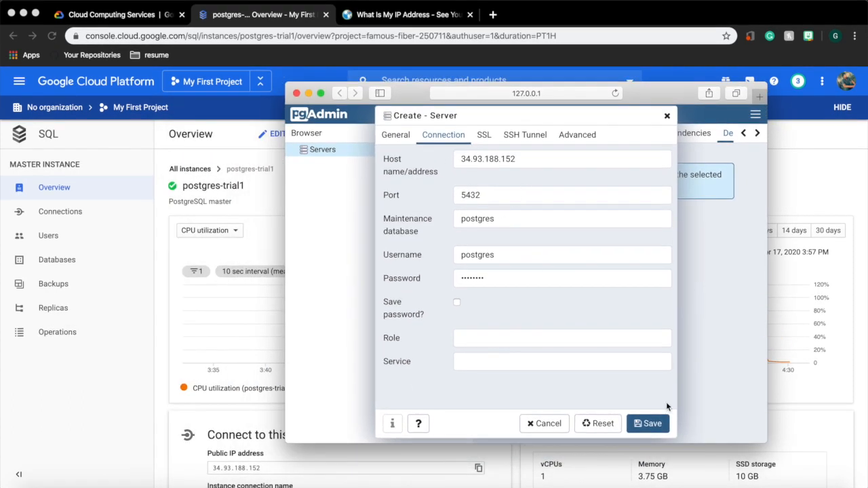
- Save the postgres_gcpSrver server and expand its postgres database down to the public schema's Tables
{"action": "left_click", "coordinate": [648, 424]}
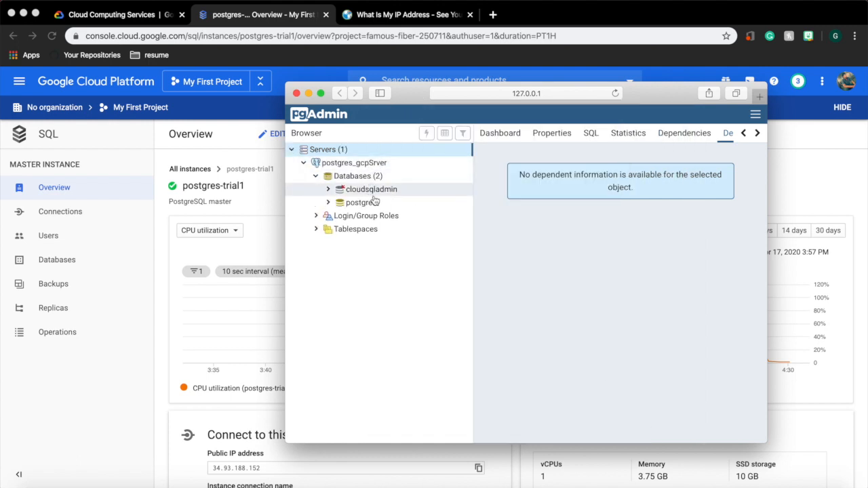
{"action": "left_click", "coordinate": [361, 200]}
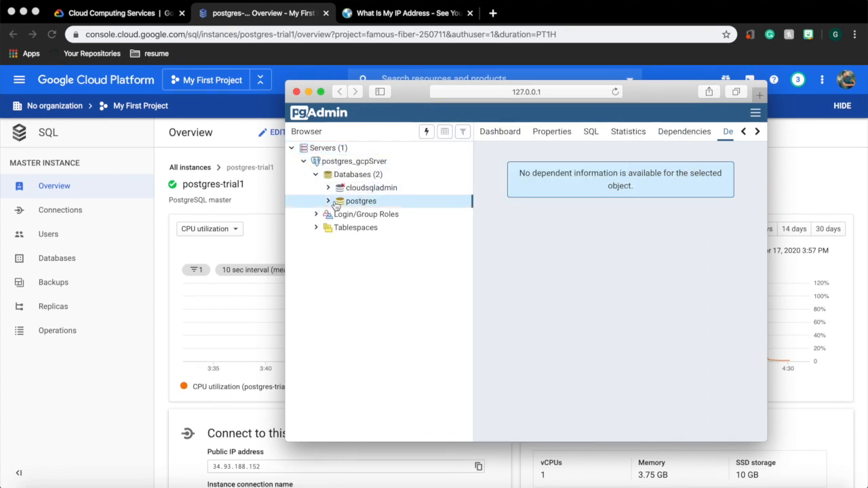
{"action": "left_click", "coordinate": [328, 200]}
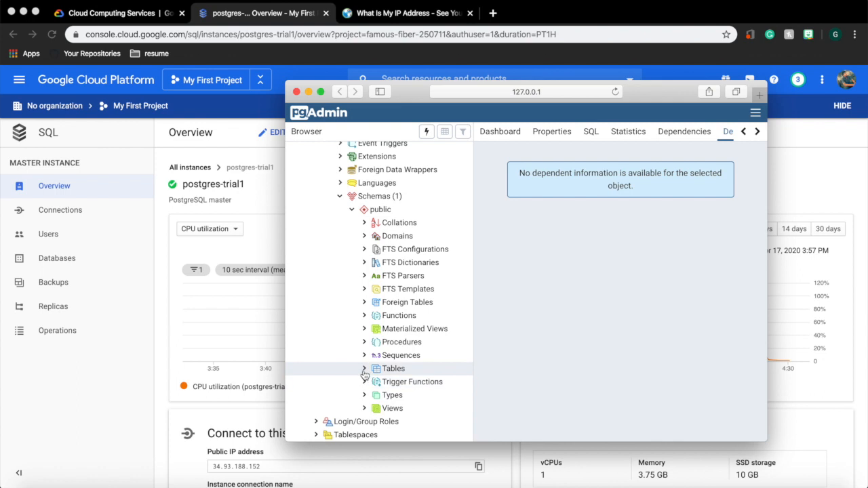
{"action": "right_click", "coordinate": [393, 369]}
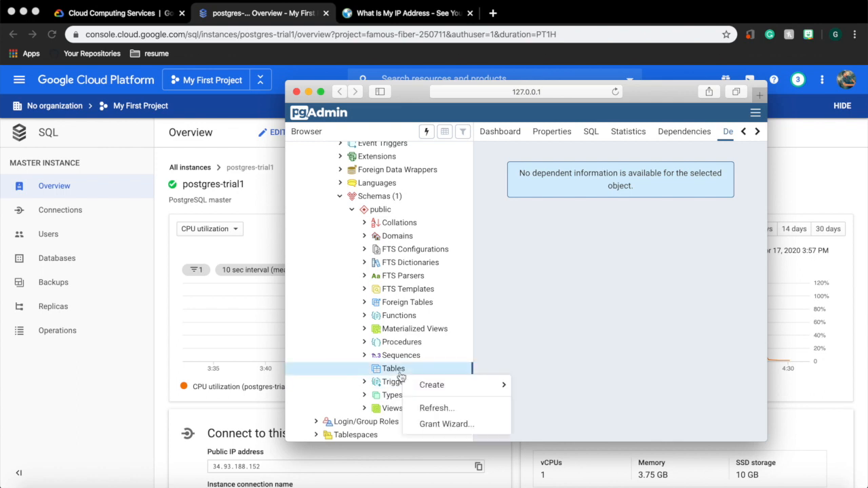
{"action": "mouse_move", "coordinate": [432, 385]}
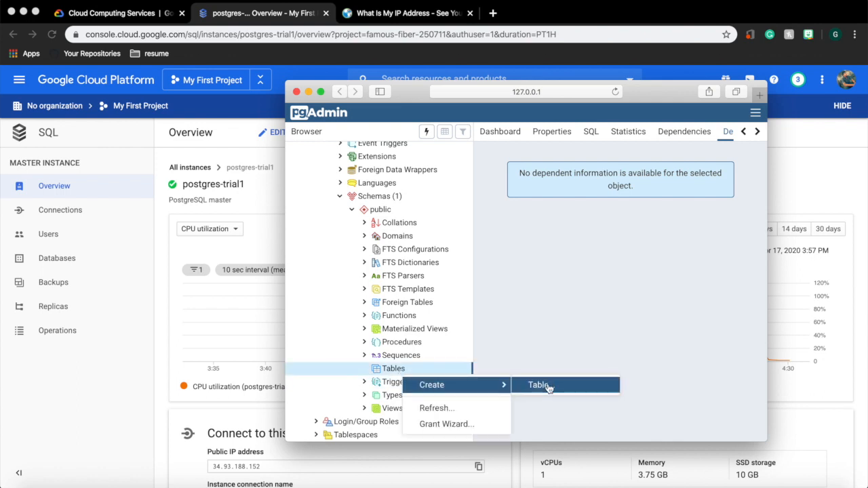
- Create a table named User with an integer Id column set as primary key
{"action": "left_click", "coordinate": [537, 385]}
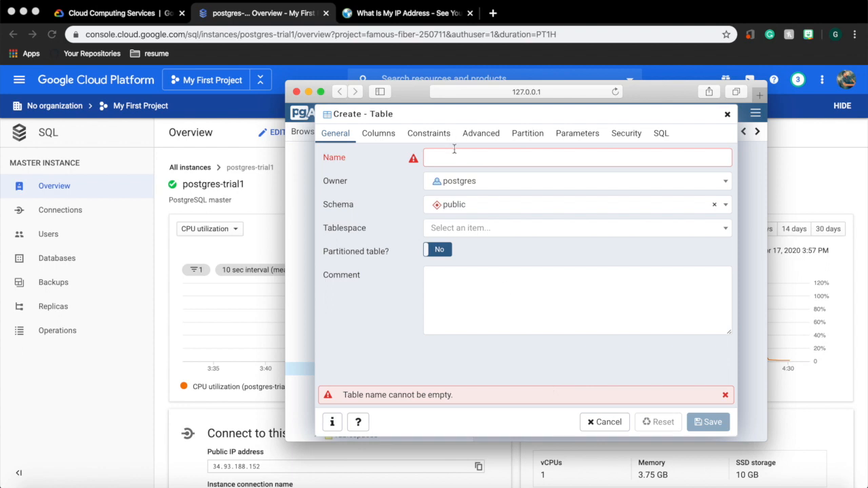
{"action": "type", "text": "User"}
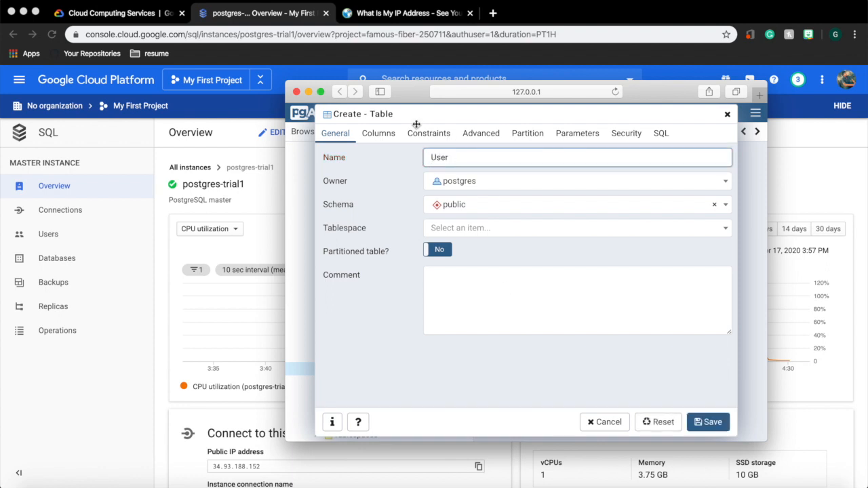
{"action": "left_click", "coordinate": [378, 133]}
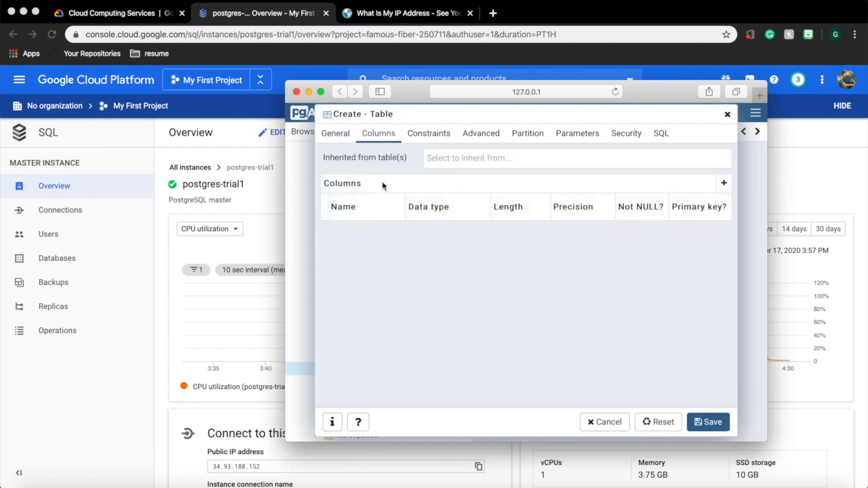
{"action": "left_click", "coordinate": [723, 183]}
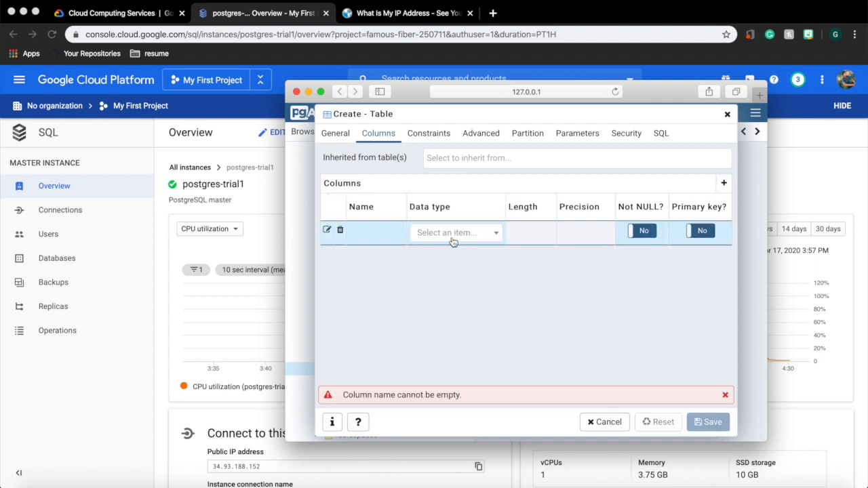
{"action": "type", "text": "Id"}
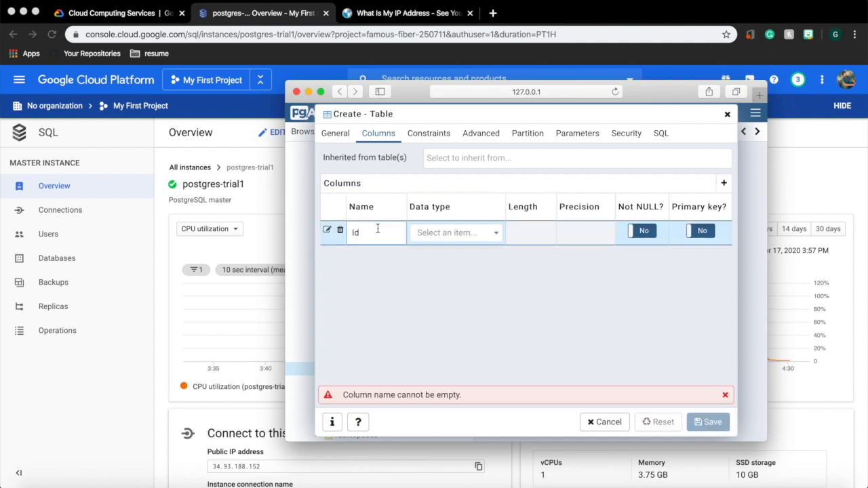
{"action": "type", "text": "int"}
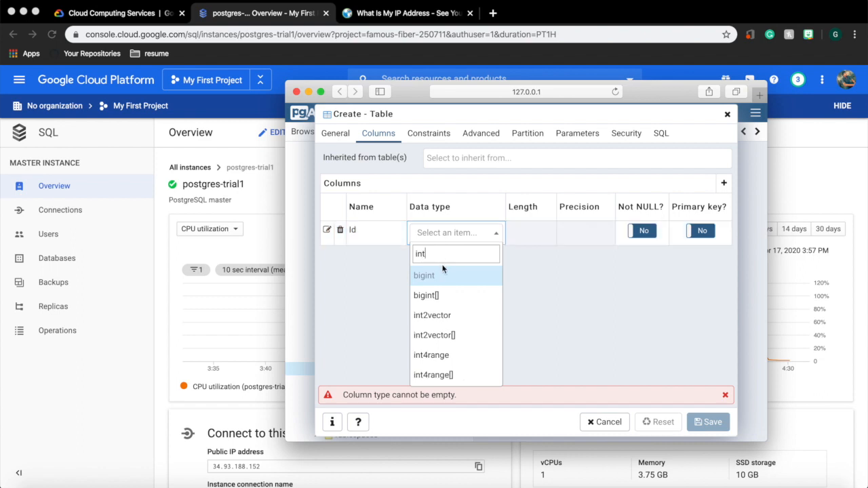
{"action": "left_click", "coordinate": [455, 233]}
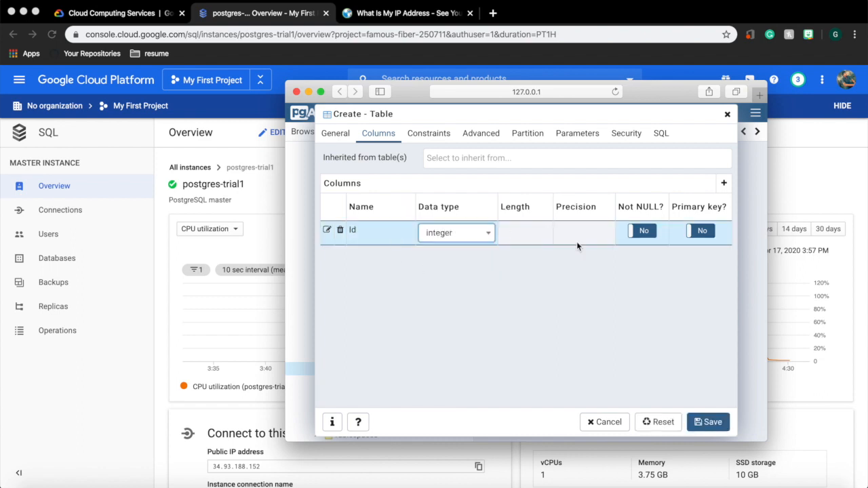
{"action": "left_click", "coordinate": [700, 230]}
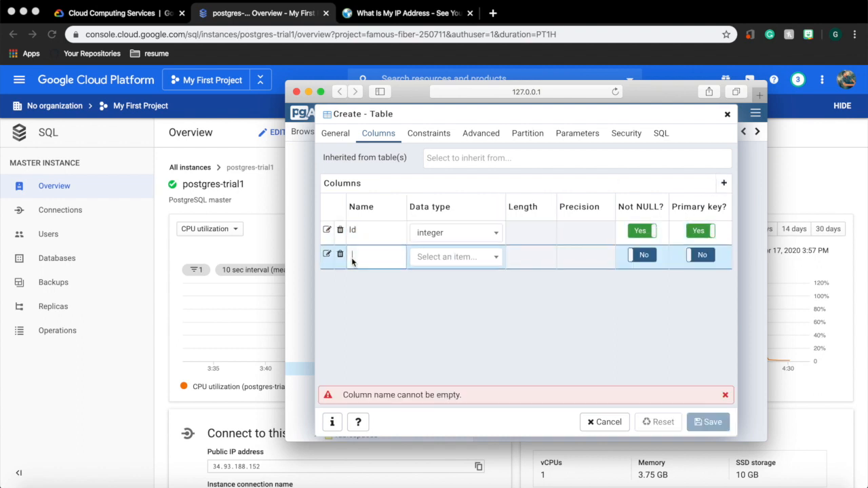
- Add a Name column of type character with length 20
{"action": "left_click", "coordinate": [455, 256]}
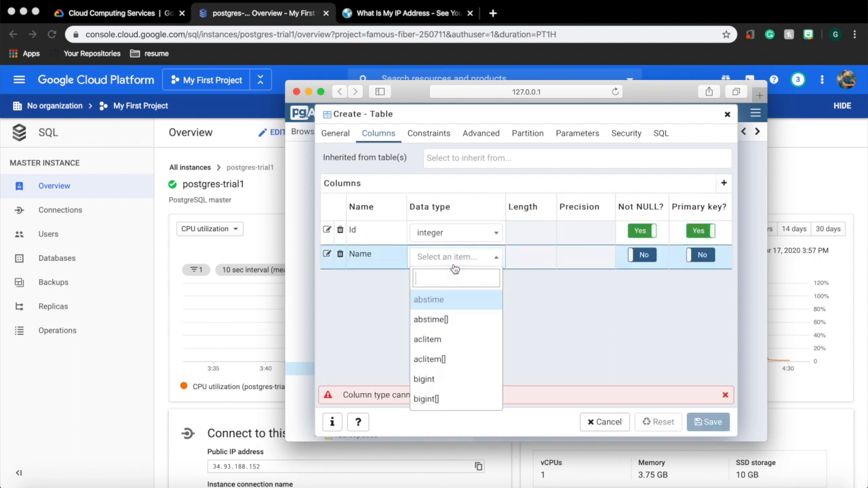
{"action": "type", "text": "char"}
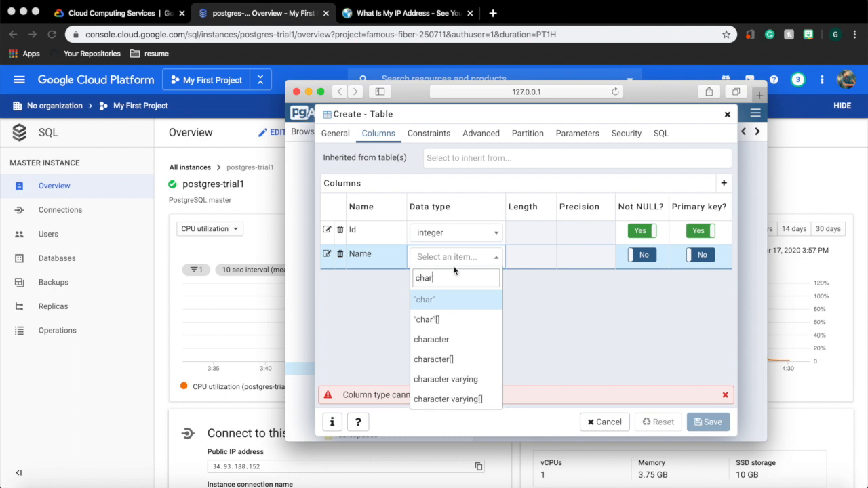
{"action": "left_click", "coordinate": [431, 339]}
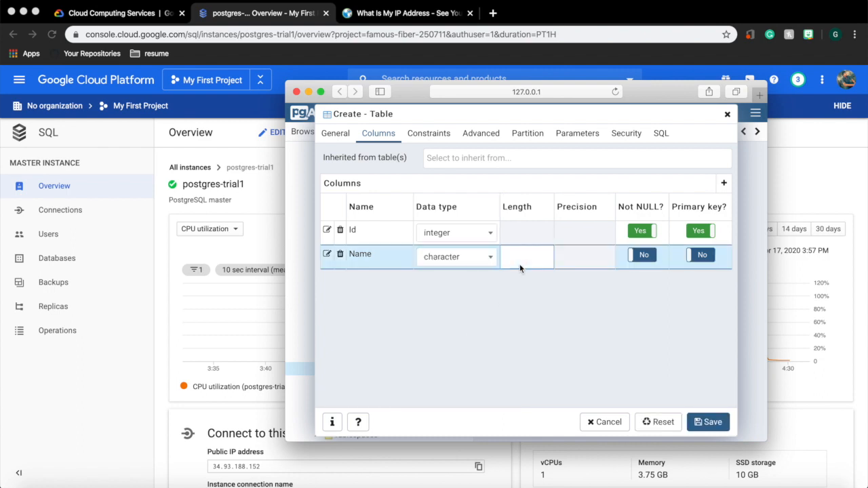
{"action": "type", "text": "20"}
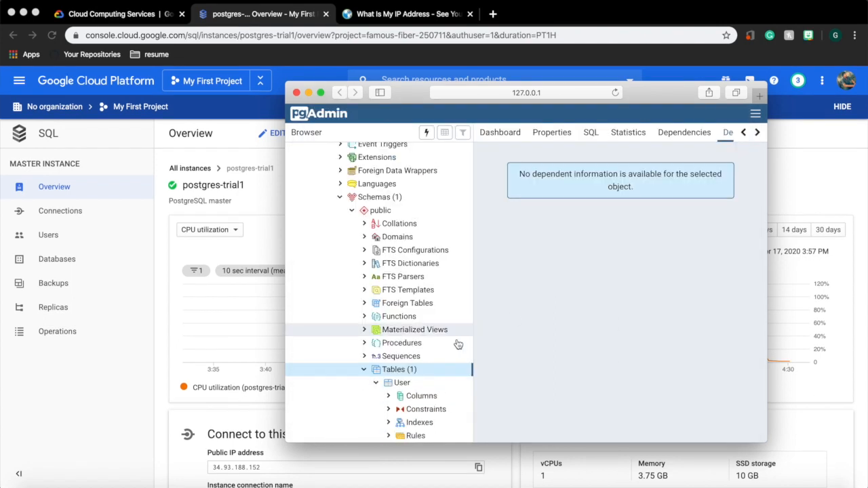
- Write and run an INSERT INTO public."User" statement in the Query Tool for the User table
{"action": "right_click", "coordinate": [401, 383]}
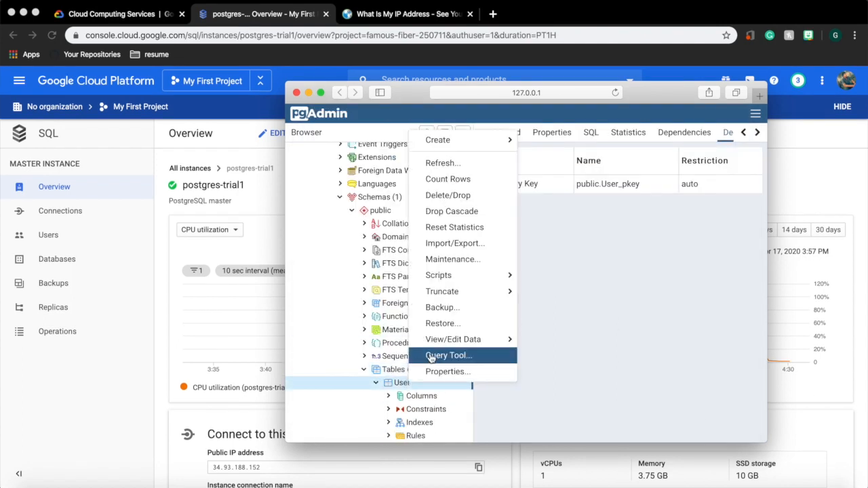
{"action": "mouse_move", "coordinate": [438, 274]}
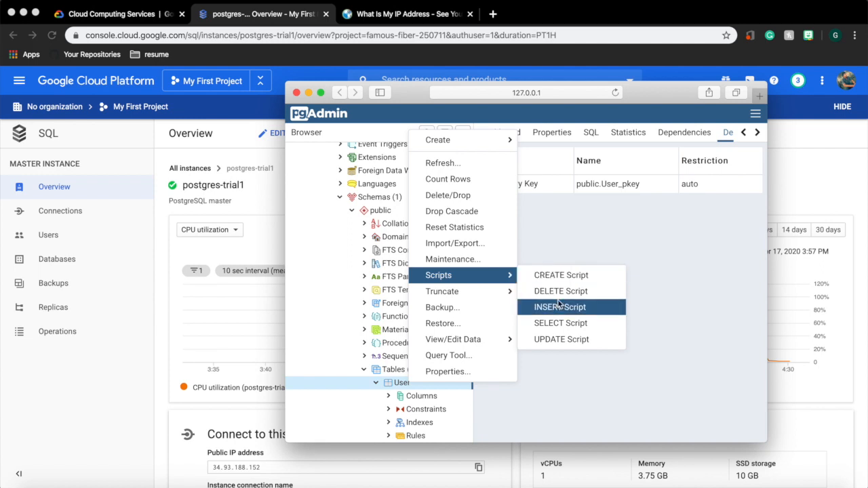
{"action": "left_click", "coordinate": [560, 307]}
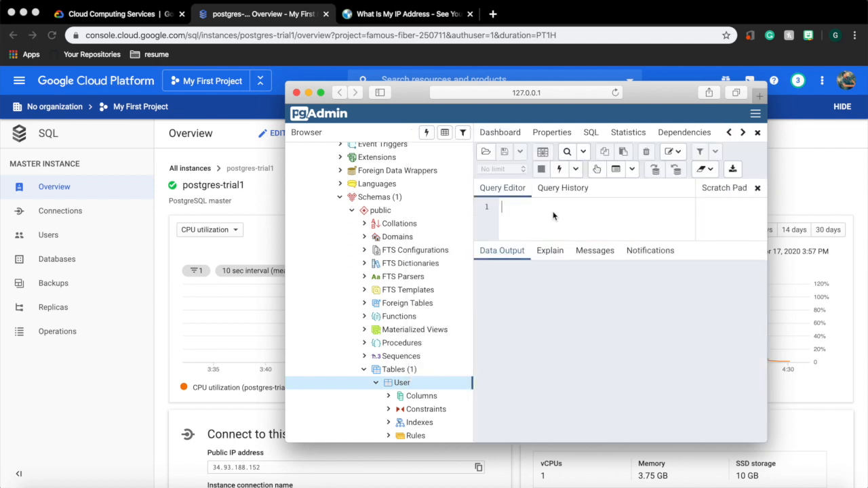
{"action": "type", "text": "INSERT INTO public.\"User\"("}
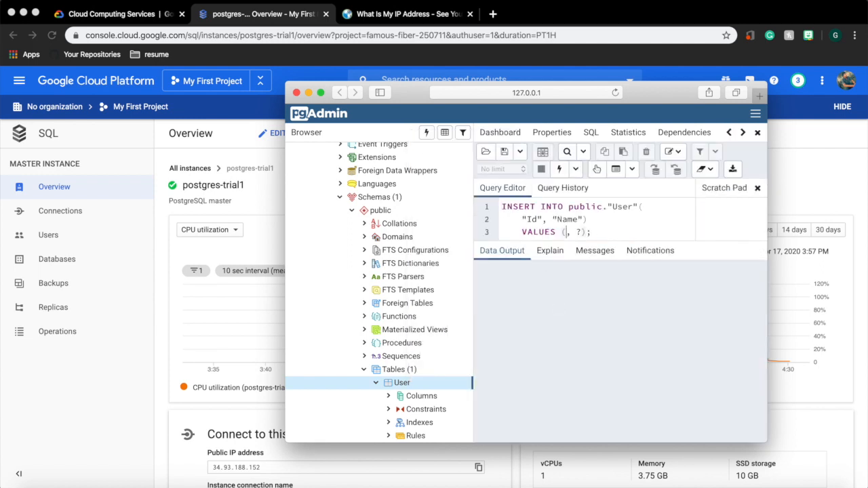
{"action": "type", "text": "1"}
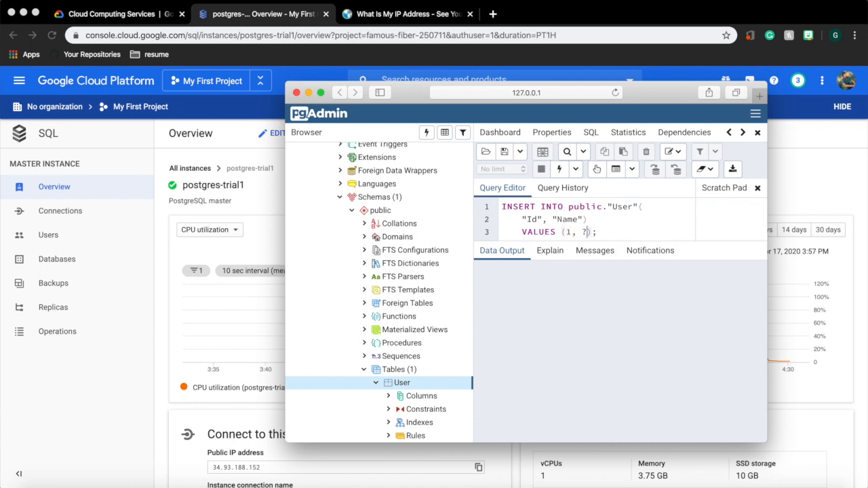
{"action": "type", "text": "Gandhi"}
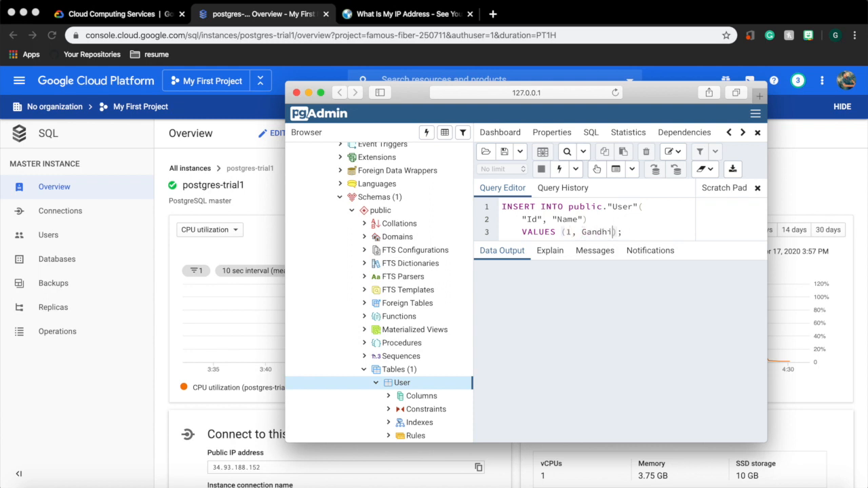
{"action": "type", "text": "'Doe"}
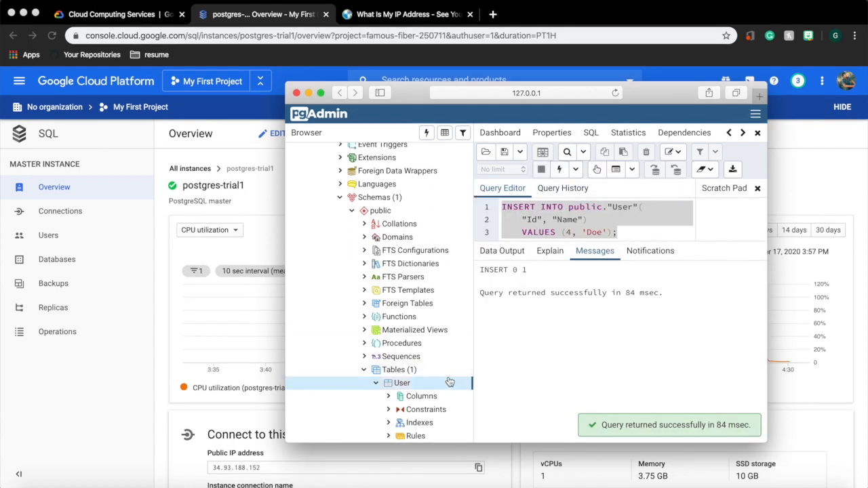
{"action": "right_click", "coordinate": [402, 382]}
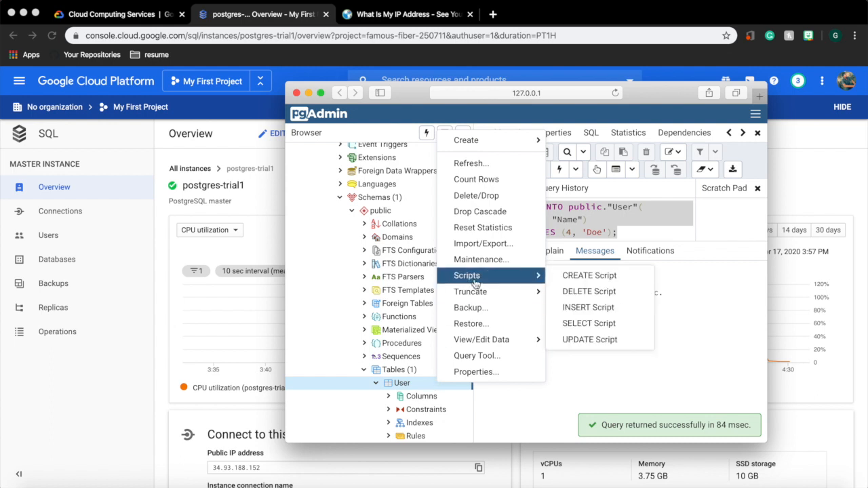
- Generate a SELECT script for the User table and execute it
{"action": "left_click", "coordinate": [589, 323]}
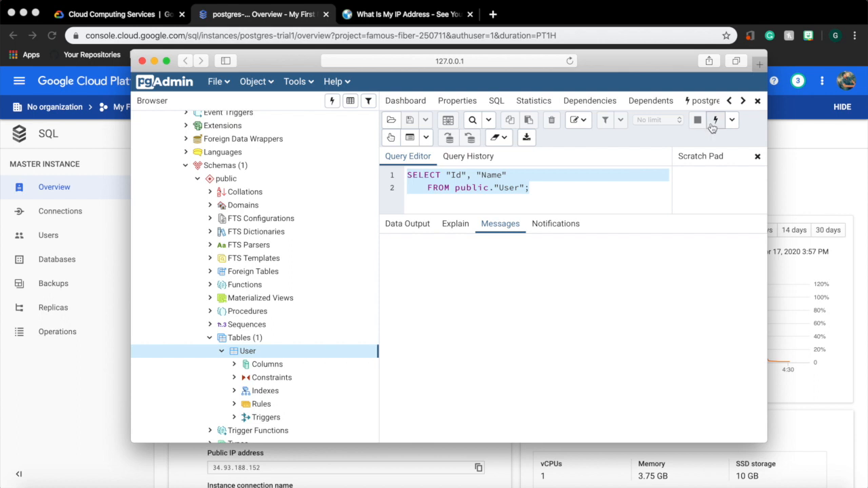
{"action": "left_click", "coordinate": [715, 119]}
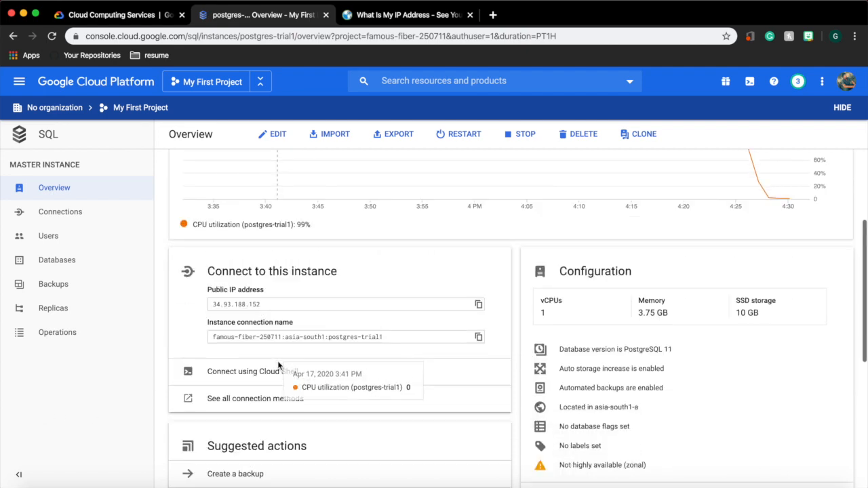
{"action": "mouse_move", "coordinate": [470, 332]}
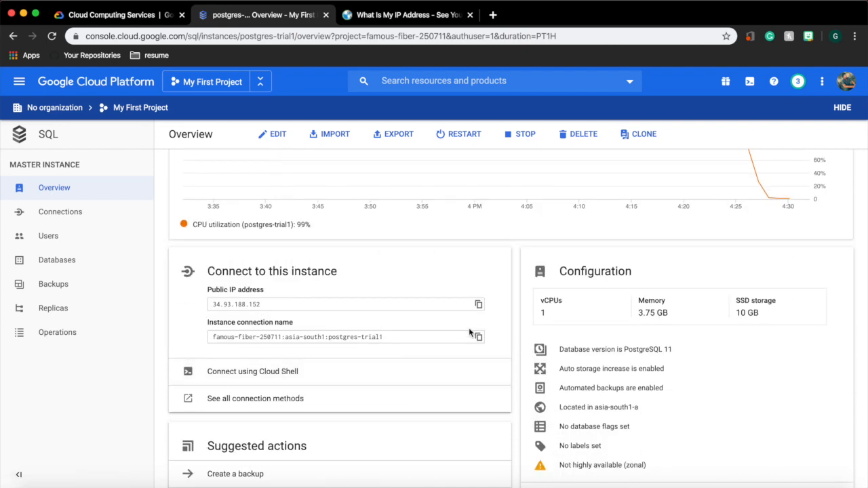
- Connect to postgres-trial1 via Cloud Shell using the gcloud sql connect command
{"action": "scroll", "scroll_direction": "down", "scroll_amount": 3}
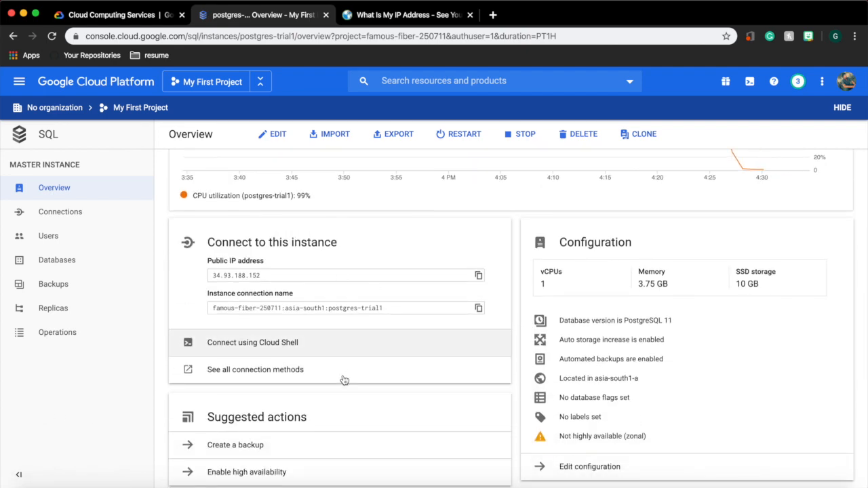
{"action": "left_click", "coordinate": [252, 342]}
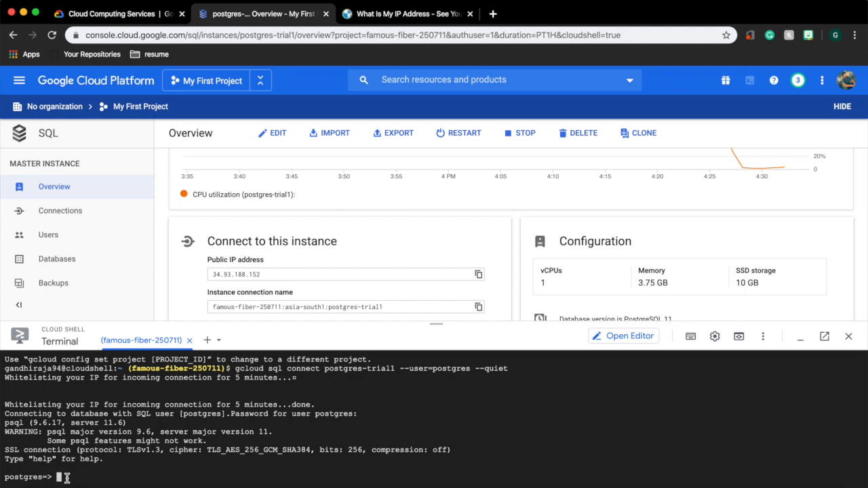
- List databases with \l, connect to postgres with \c and the password, then list tables with \dt
{"action": "type", "text": "\\l"}
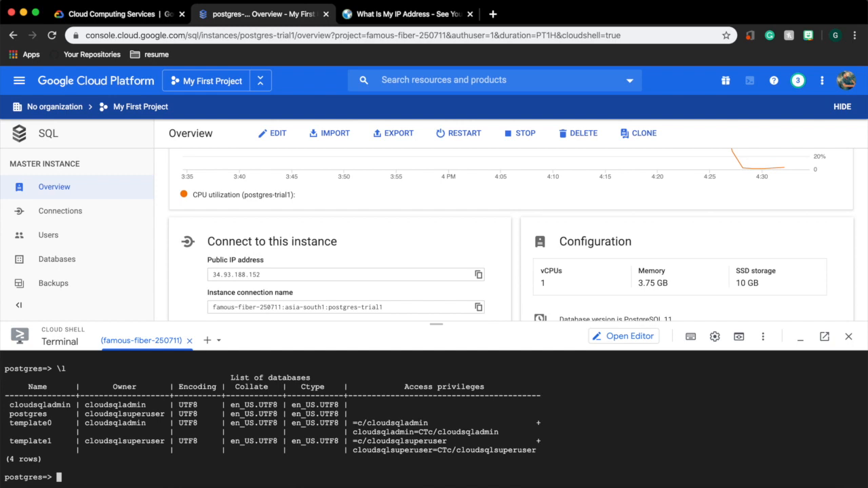
{"action": "type", "text": "\\c"}
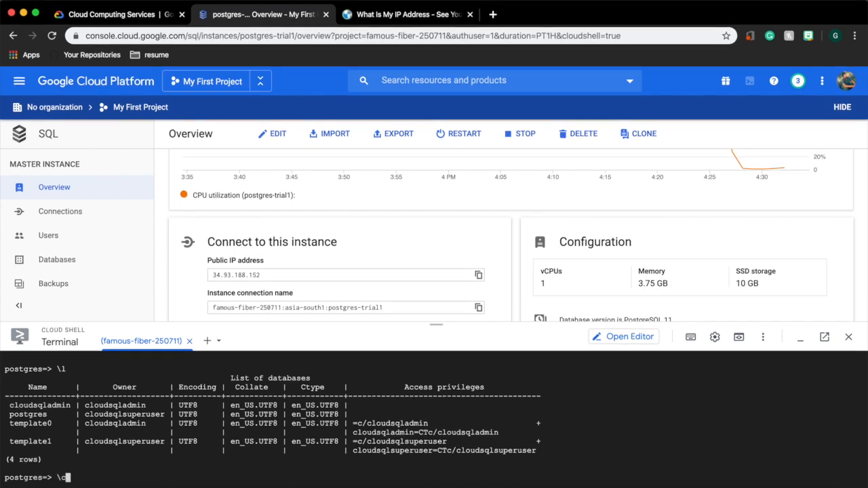
{"action": "type", "text": "postgres"}
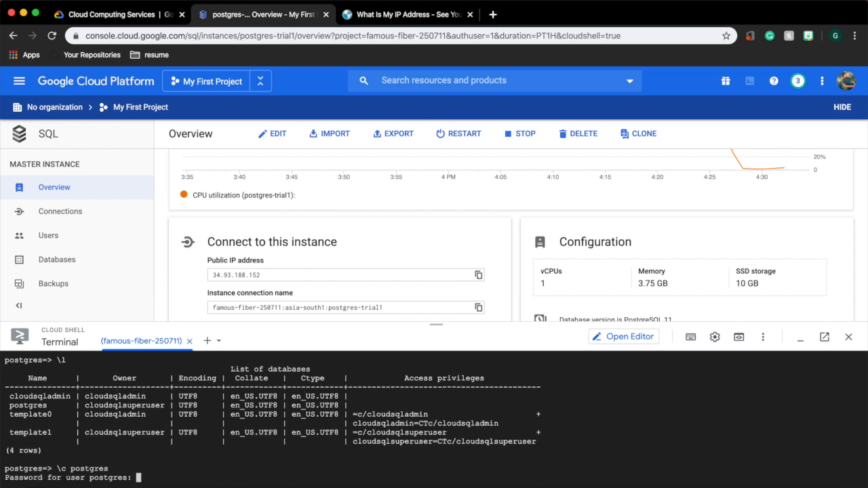
{"action": "key", "text": "enter"}
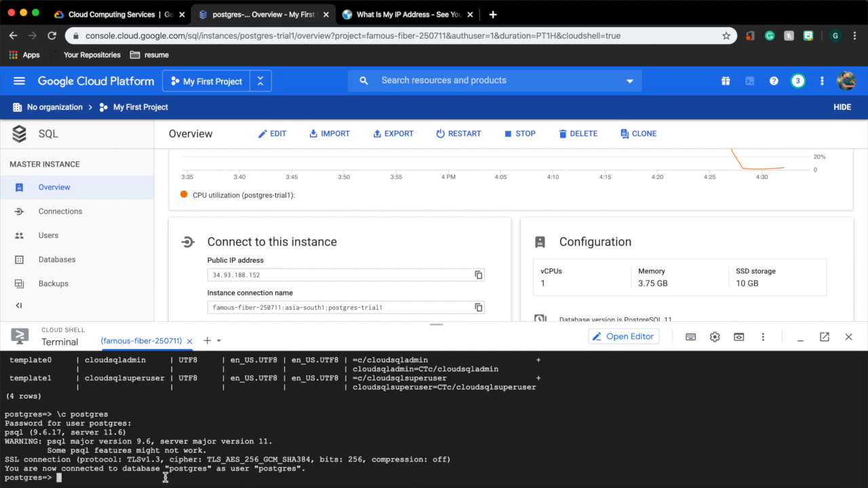
{"action": "type", "text": "\\dt"}
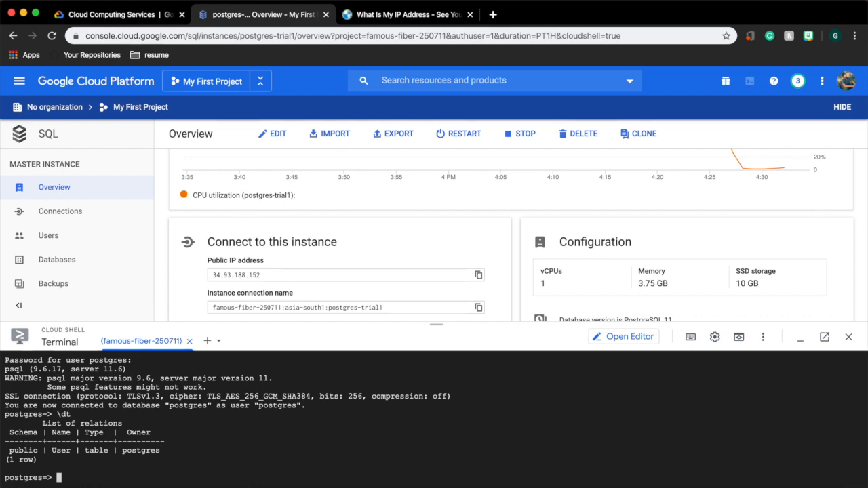
- Run SELECT * FROM public."User" to show its rows, then close Cloud Shell
{"action": "type", "text": "Select"}
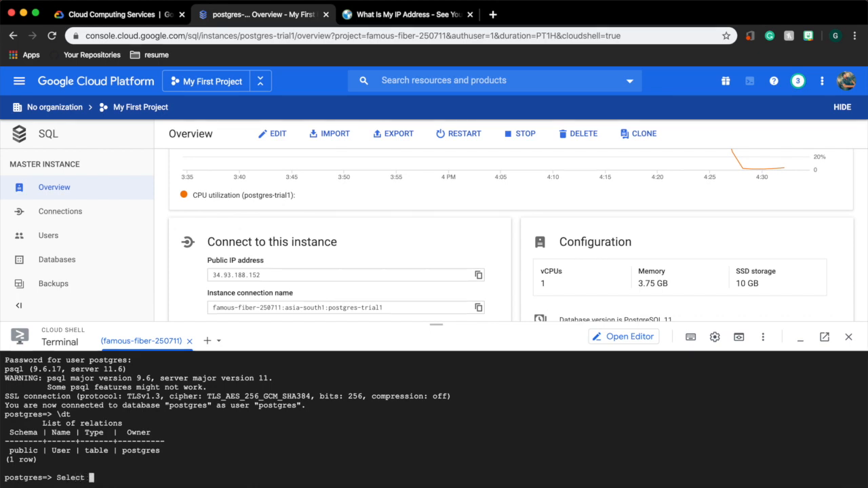
{"action": "type", "text": "* from"}
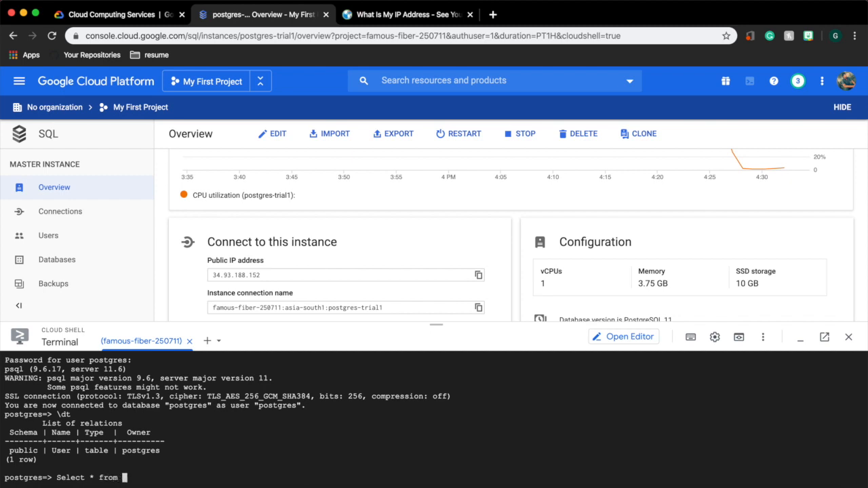
{"action": "type", "text": "public."}
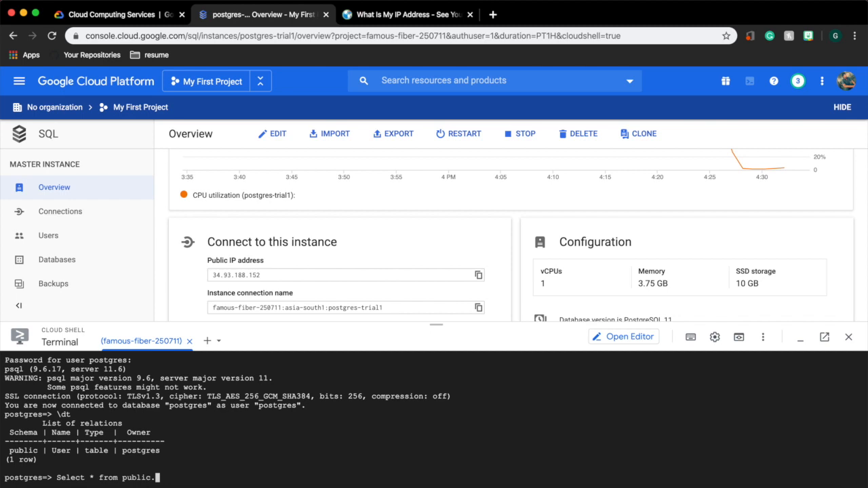
{"action": "type", "text": "\"U"}
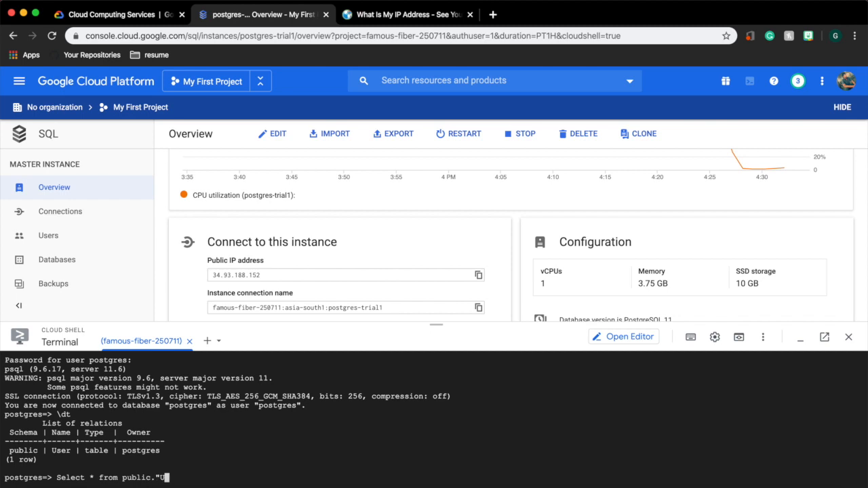
{"action": "type", "text": "ser\";"}
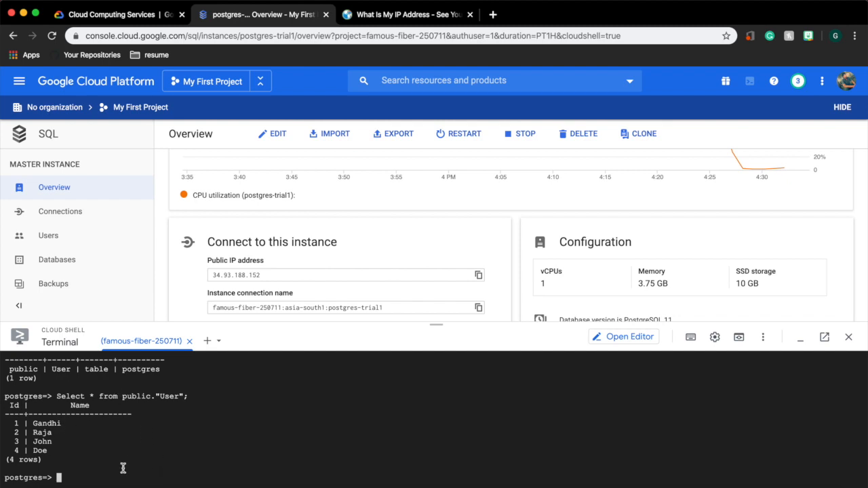
{"action": "left_click", "coordinate": [848, 337]}
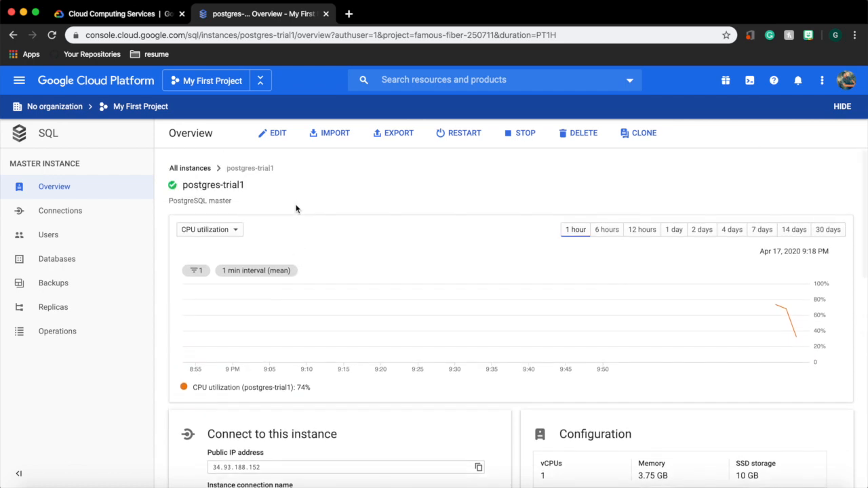
{"action": "mouse_move", "coordinate": [158, 176]}
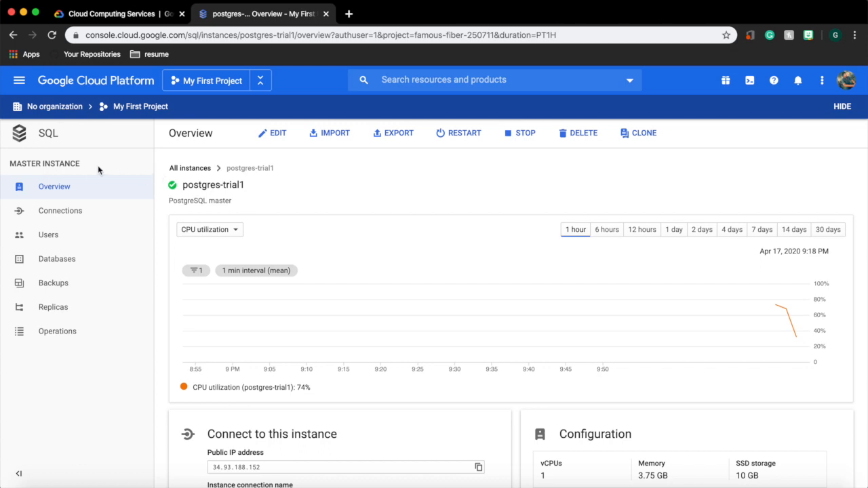
- On the Connections page, create a client SSL certificate named client_cert
{"action": "left_click", "coordinate": [60, 210]}
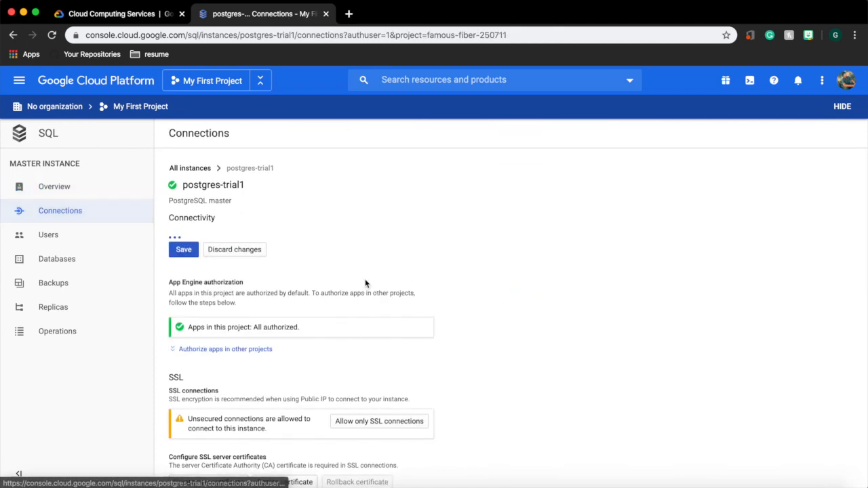
{"action": "scroll", "scroll_direction": "down", "scroll_amount": 3}
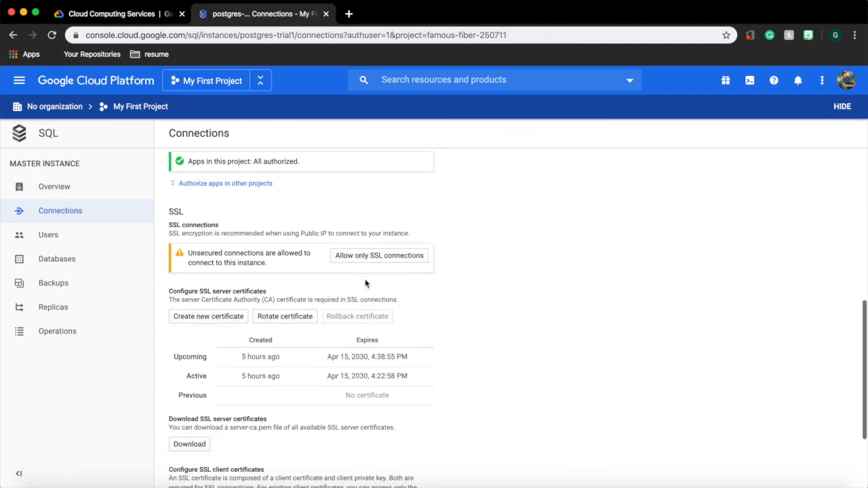
{"action": "scroll", "scroll_direction": "down", "scroll_amount": 3}
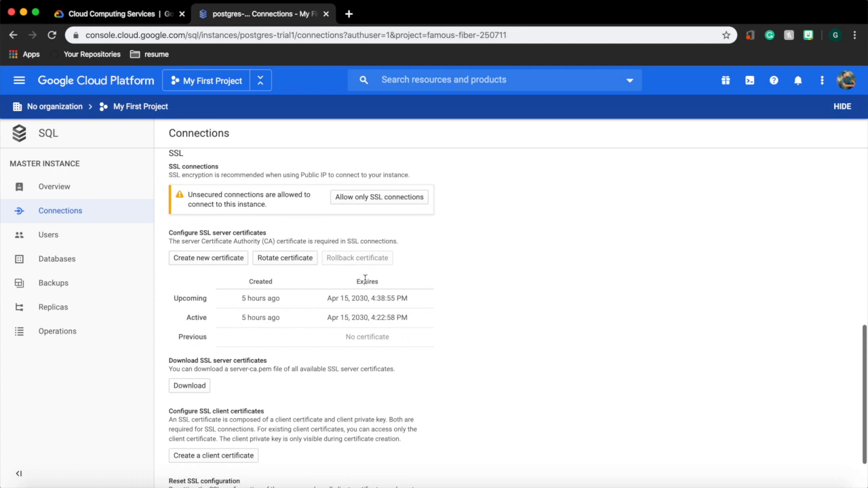
{"action": "scroll", "scroll_direction": "down", "scroll_amount": 3}
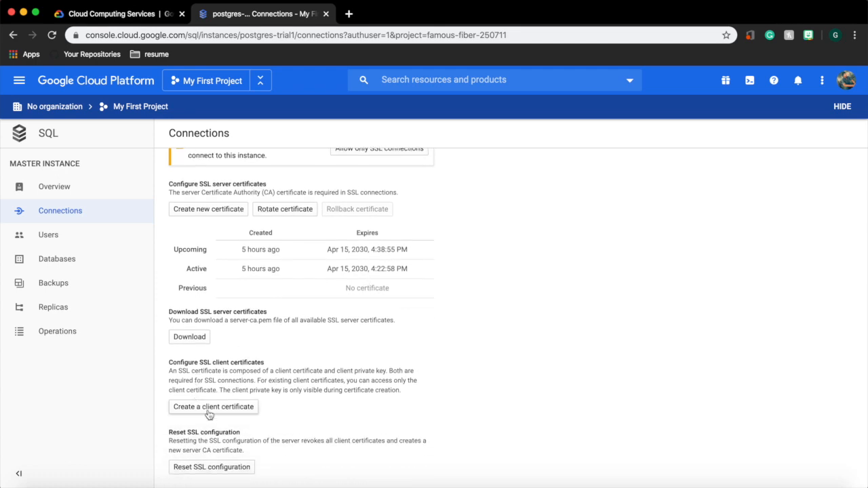
{"action": "left_click", "coordinate": [213, 407]}
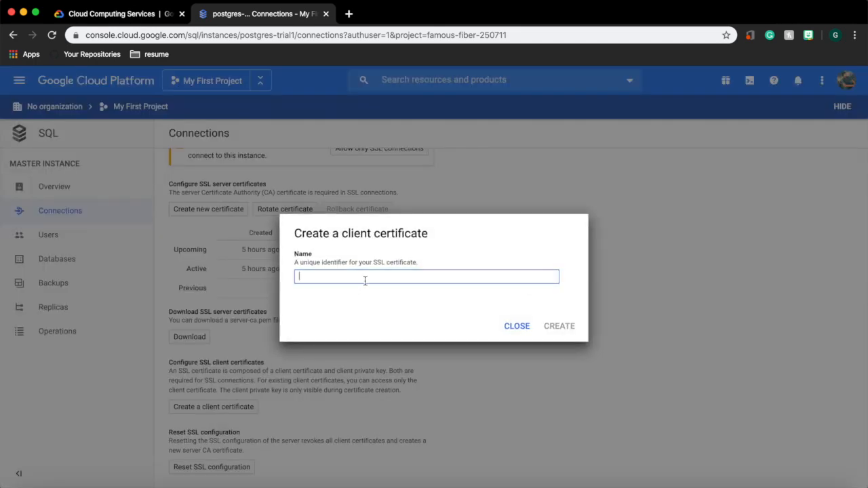
{"action": "type", "text": "client_cer"}
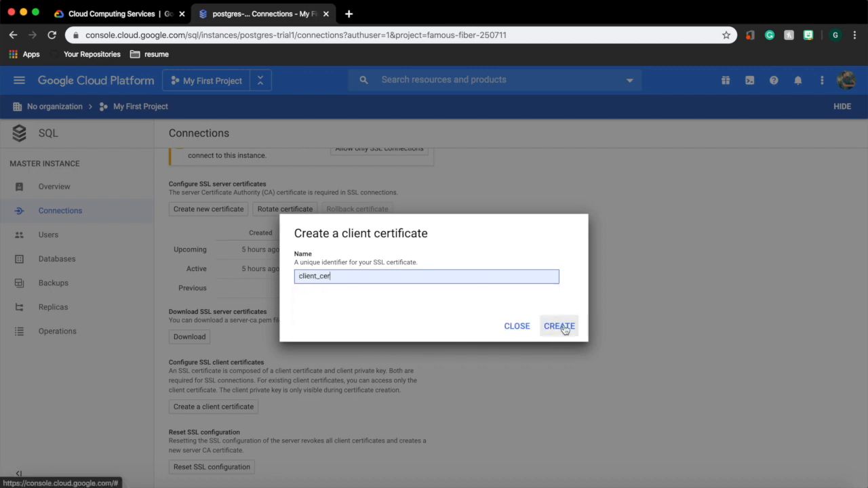
{"action": "left_click", "coordinate": [559, 326]}
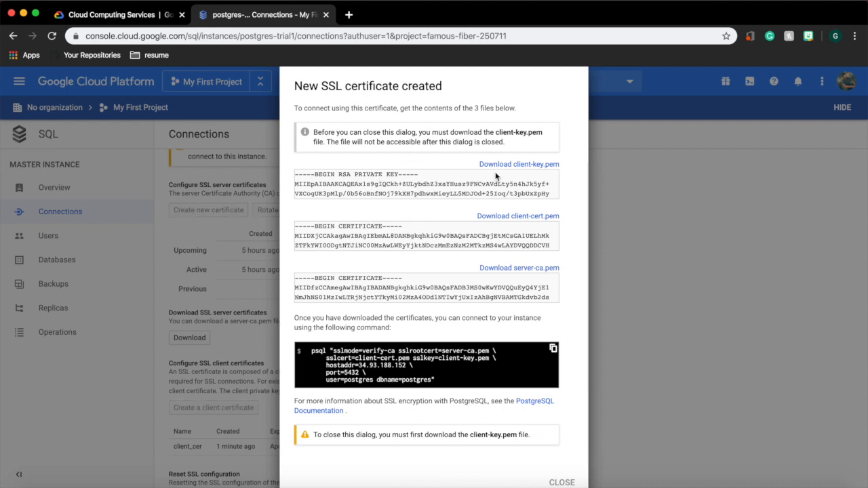
- Download client-key.pem, client-cert.pem and server-ca.pem from the certificate dialog
{"action": "left_click", "coordinate": [518, 164]}
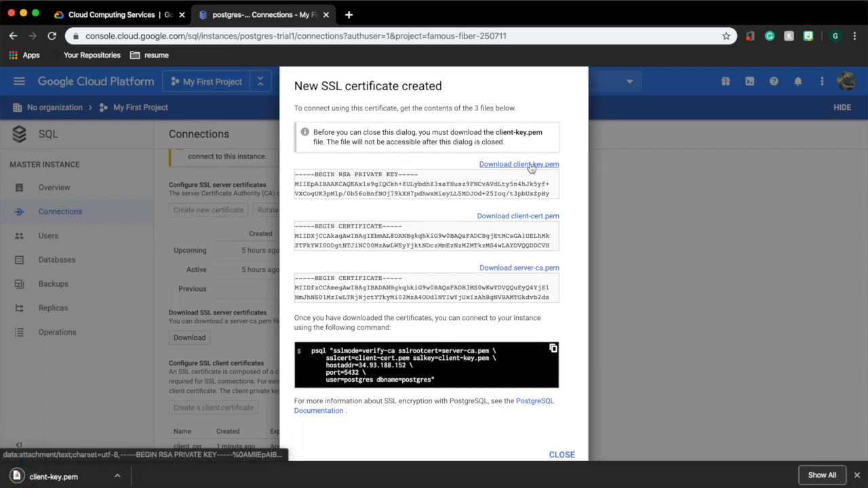
{"action": "left_click", "coordinate": [518, 216]}
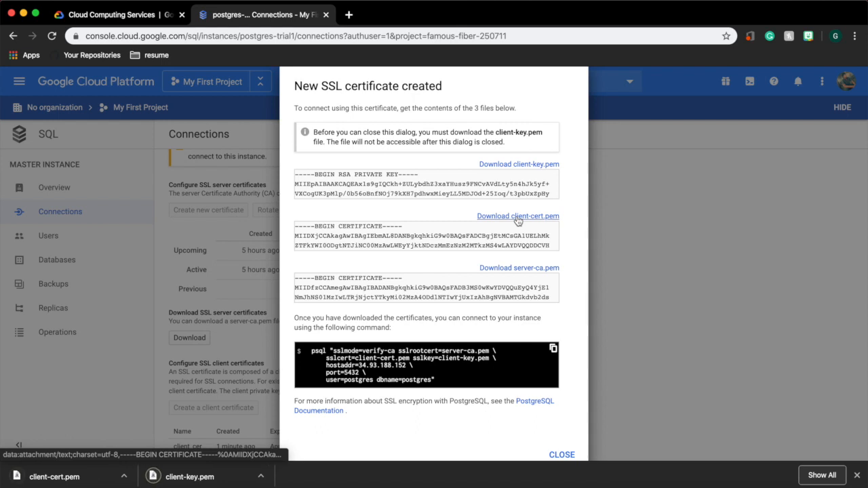
{"action": "left_click", "coordinate": [518, 267]}
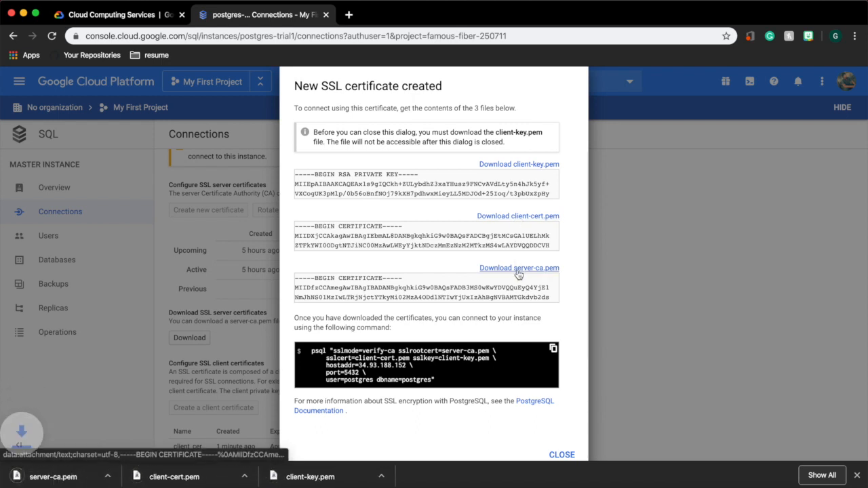
{"action": "left_click", "coordinate": [518, 267]}
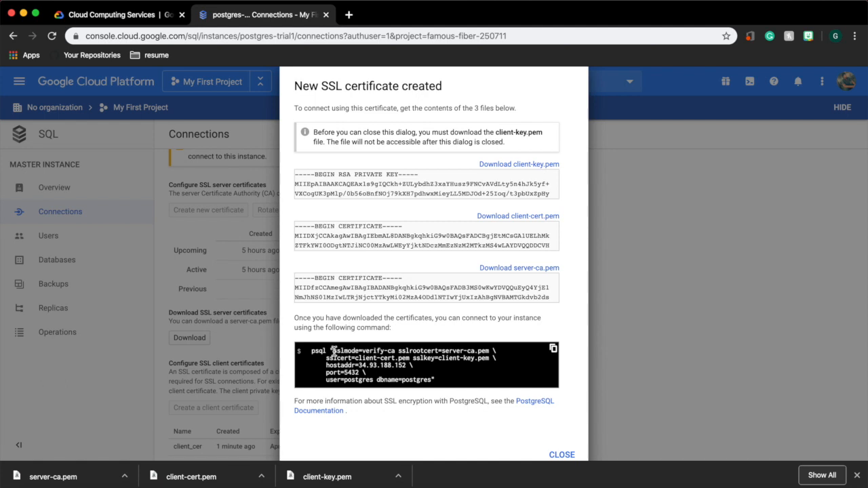
- Copy the sample psql connection command and show the client folder with the files
{"action": "left_click_drag", "start_coordinate": [332, 350], "coordinate": [400, 366]}
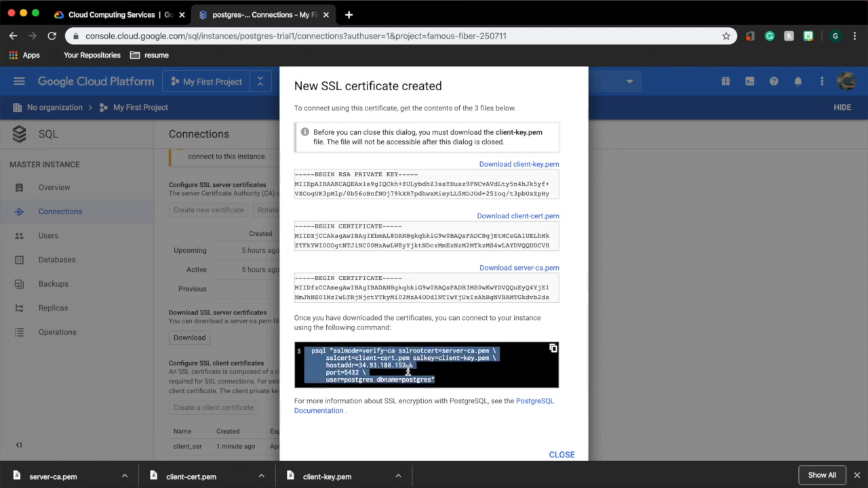
{"action": "left_click", "coordinate": [447, 379]}
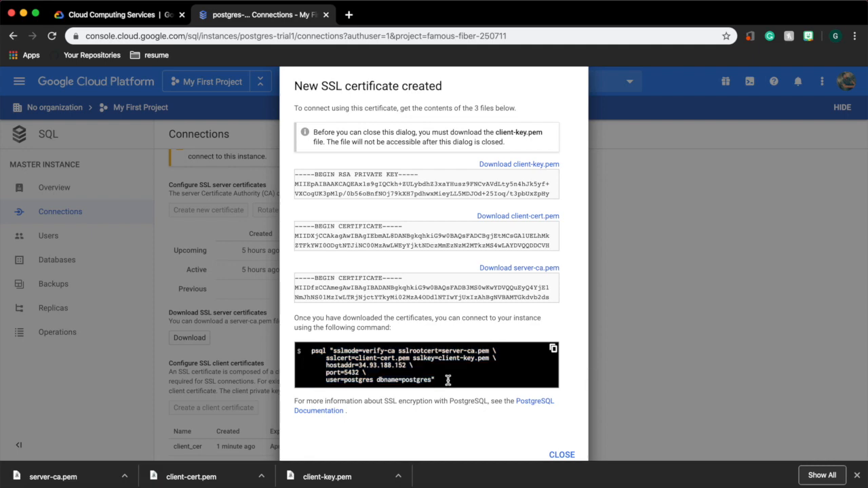
{"action": "left_click", "coordinate": [562, 455]}
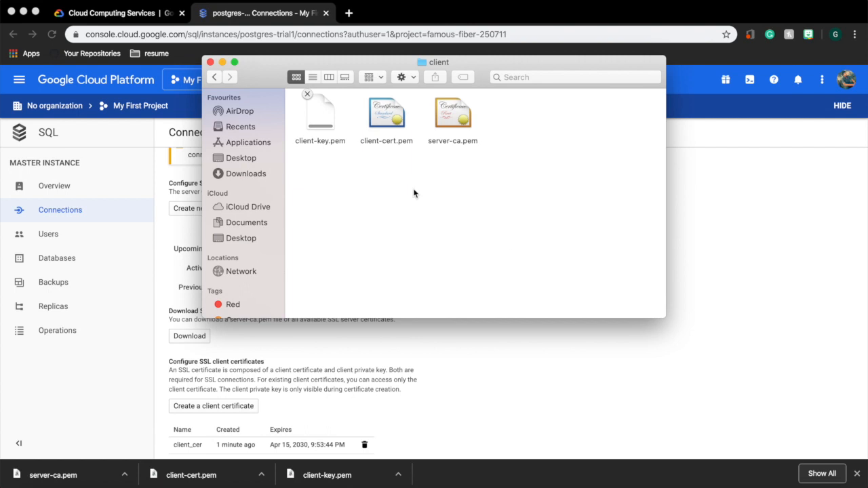
{"action": "mouse_move", "coordinate": [442, 141]}
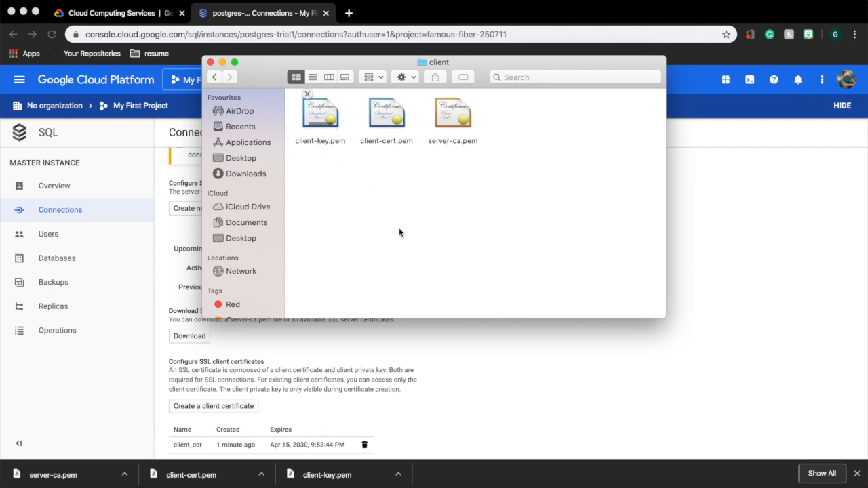
{"action": "mouse_move", "coordinate": [504, 381]}
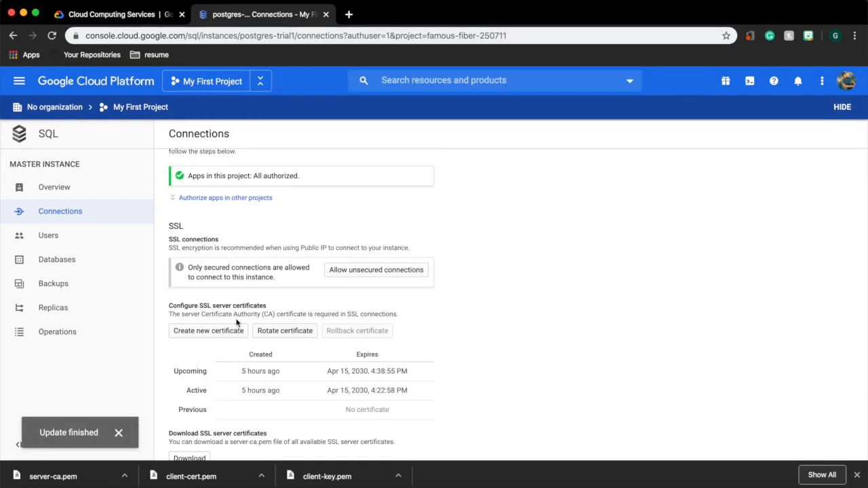
- Review the Connections page showing only secured SSL connections allowed
{"action": "scroll", "scroll_direction": "down", "scroll_amount": 3}
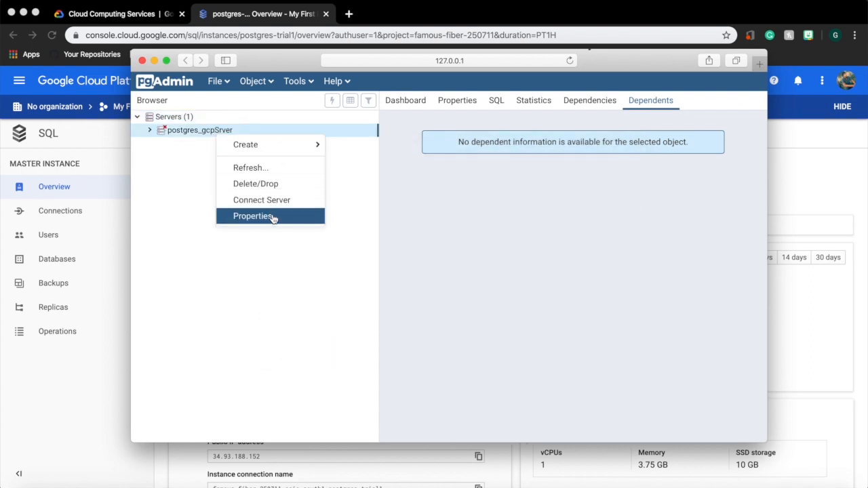
- In the server's SSL properties, choose client-cert.pem from the client folder as the client certificate
{"action": "left_click", "coordinate": [253, 216]}
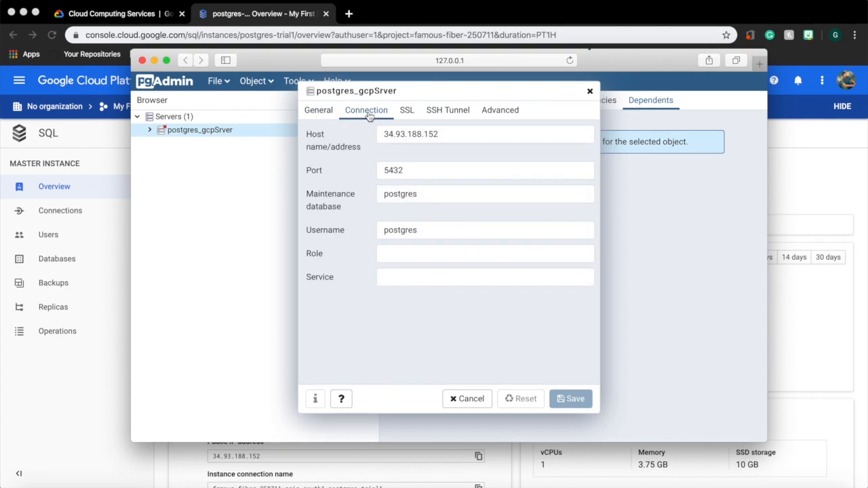
{"action": "left_click", "coordinate": [407, 110]}
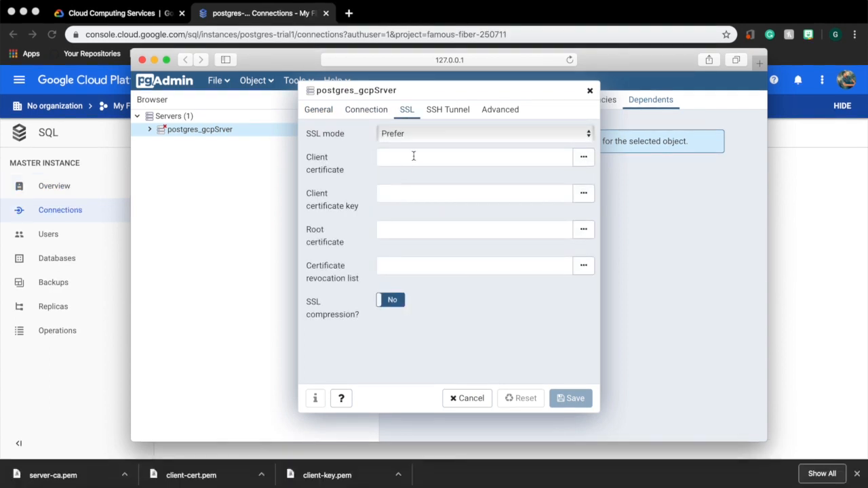
{"action": "left_click", "coordinate": [474, 157]}
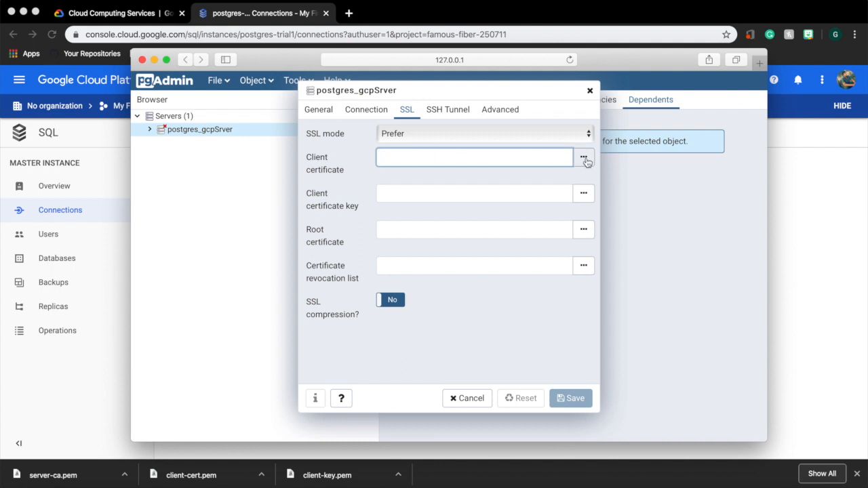
{"action": "left_click", "coordinate": [584, 157]}
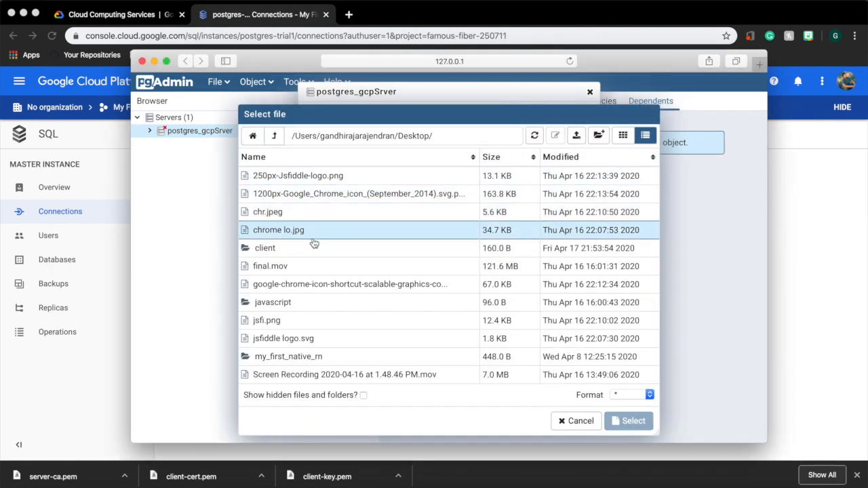
{"action": "double_click", "coordinate": [265, 247]}
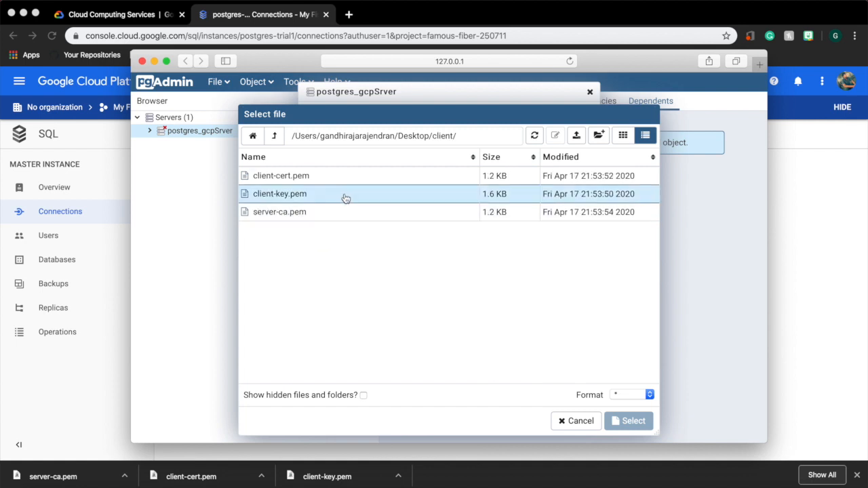
{"action": "left_click", "coordinate": [290, 182]}
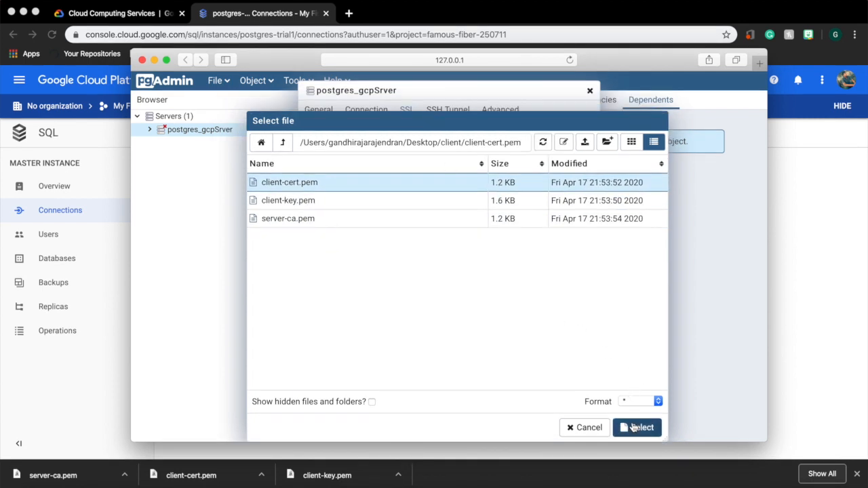
{"action": "left_click", "coordinate": [637, 427]}
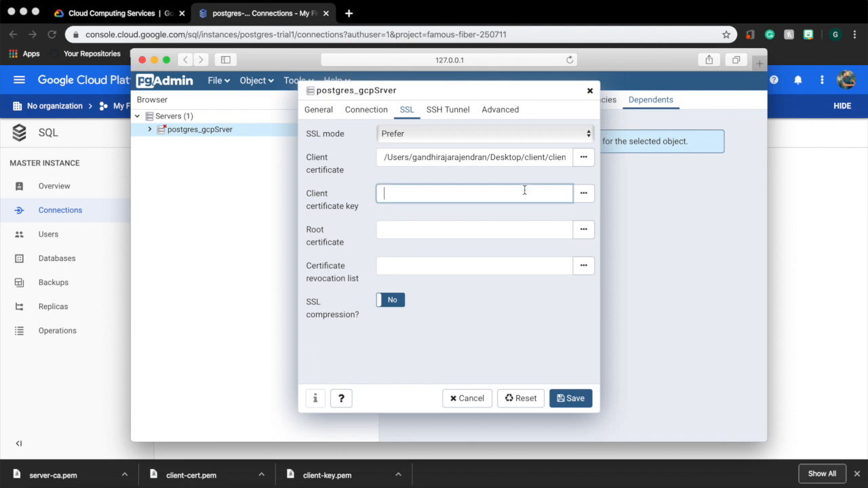
- Set client-key.pem as key, server-ca.pem as root certificate, SSL mode Verify-CA, and save
{"action": "left_click", "coordinate": [583, 192]}
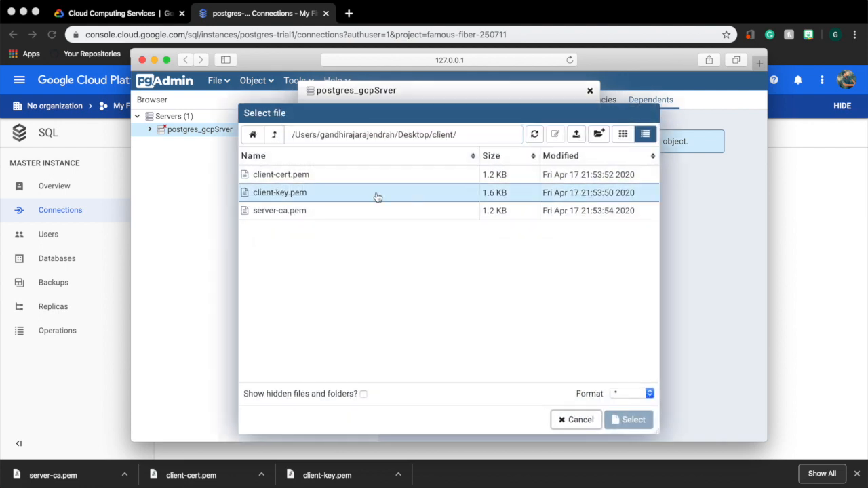
{"action": "left_click", "coordinate": [279, 193]}
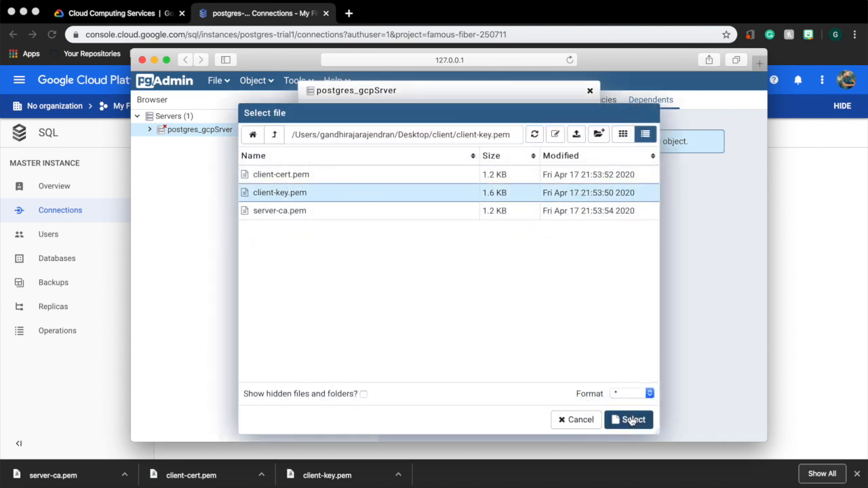
{"action": "left_click", "coordinate": [630, 419]}
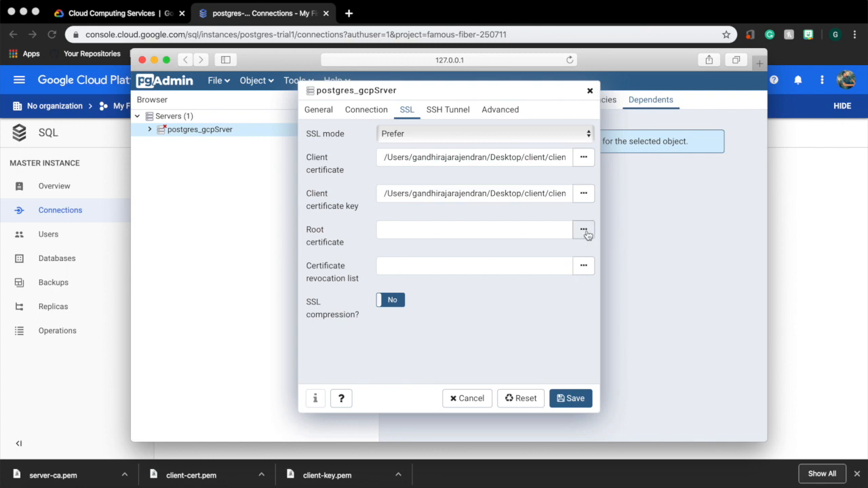
{"action": "left_click", "coordinate": [584, 231]}
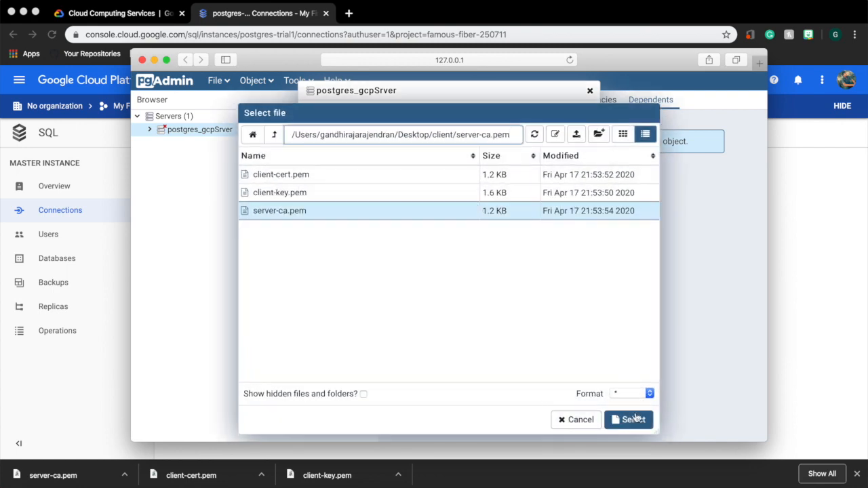
{"action": "left_click", "coordinate": [628, 419]}
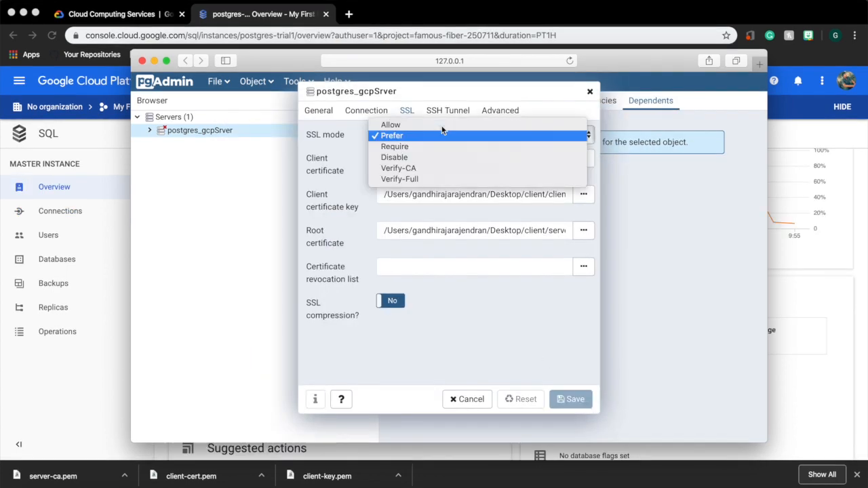
{"action": "left_click", "coordinate": [398, 168]}
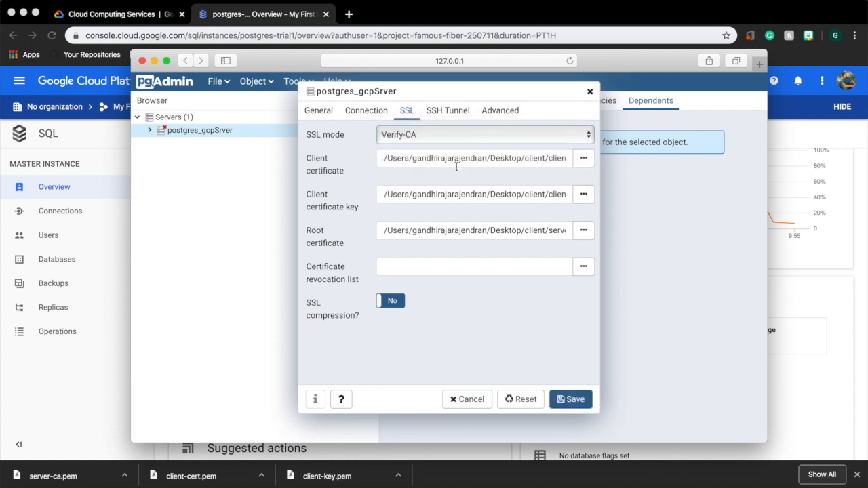
{"action": "left_click", "coordinate": [570, 398]}
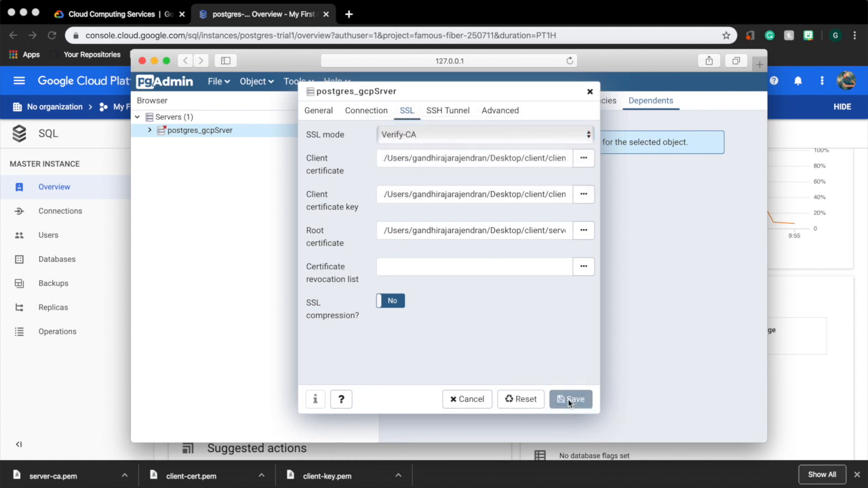
{"action": "left_click", "coordinate": [570, 399]}
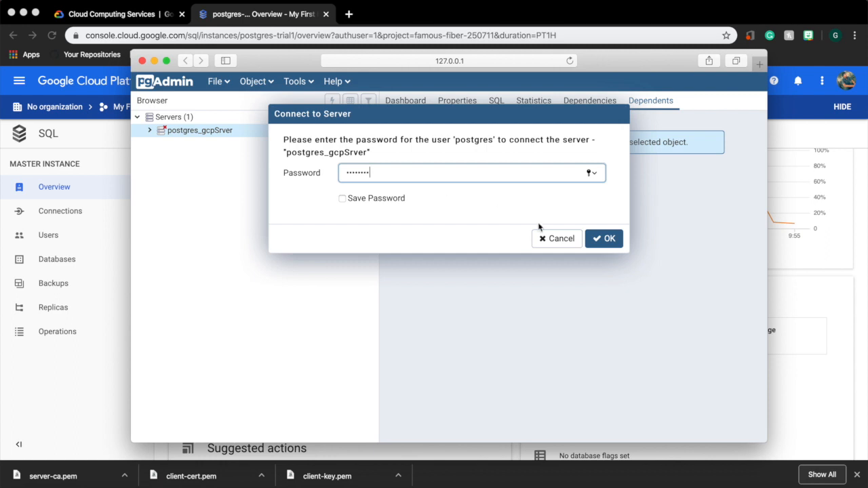
- After the private-key permission error, run chmod 0600 client-key.pem in Terminal
{"action": "left_click", "coordinate": [604, 238]}
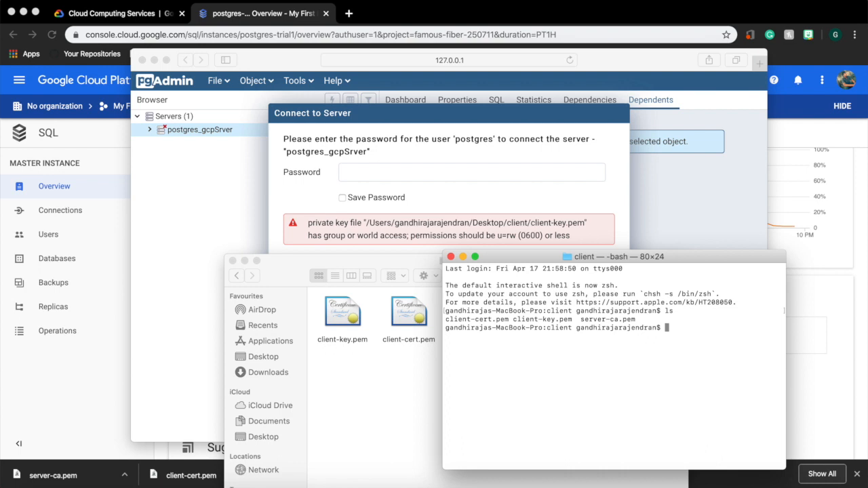
{"action": "type", "text": "chmod 0"}
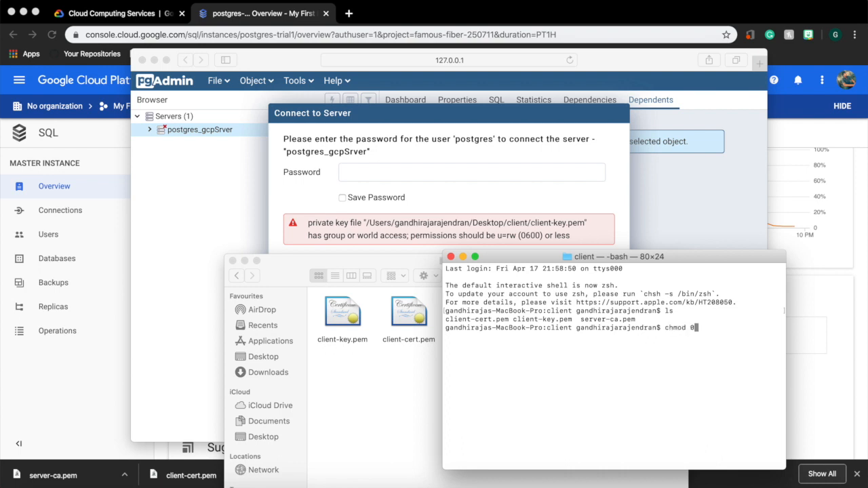
{"action": "type", "text": "600"}
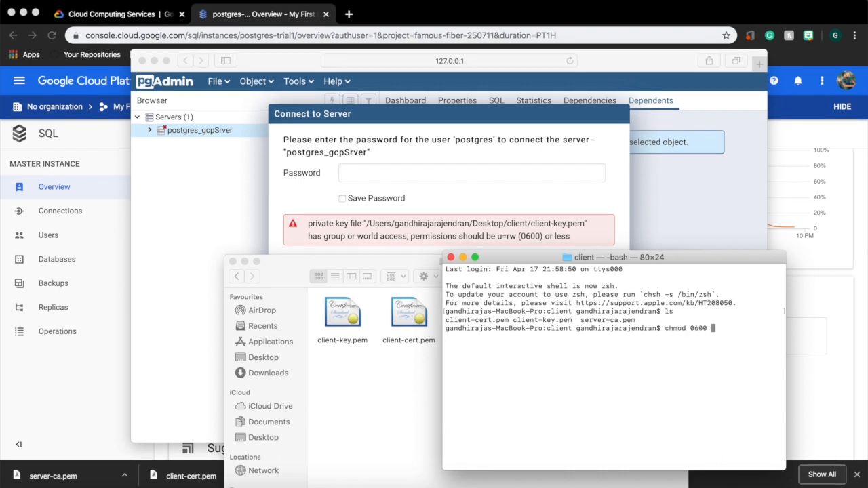
{"action": "type", "text": "client-key.pem"}
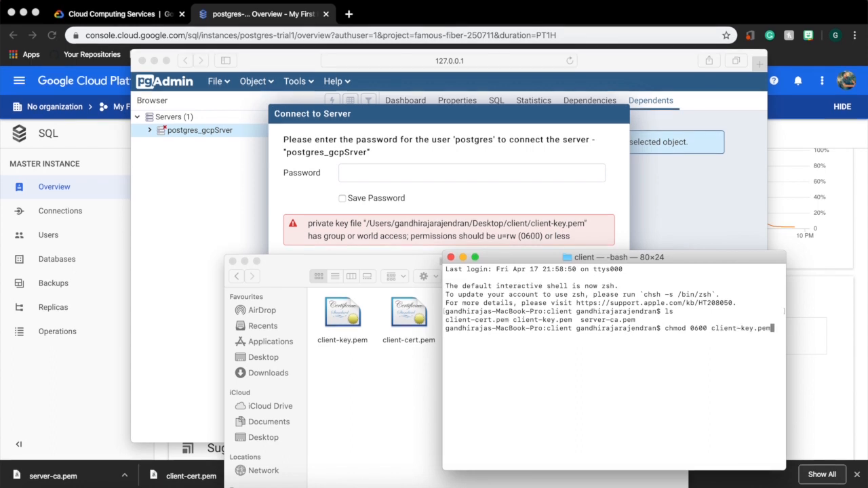
{"action": "key", "text": "Return"}
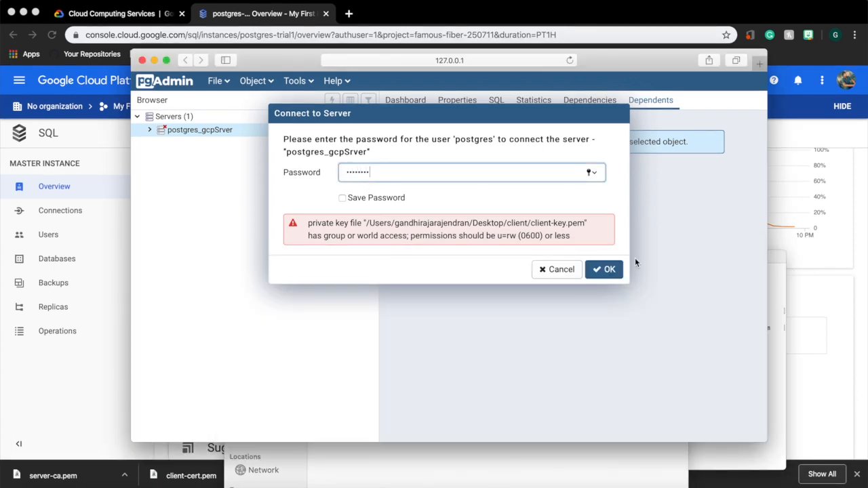
- Connect to the server over SSL and expand the public schema's Tables to the User table
{"action": "left_click", "coordinate": [604, 269]}
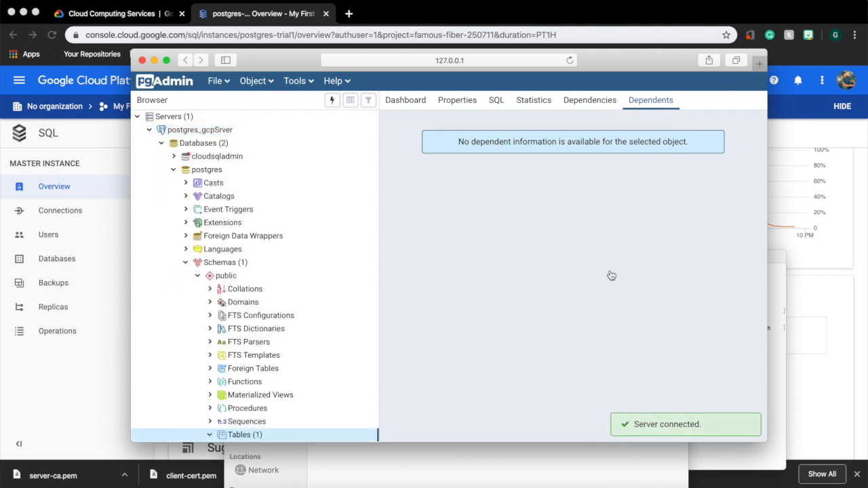
{"action": "left_click", "coordinate": [209, 434]}
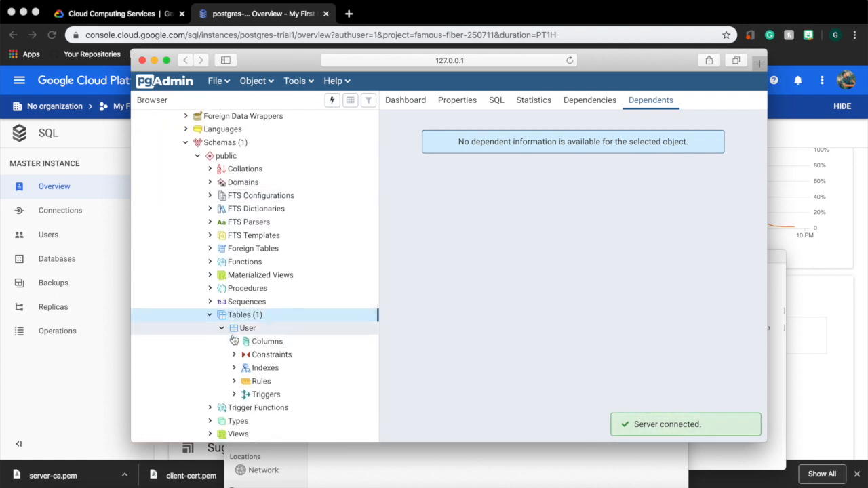
{"action": "left_click", "coordinate": [247, 327]}
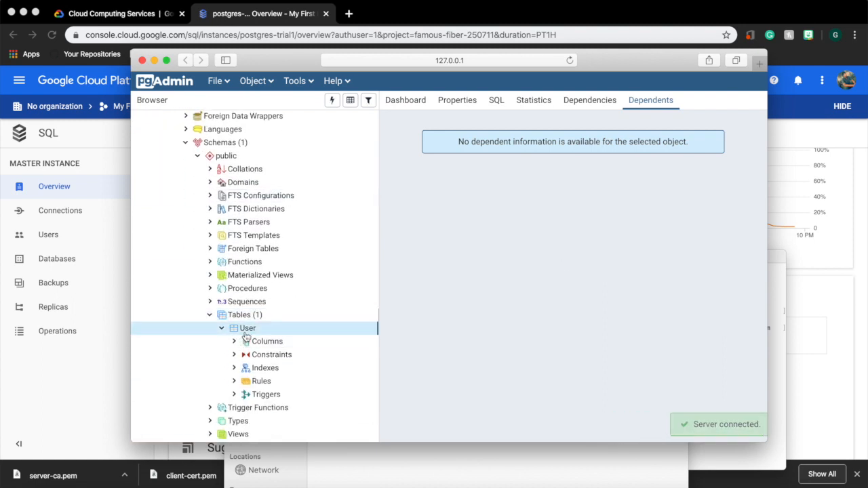